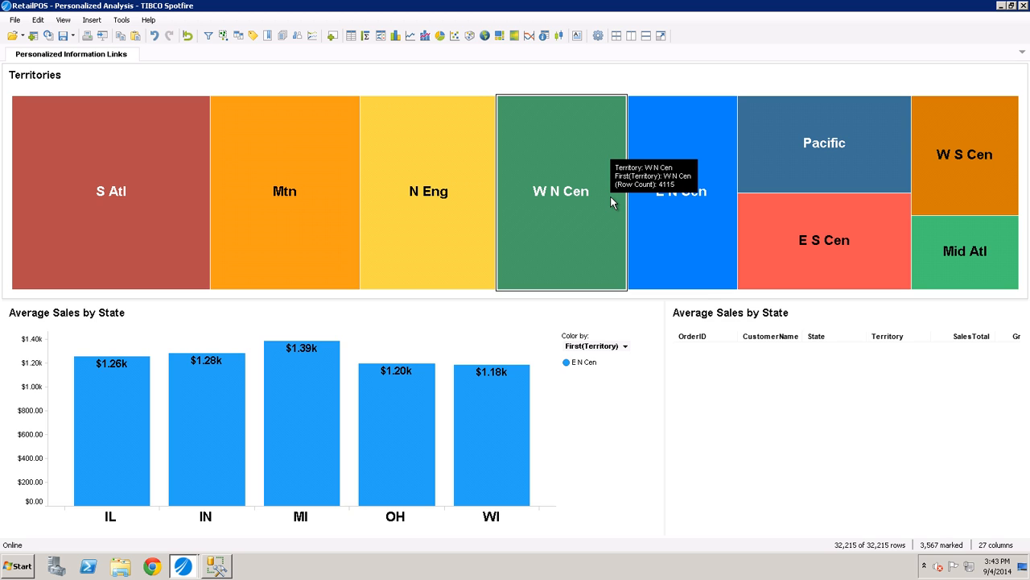
Mark the S Atl treemap tile so the bar chart lists its nine states' average sales
{"action": "left_click", "coordinate": [111, 191]}
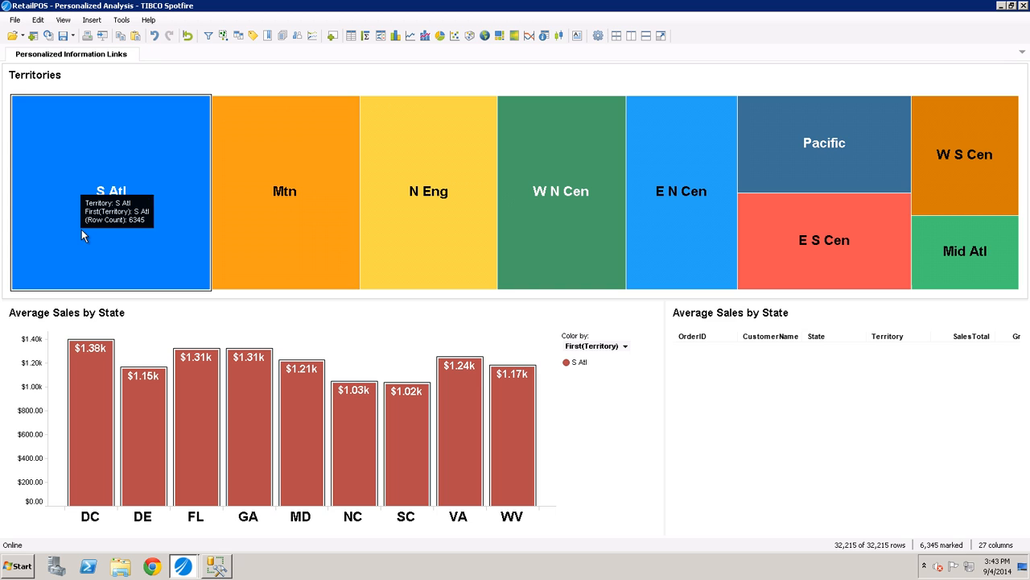
{"action": "mouse_move", "coordinate": [56, 219]}
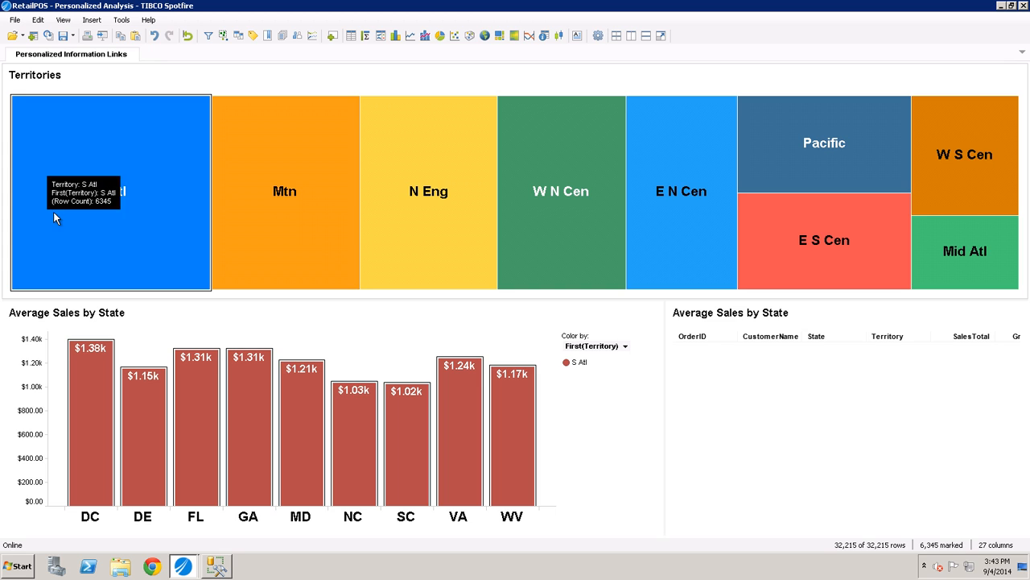
{"action": "mouse_move", "coordinate": [217, 207]}
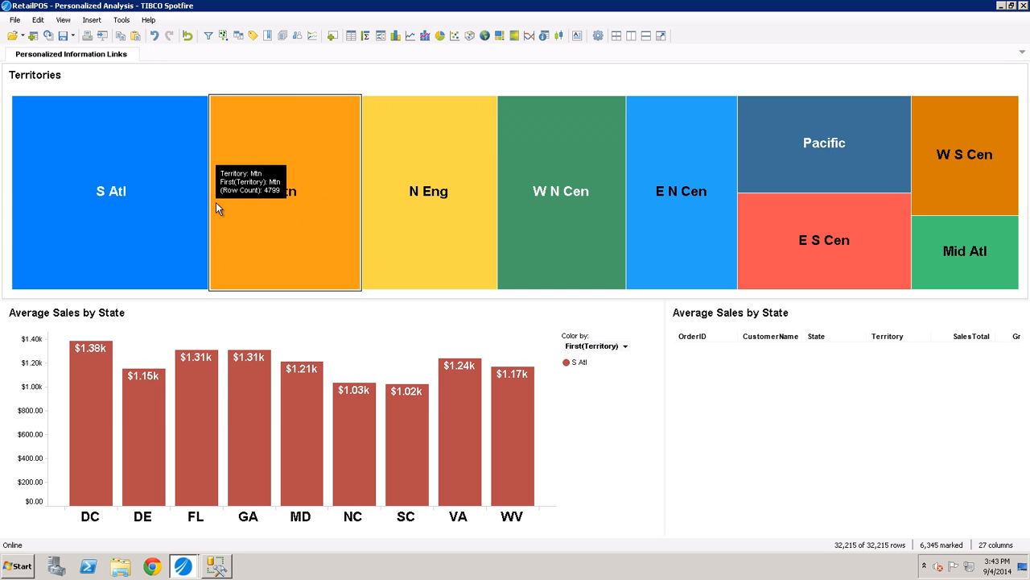
{"action": "mouse_move", "coordinate": [230, 212]}
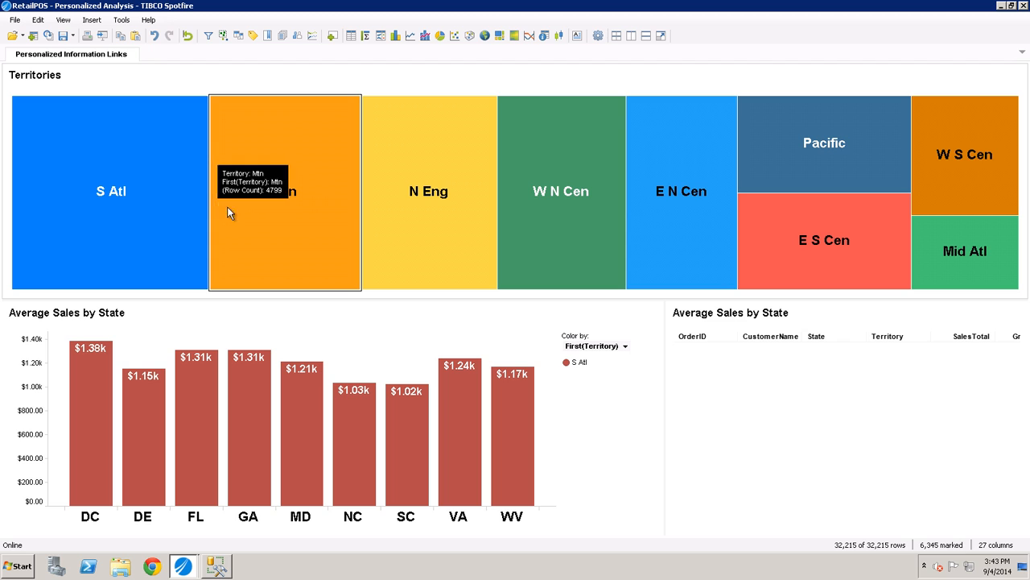
{"action": "mouse_move", "coordinate": [365, 226]}
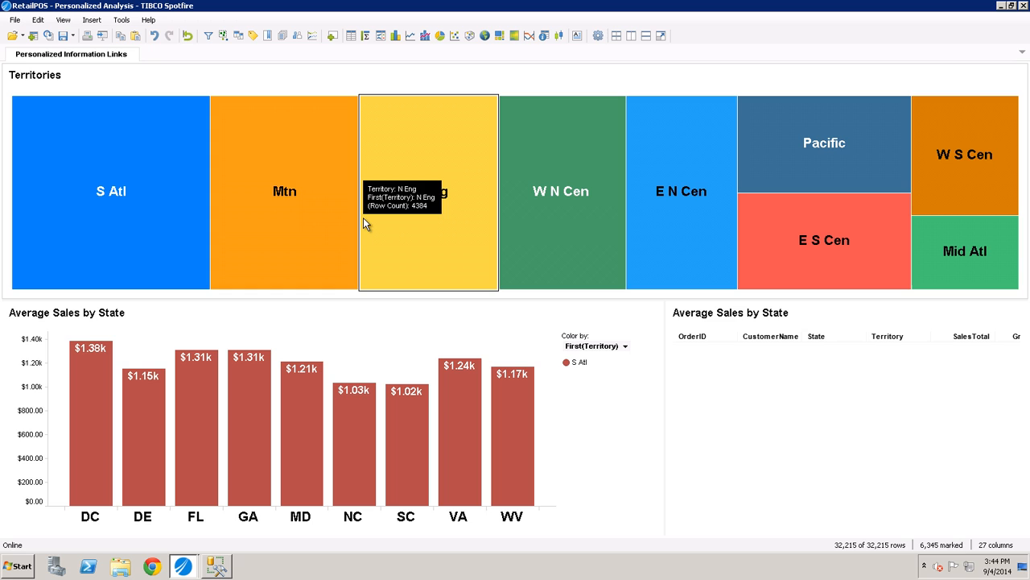
{"action": "mouse_move", "coordinate": [485, 216]}
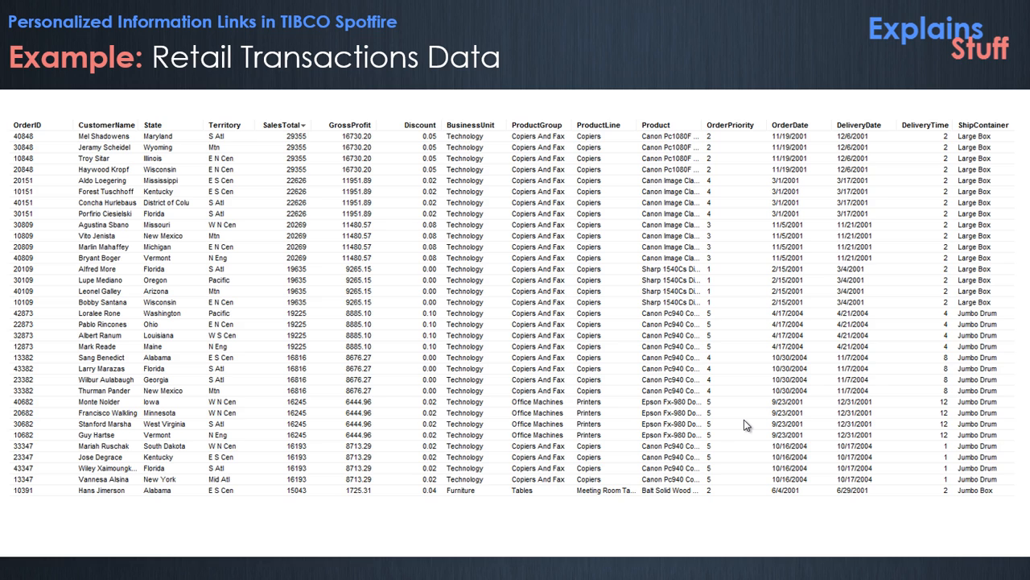
{"action": "left_click", "coordinate": [224, 124]}
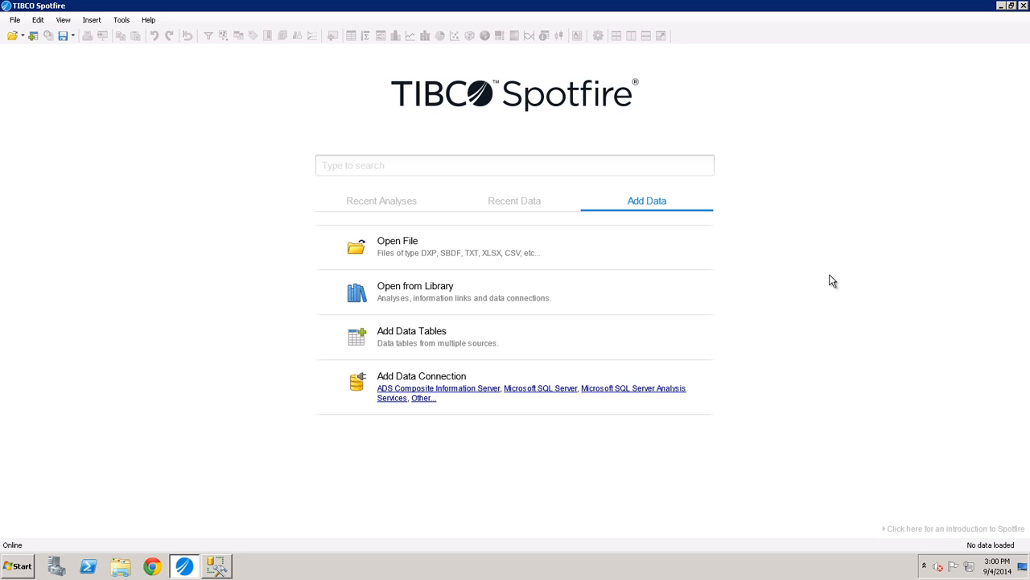
{"action": "mouse_move", "coordinate": [842, 243]}
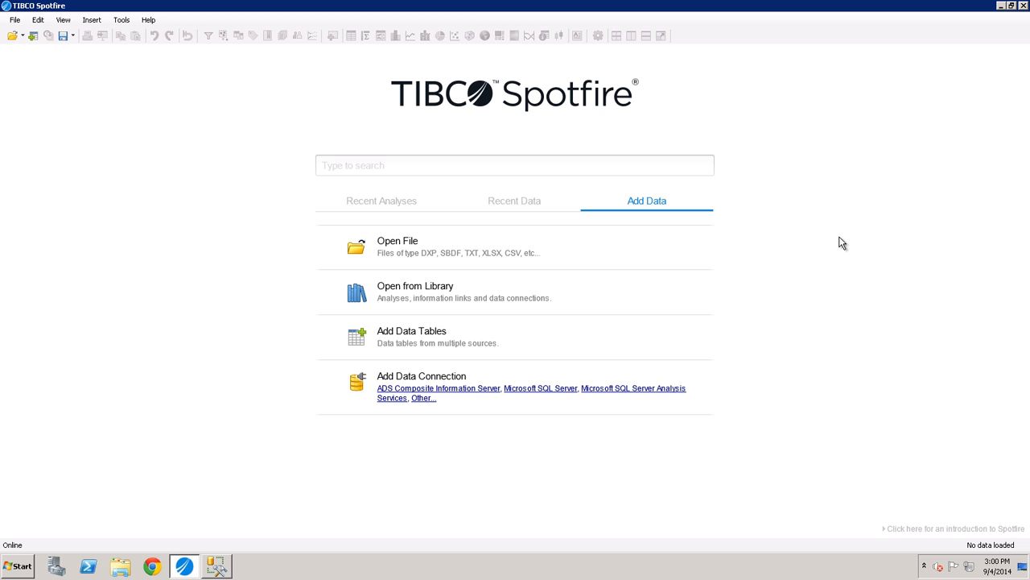
{"action": "mouse_move", "coordinate": [852, 250]}
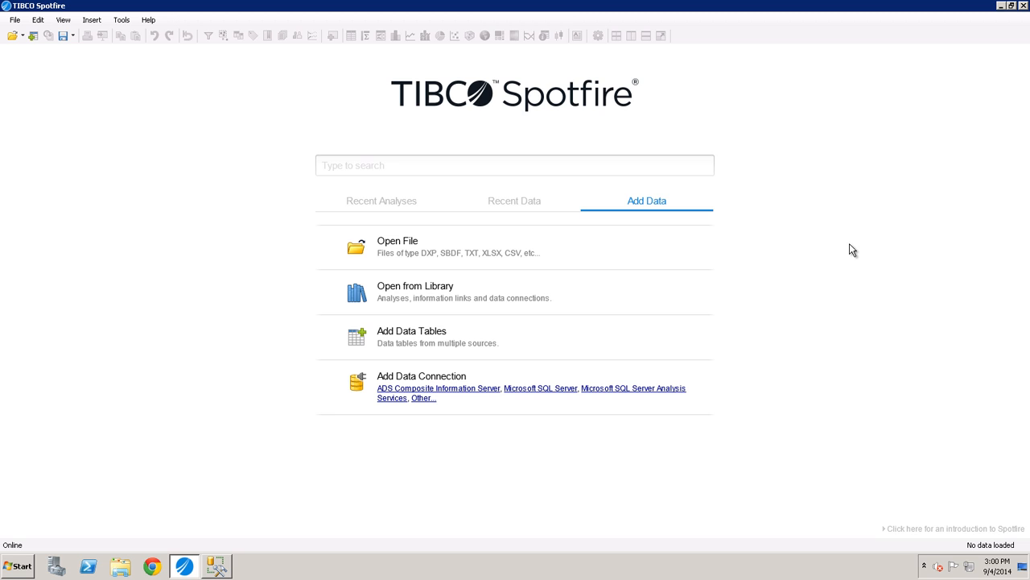
{"action": "left_click", "coordinate": [120, 19]}
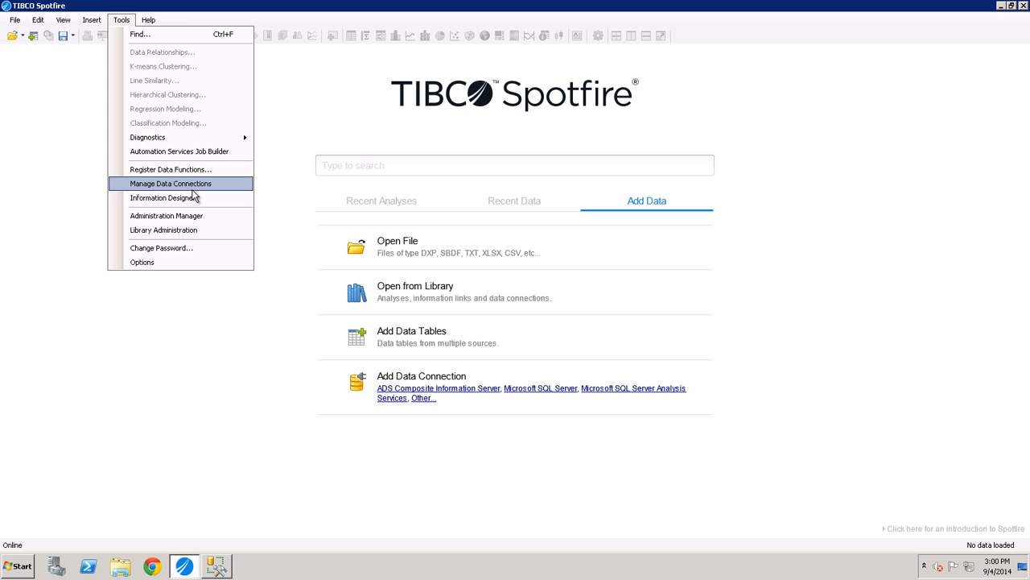
{"action": "left_click", "coordinate": [166, 215]}
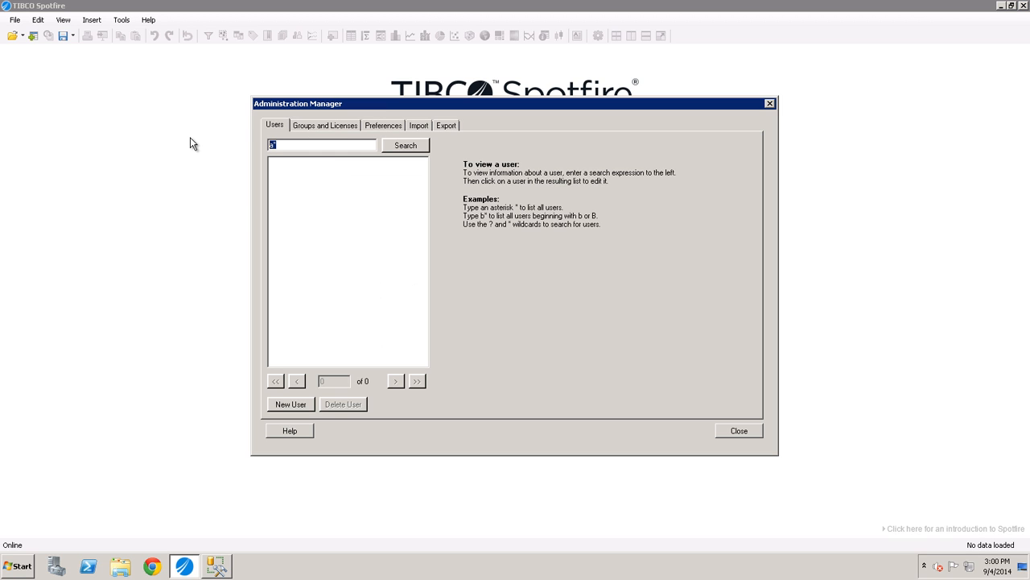
{"action": "type", "text": "SalesDemo*"}
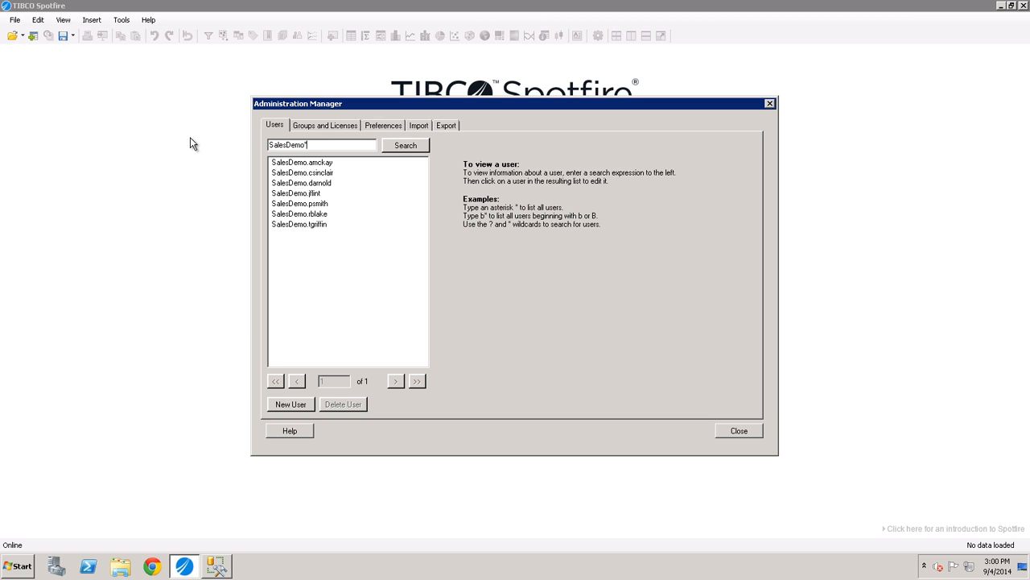
{"action": "mouse_move", "coordinate": [310, 207]}
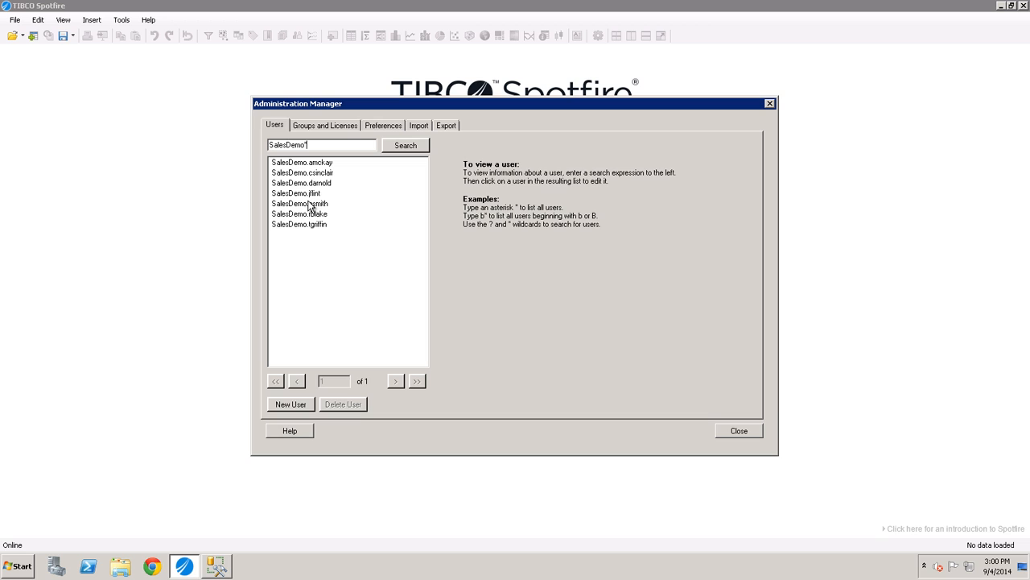
{"action": "mouse_move", "coordinate": [306, 215]}
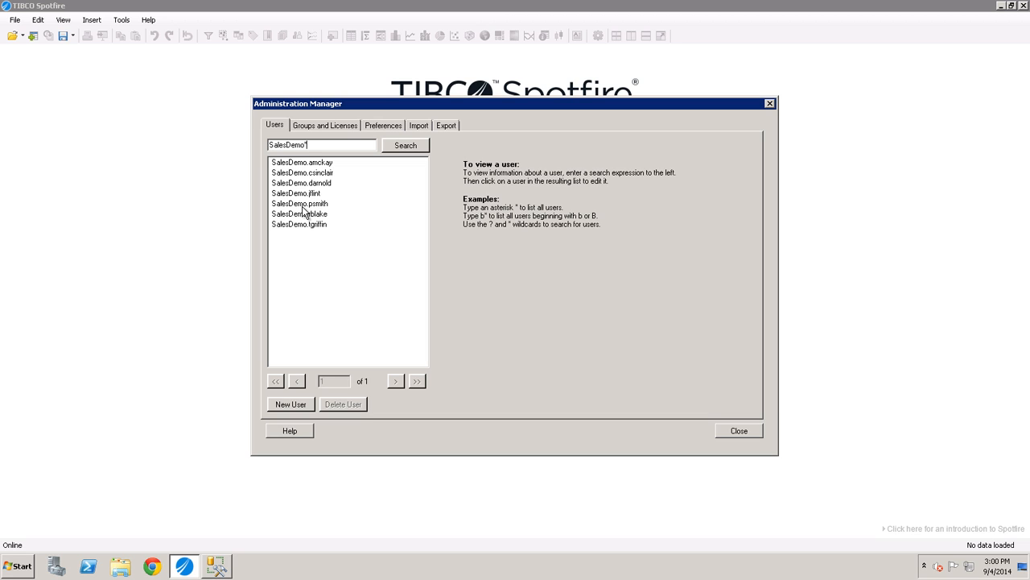
{"action": "mouse_move", "coordinate": [312, 197]}
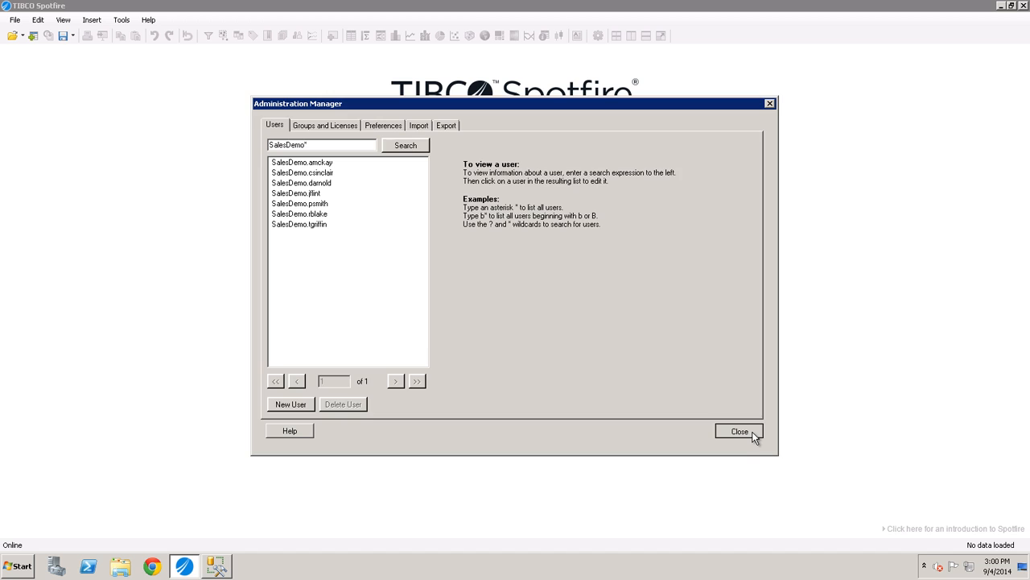
{"action": "left_click", "coordinate": [737, 431]}
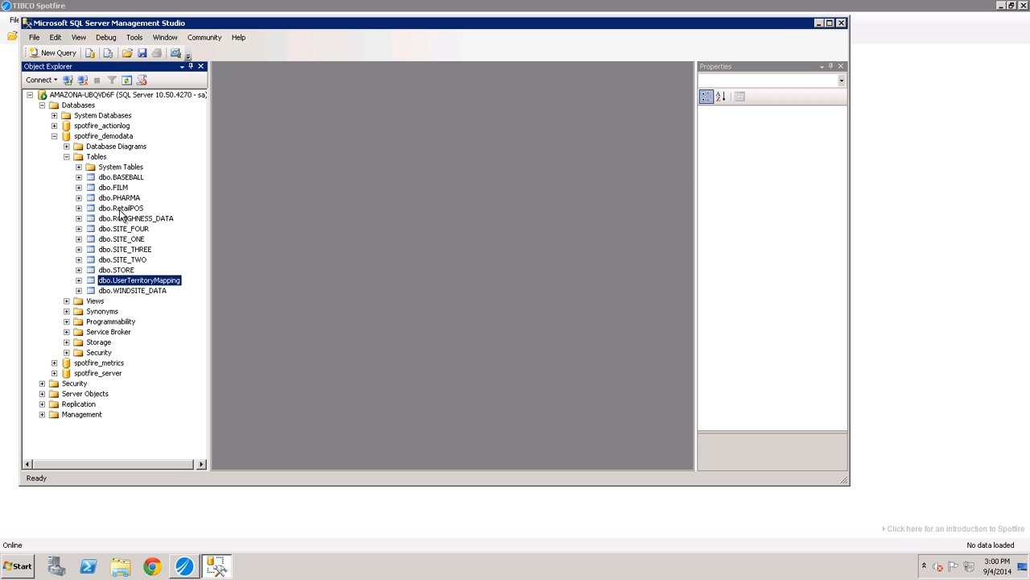
Query the top 1000 RetailPOS rows and scroll right through the result columns
{"action": "left_click", "coordinate": [121, 208]}
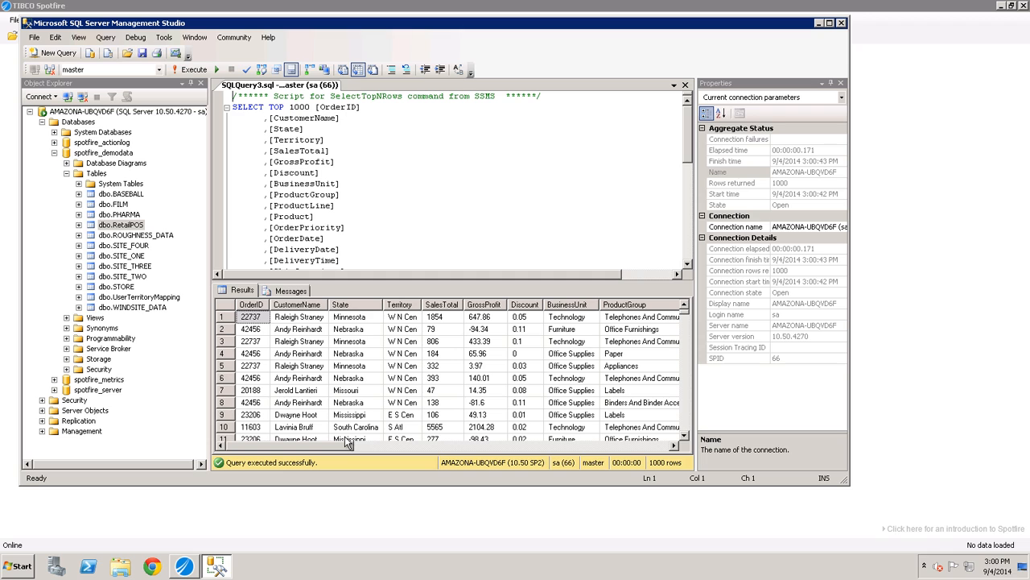
{"action": "mouse_move", "coordinate": [403, 320]}
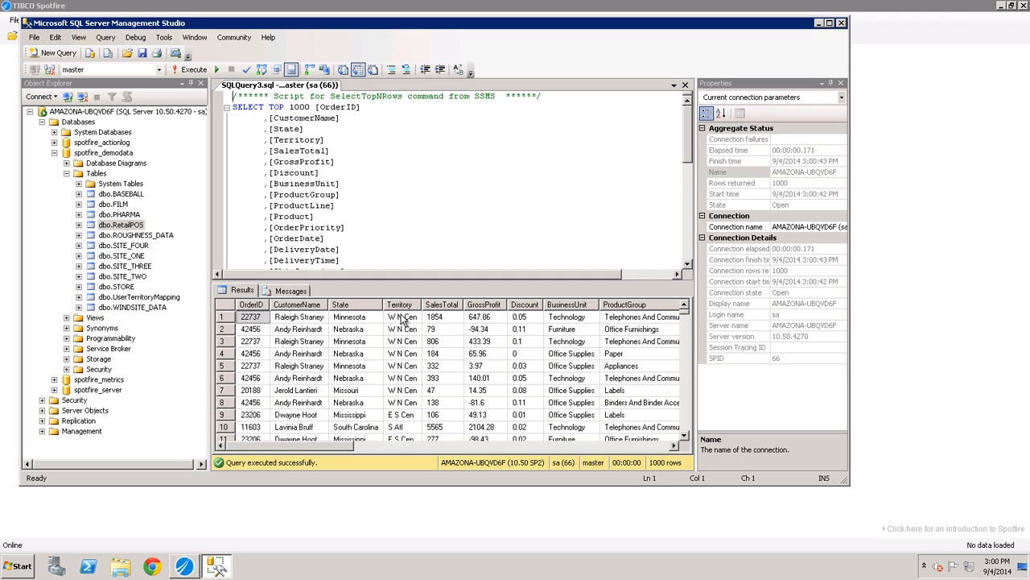
{"action": "mouse_move", "coordinate": [411, 330]}
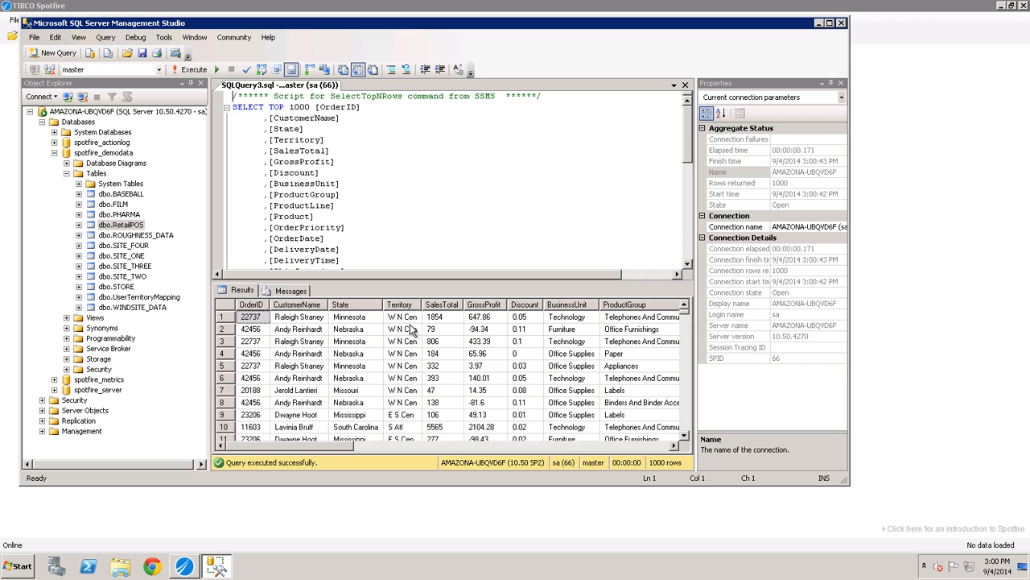
{"action": "mouse_move", "coordinate": [310, 286]}
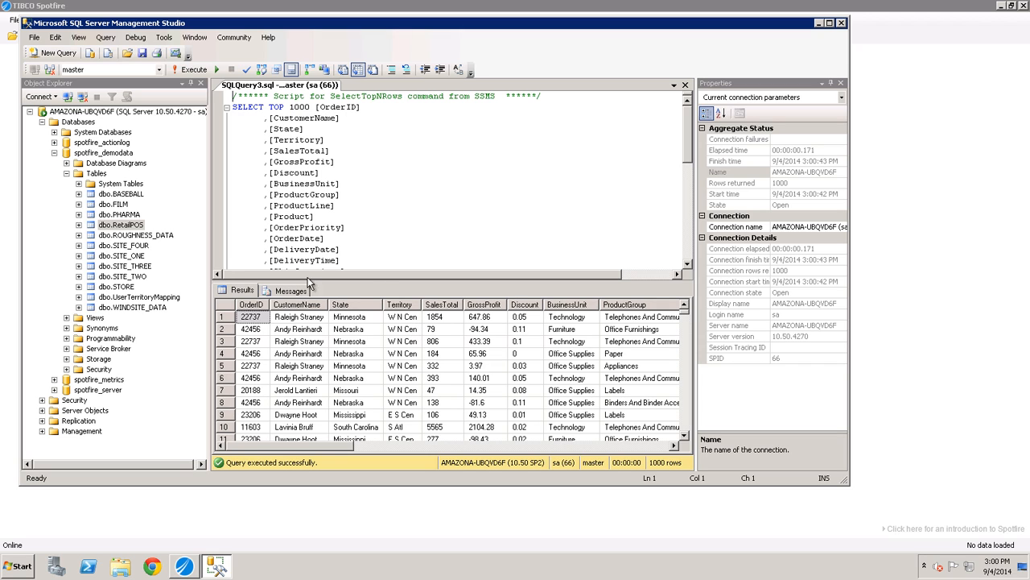
{"action": "mouse_move", "coordinate": [277, 321]}
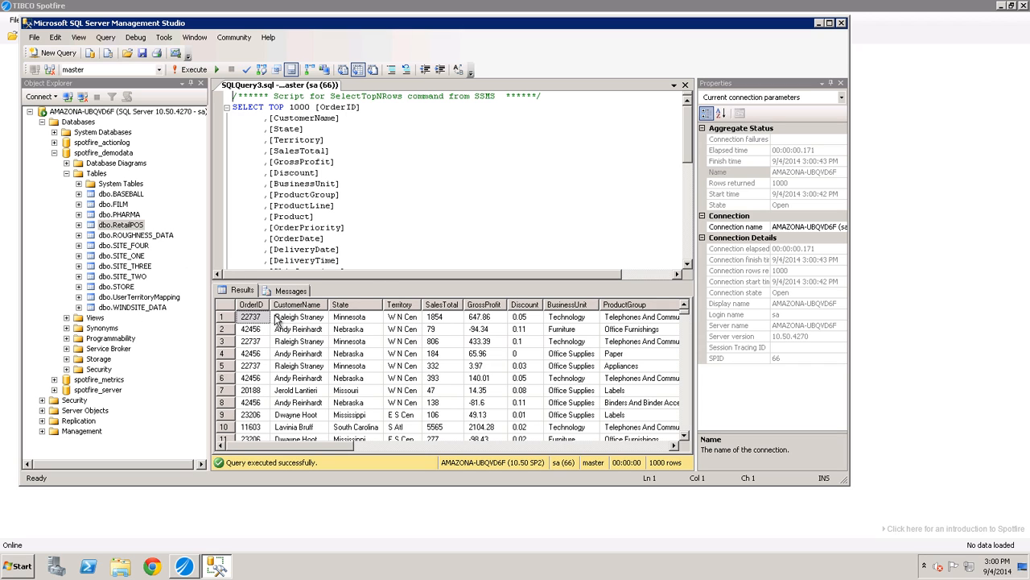
{"action": "scroll", "scroll_direction": "right", "scroll_amount": 3}
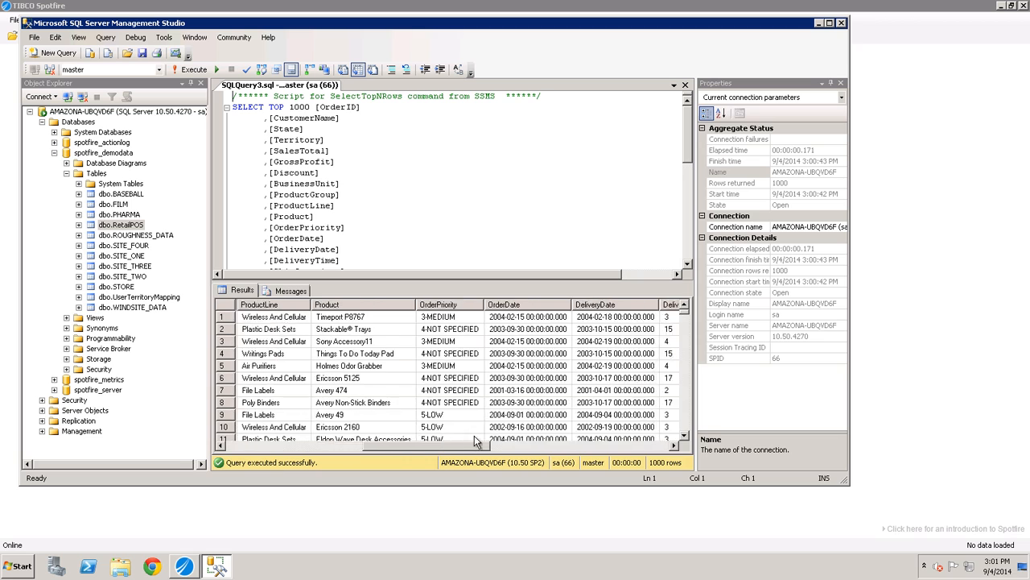
{"action": "scroll", "scroll_direction": "right", "scroll_amount": 3}
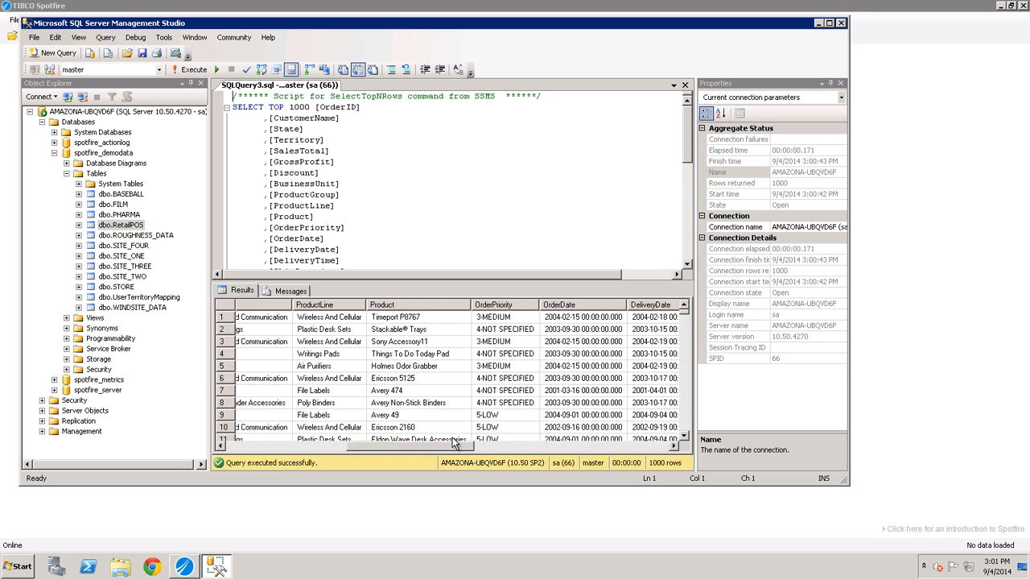
{"action": "scroll", "scroll_direction": "right", "scroll_amount": 3}
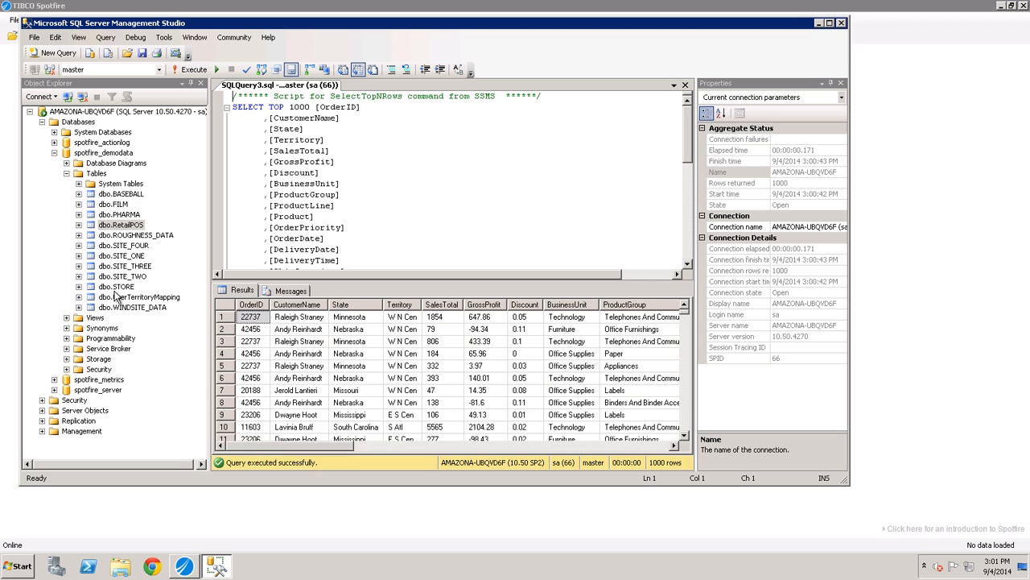
Select the top 1000 rows of dbo.UserTerritoryMapping, showing its 18 user-territory pairs
{"action": "right_click", "coordinate": [145, 296]}
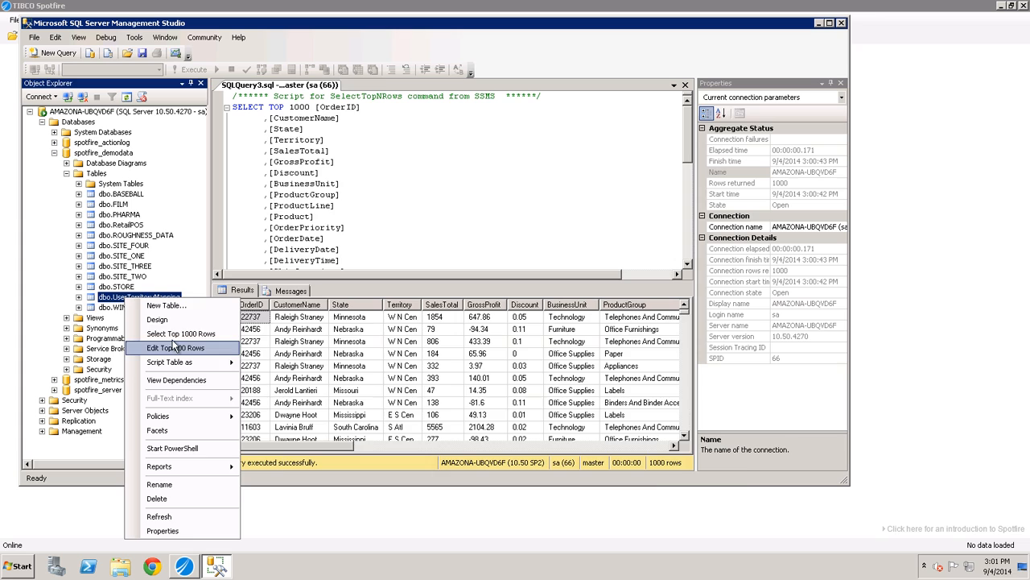
{"action": "left_click", "coordinate": [180, 333]}
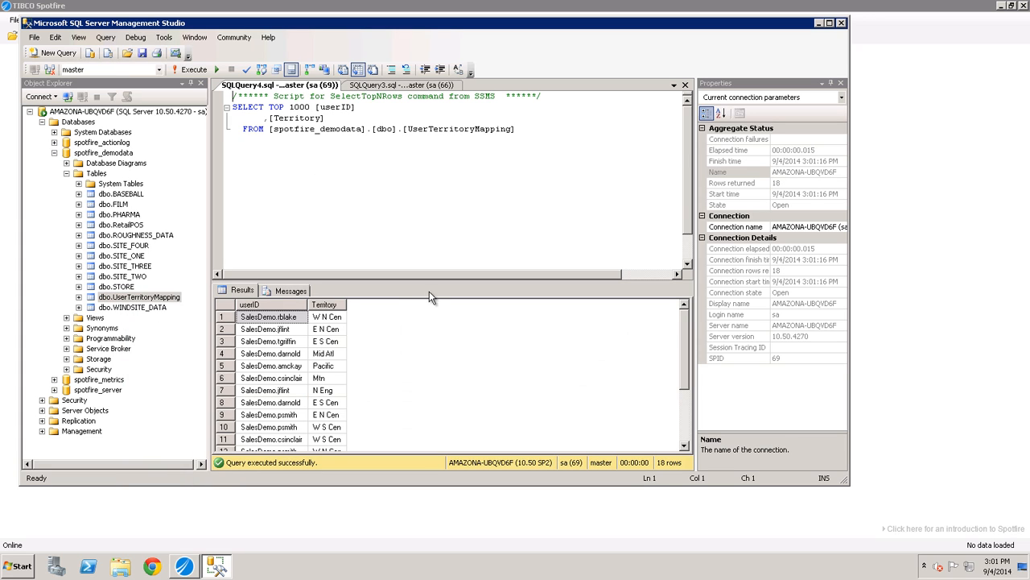
{"action": "mouse_move", "coordinate": [281, 331]}
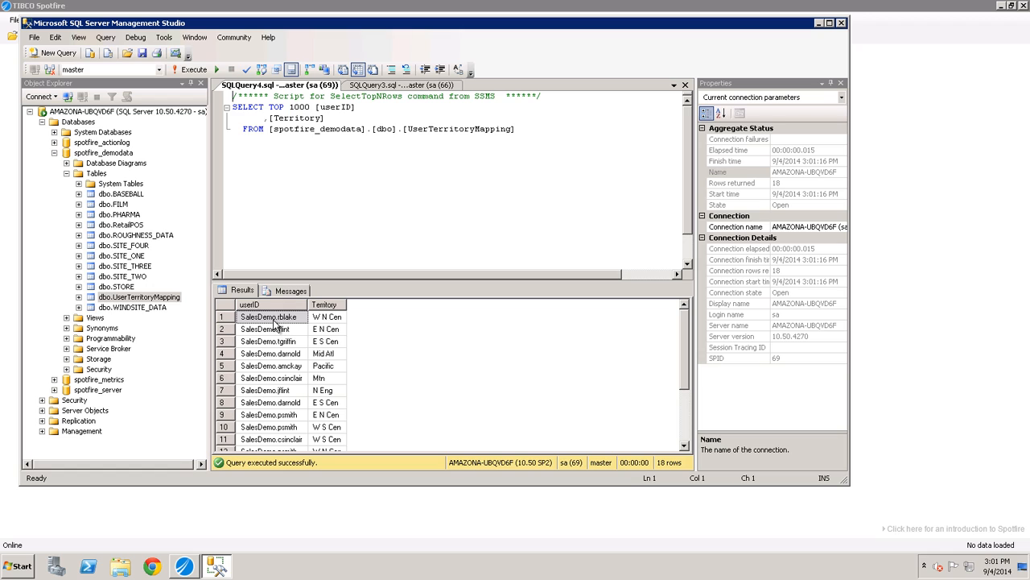
{"action": "mouse_move", "coordinate": [321, 326]}
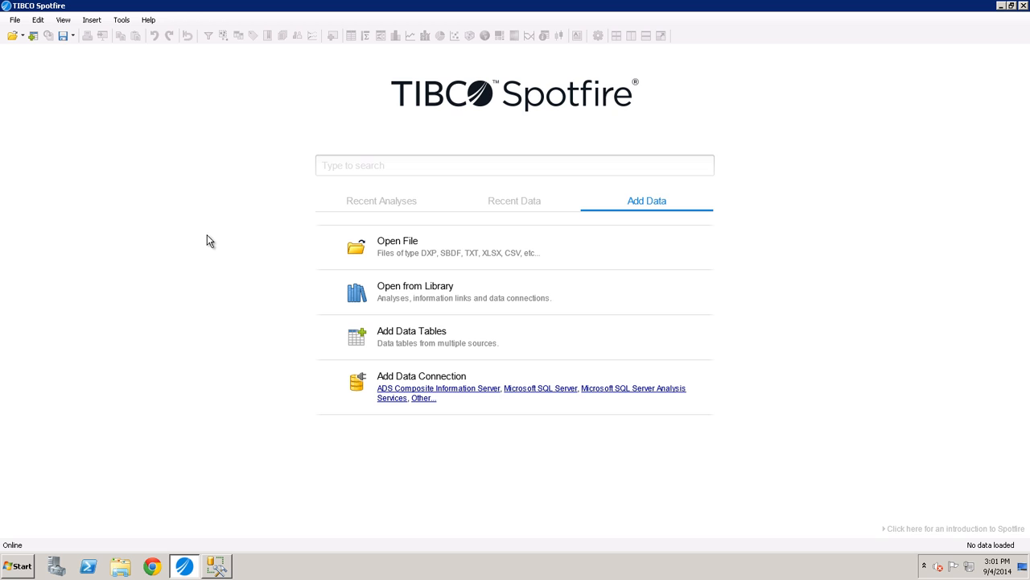
Open Tools > Information Designer and add a 'Retail POS Demo' folder under Demo
{"action": "left_click", "coordinate": [121, 19]}
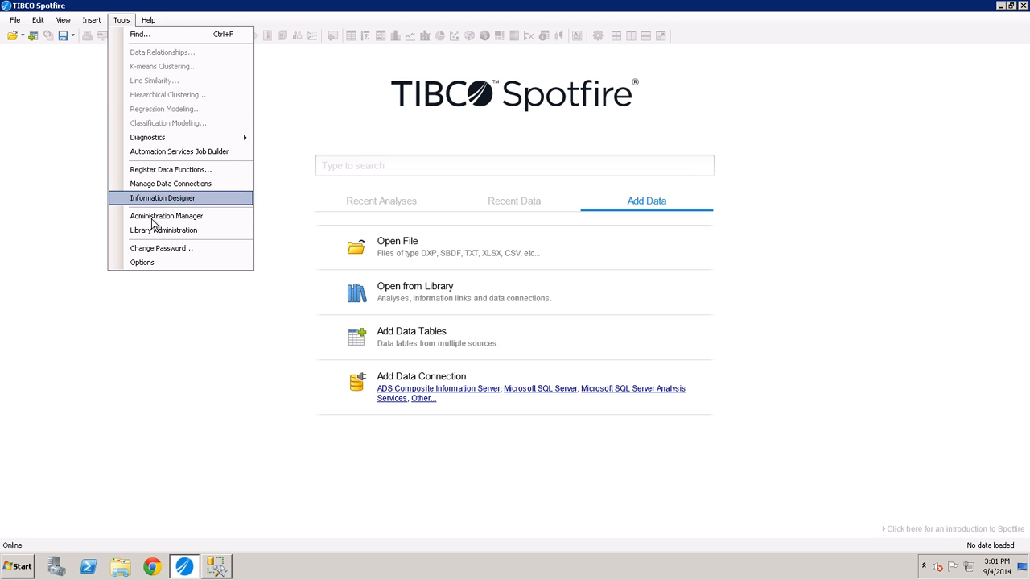
{"action": "mouse_move", "coordinate": [184, 208]}
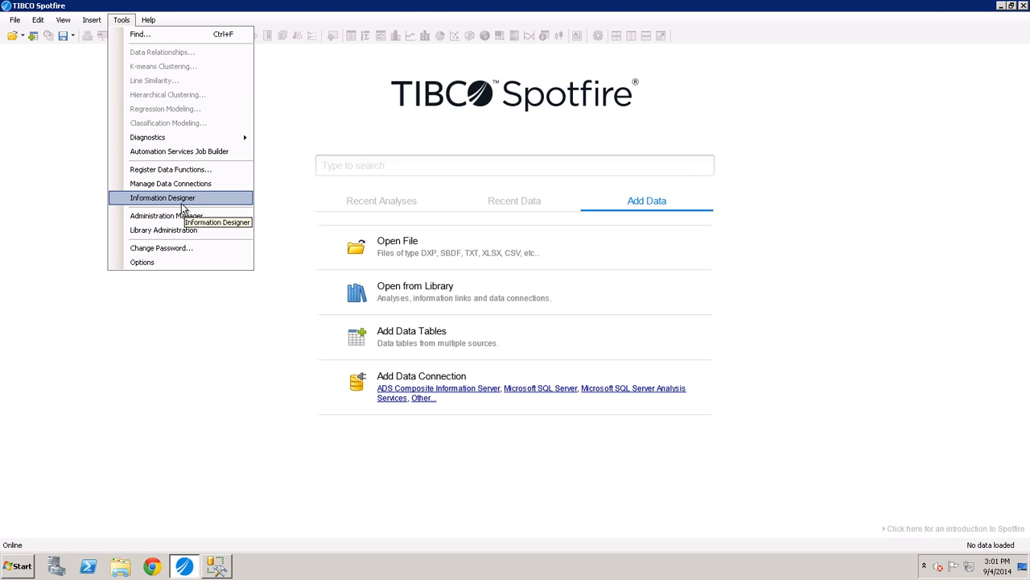
{"action": "left_click", "coordinate": [162, 198]}
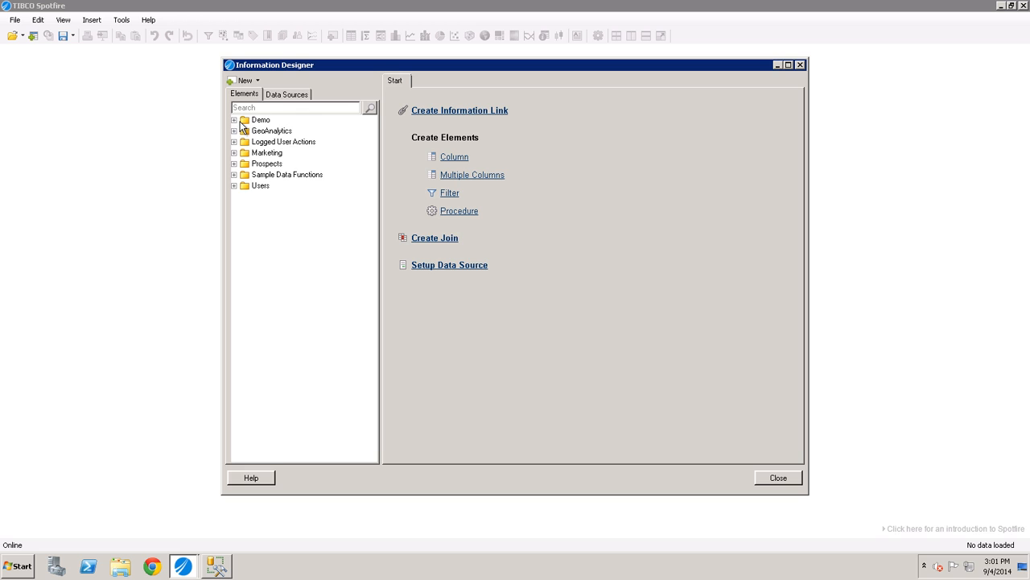
{"action": "left_click", "coordinate": [234, 119]}
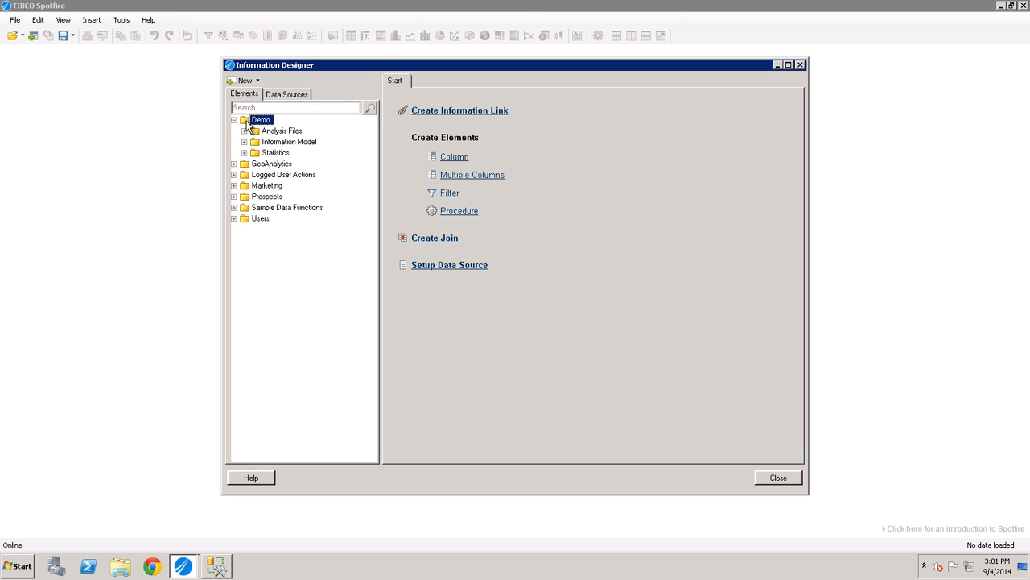
{"action": "right_click", "coordinate": [260, 119]}
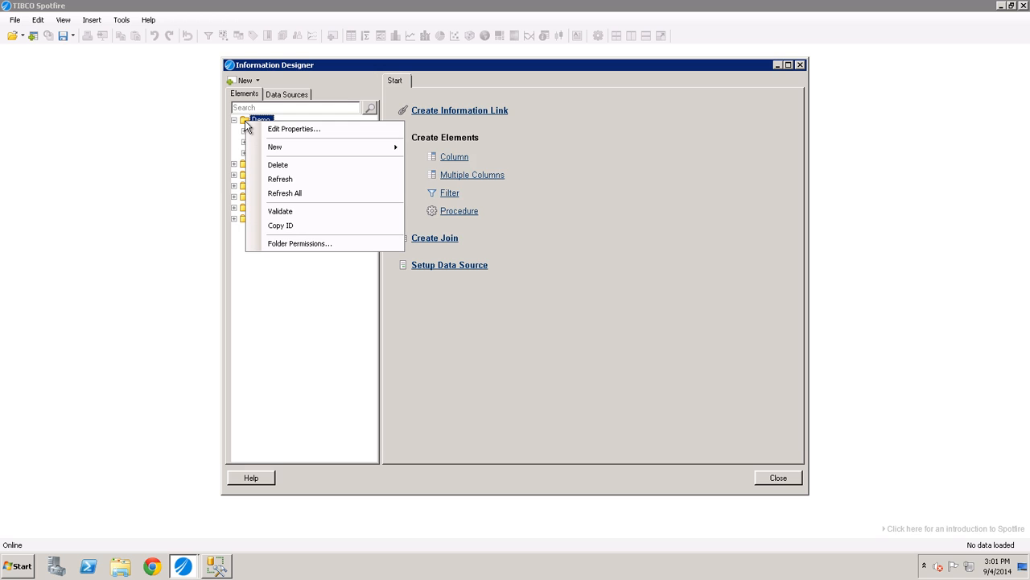
{"action": "left_click", "coordinate": [275, 147]}
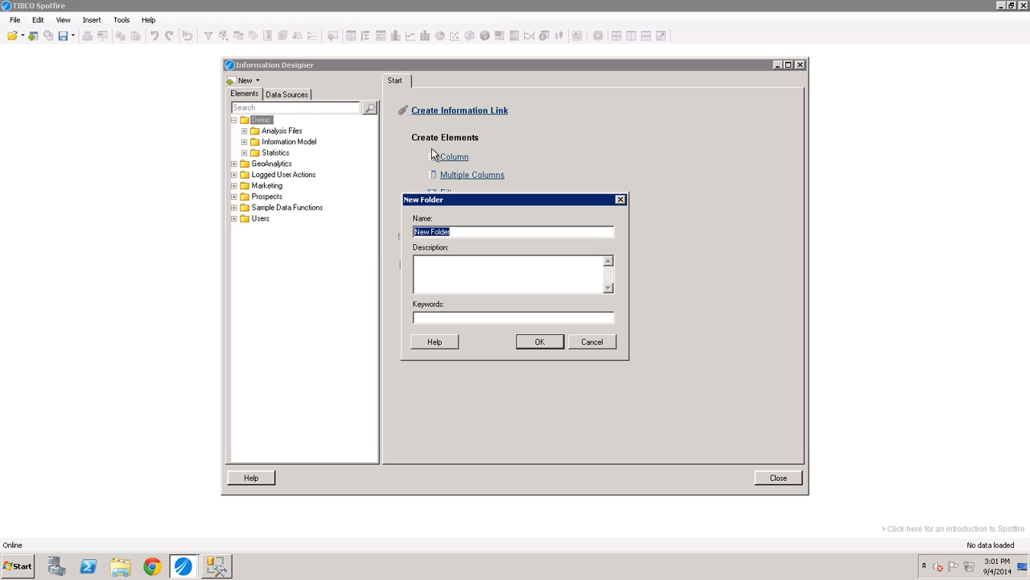
{"action": "type", "text": "Retail"}
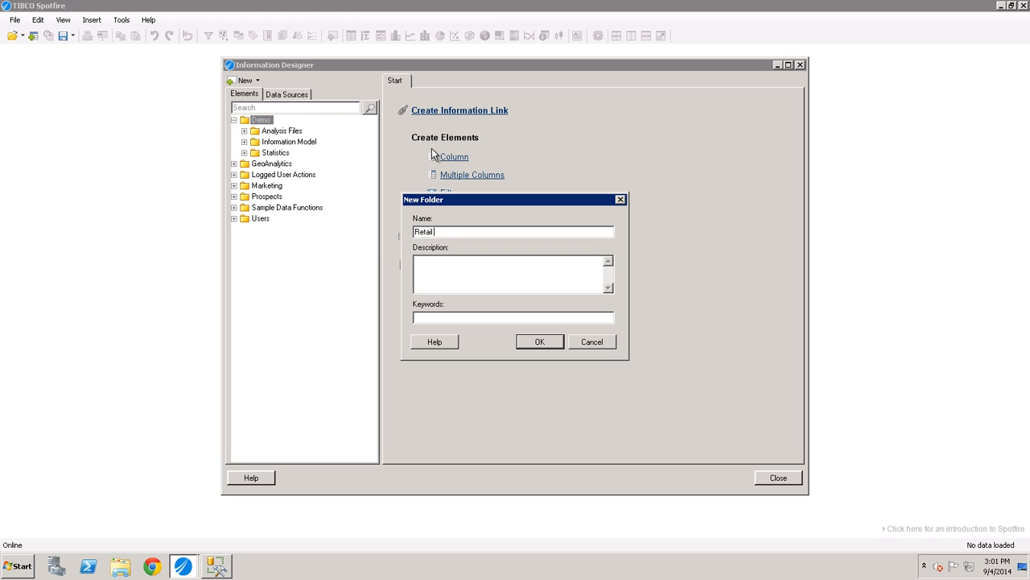
{"action": "type", "text": "POS De"}
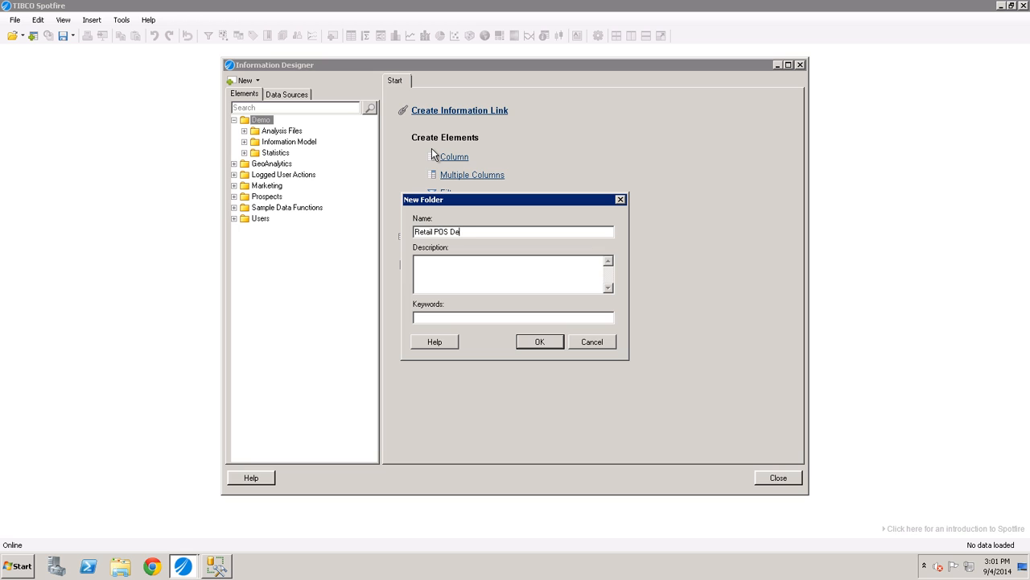
{"action": "left_click", "coordinate": [539, 341]}
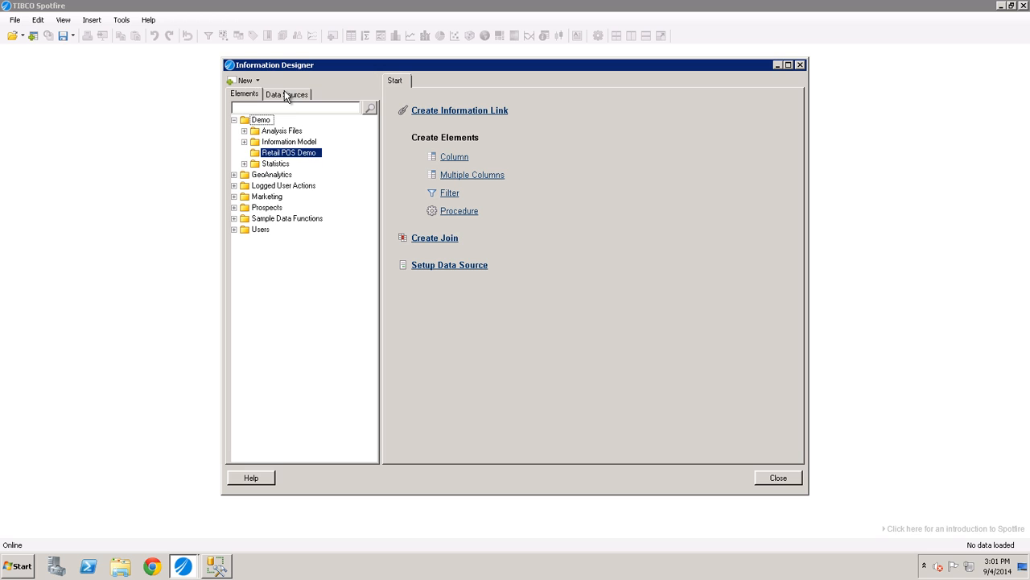
Create the default RetailPOS information model from Demo Data > dbo in Retail POS Demo
{"action": "left_click", "coordinate": [286, 93]}
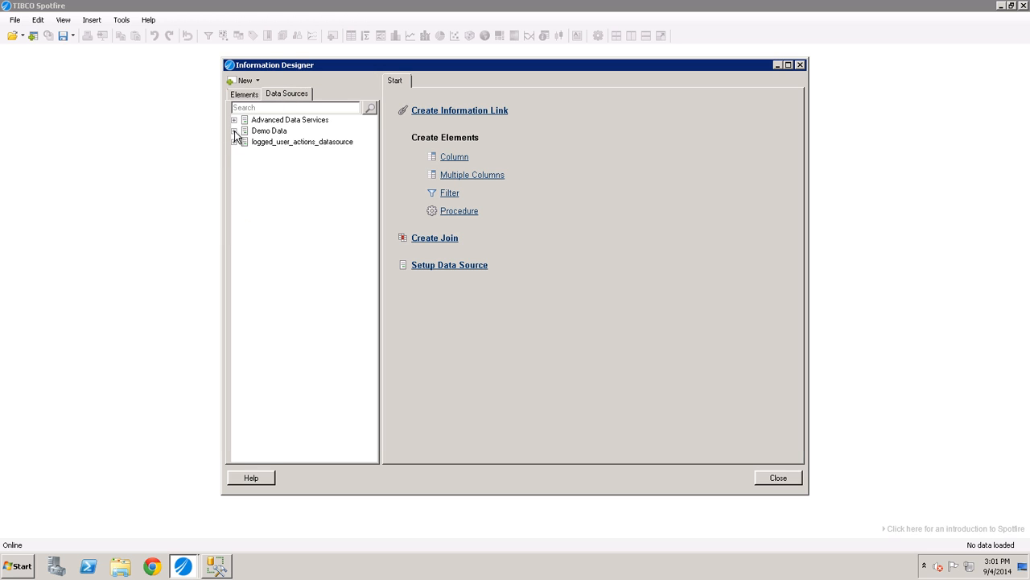
{"action": "left_click", "coordinate": [235, 130]}
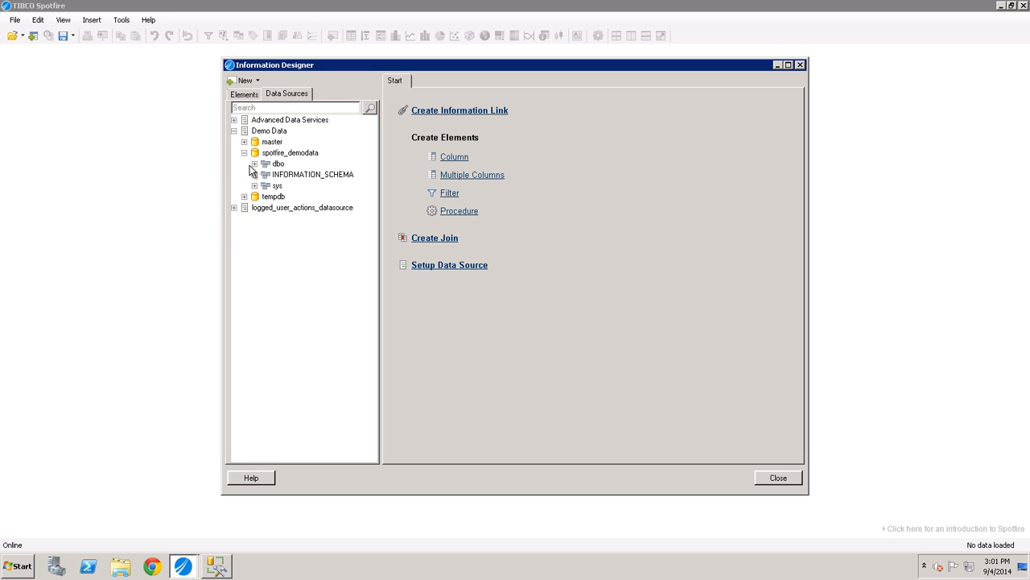
{"action": "left_click", "coordinate": [254, 163]}
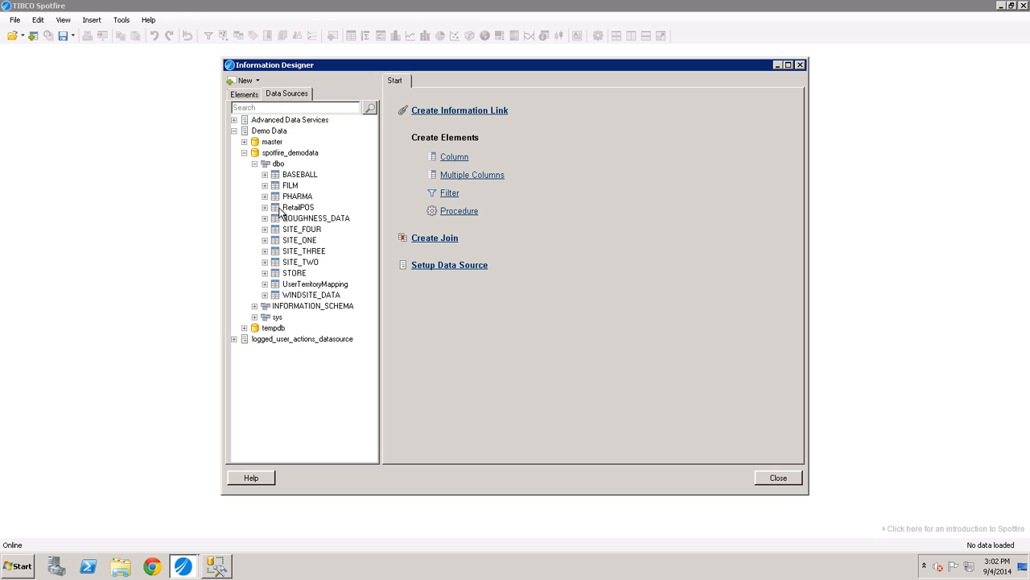
{"action": "right_click", "coordinate": [298, 207]}
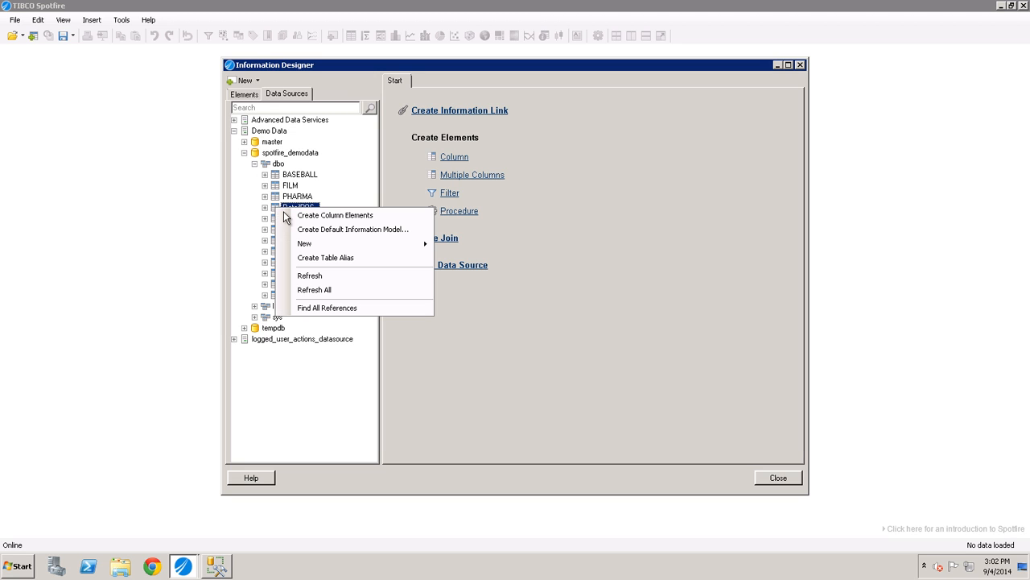
{"action": "mouse_move", "coordinate": [355, 229]}
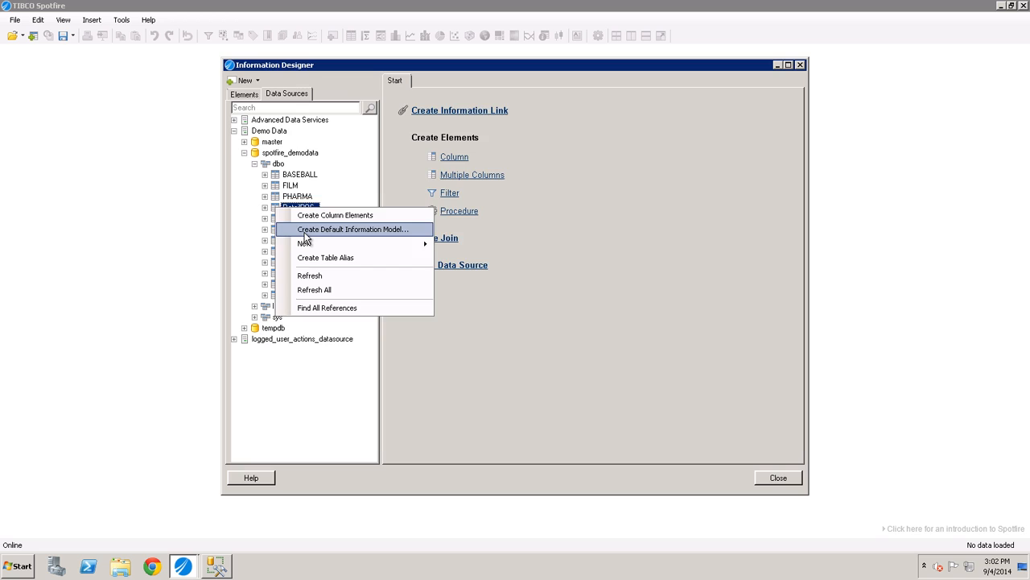
{"action": "left_click", "coordinate": [351, 228]}
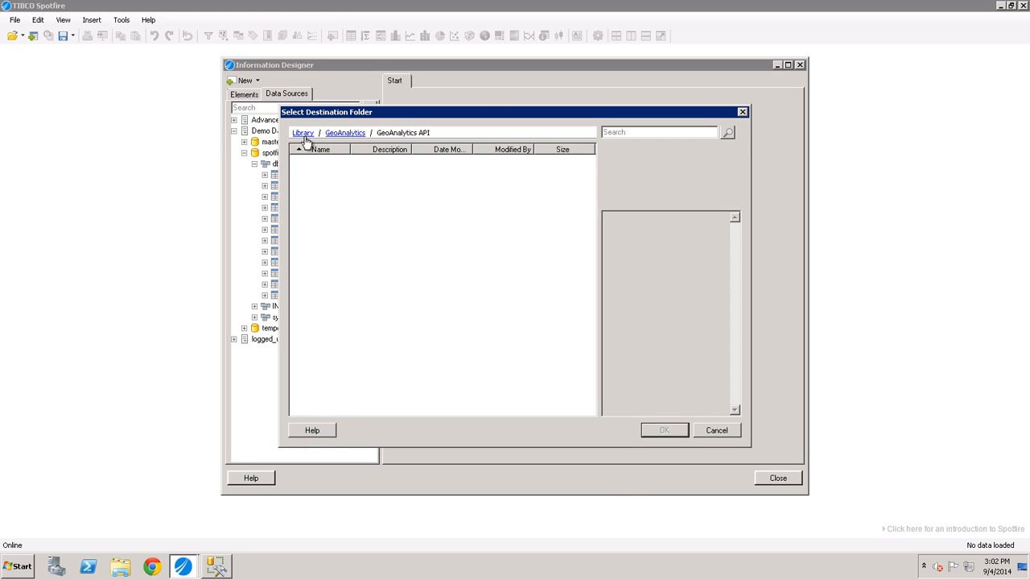
{"action": "left_click", "coordinate": [302, 132]}
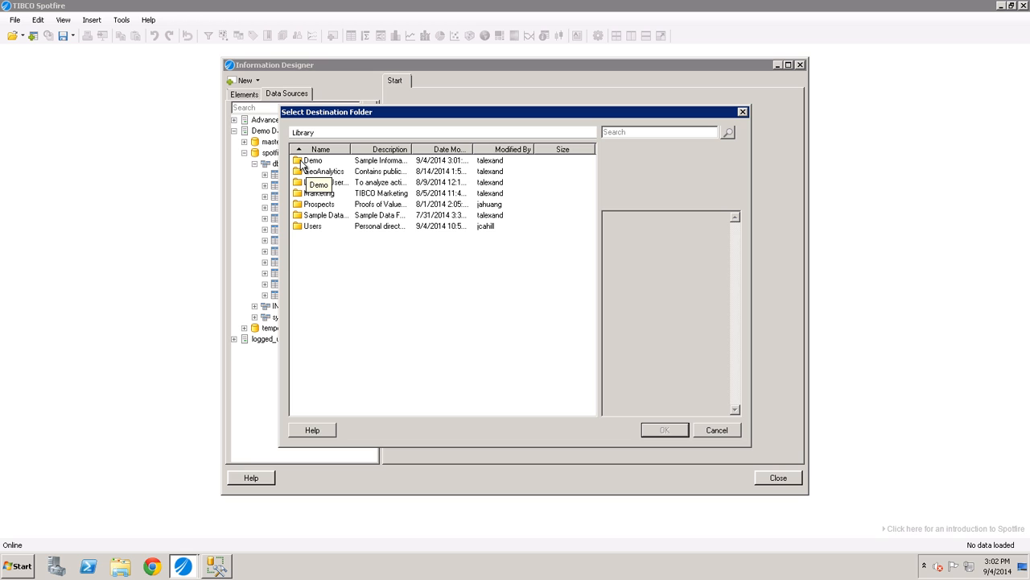
{"action": "double_click", "coordinate": [313, 160]}
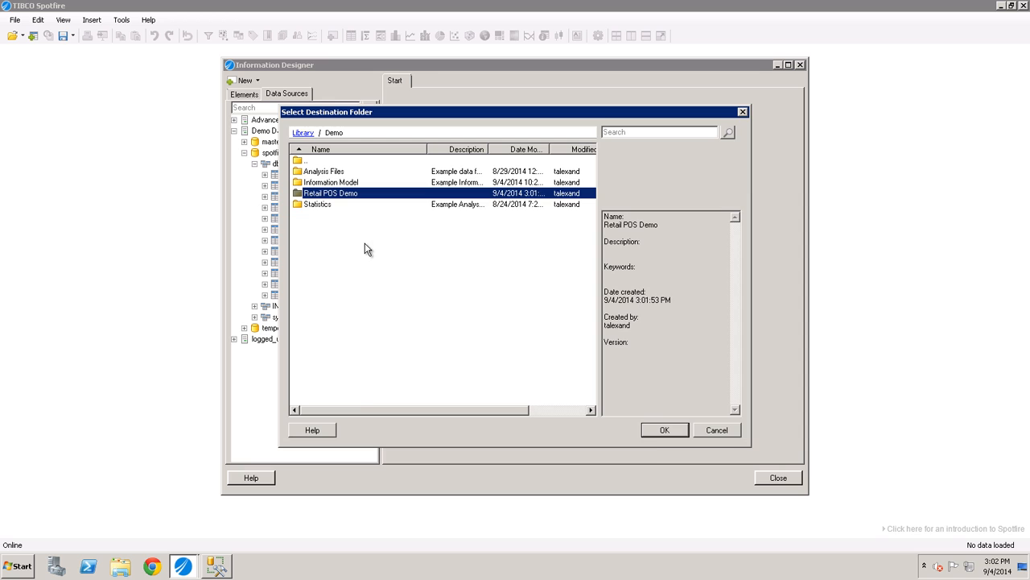
{"action": "left_click", "coordinate": [665, 429]}
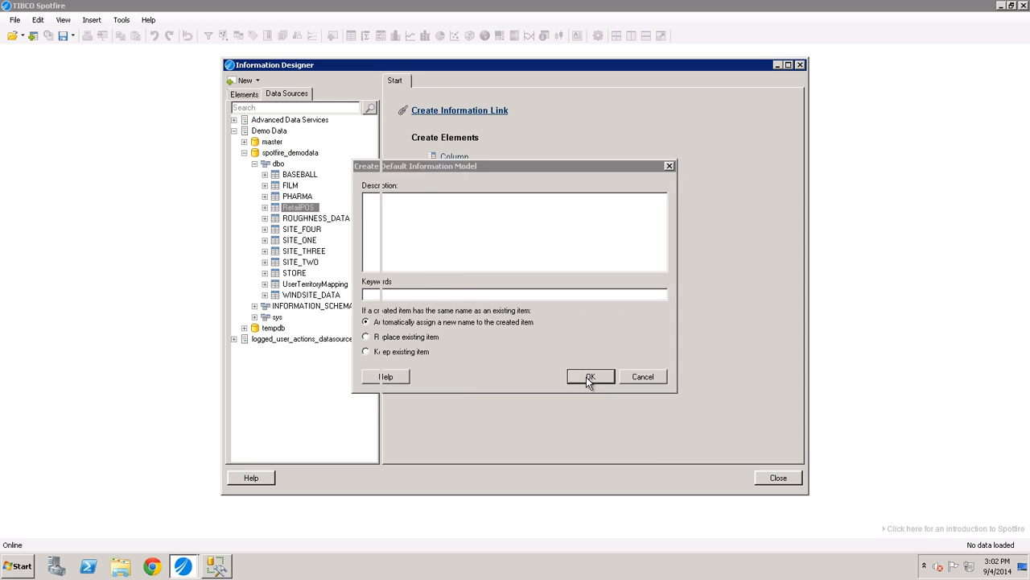
{"action": "left_click", "coordinate": [590, 376]}
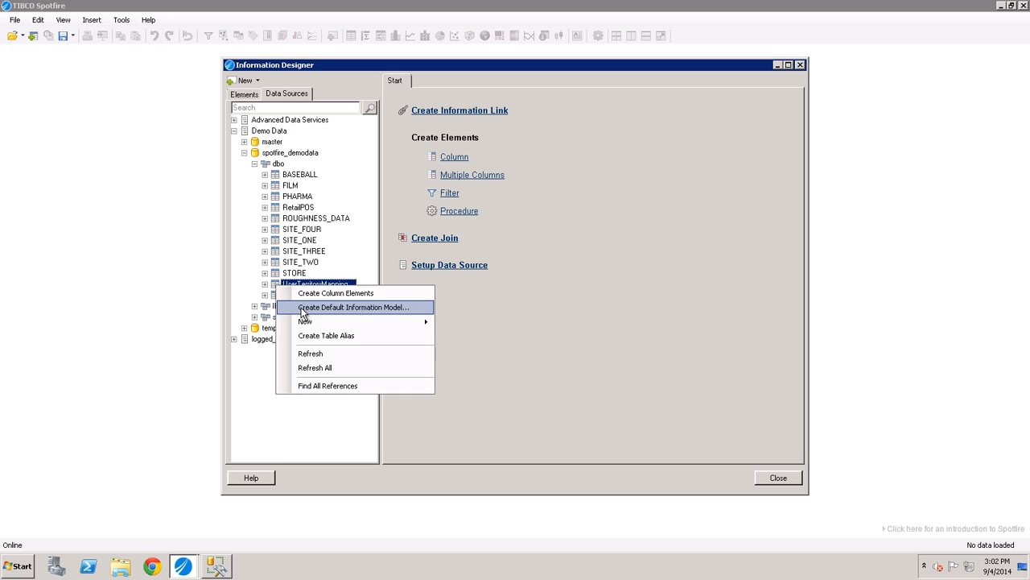
Create the default UserTerritoryMapping information model in the Retail POS Demo folder
{"action": "left_click", "coordinate": [353, 307]}
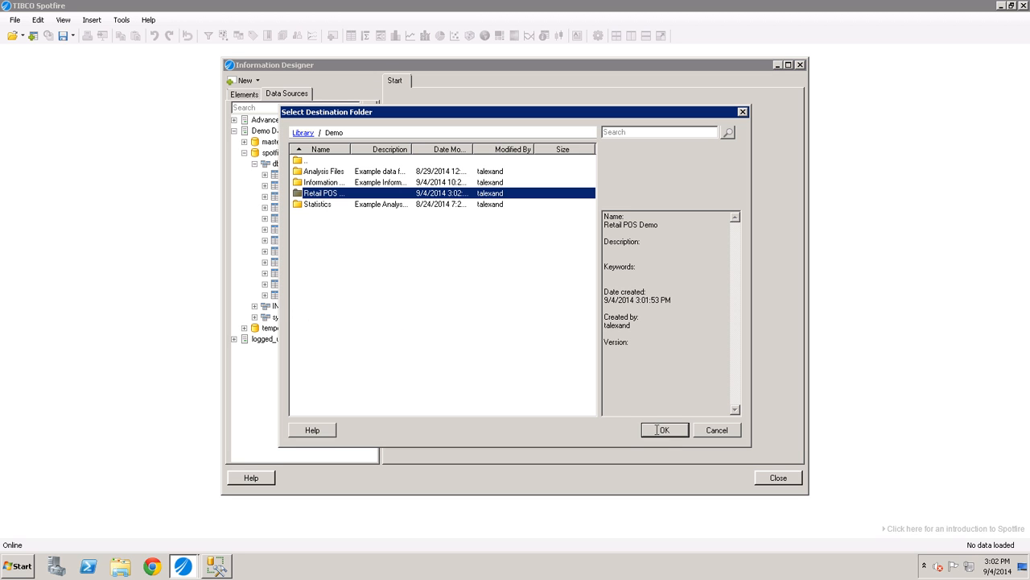
{"action": "left_click", "coordinate": [663, 429]}
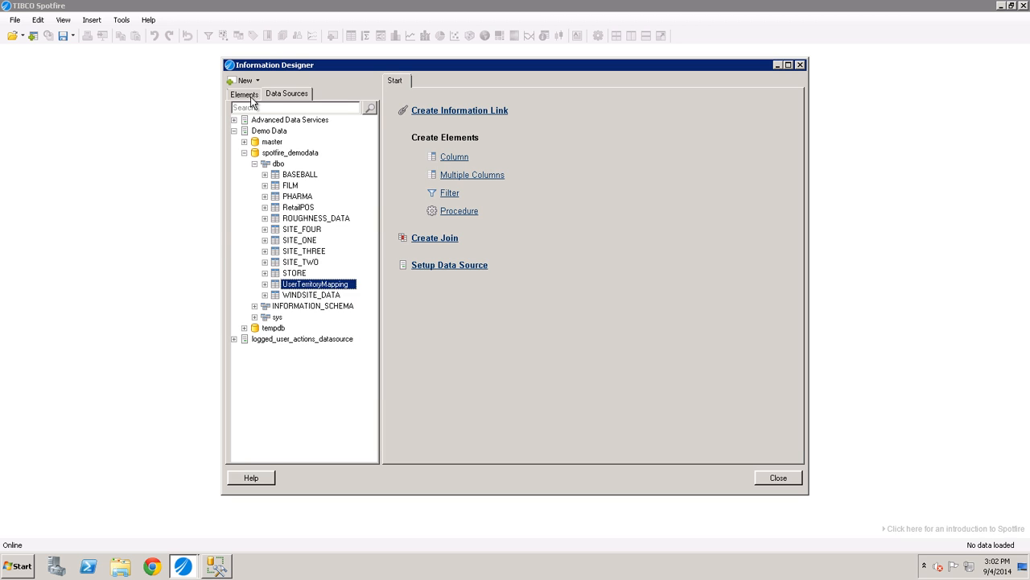
{"action": "left_click", "coordinate": [244, 93]}
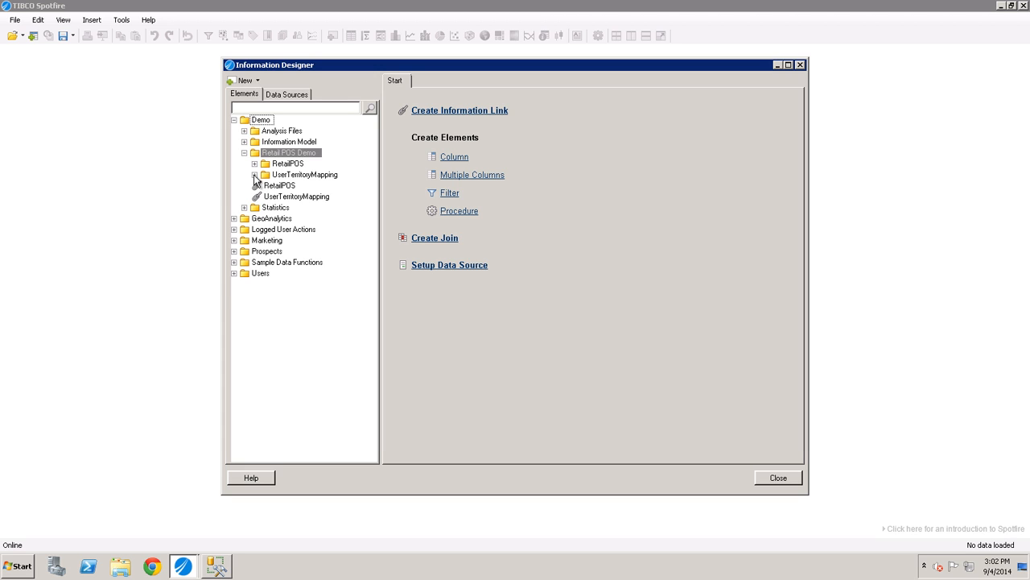
Edit the userID column element and add UserTerritoryMapping's userID as its source column
{"action": "left_click", "coordinate": [254, 174]}
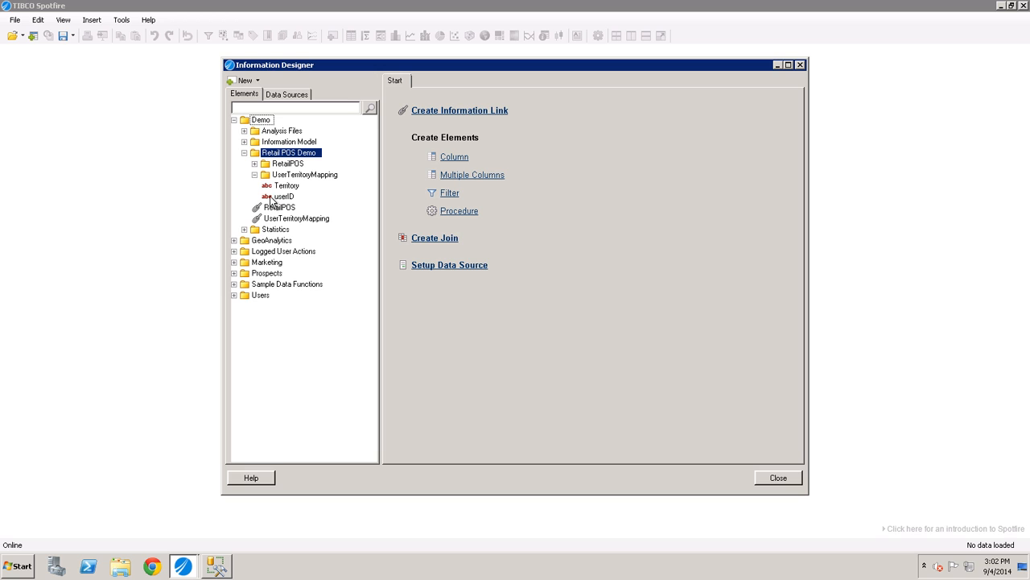
{"action": "right_click", "coordinate": [281, 195]}
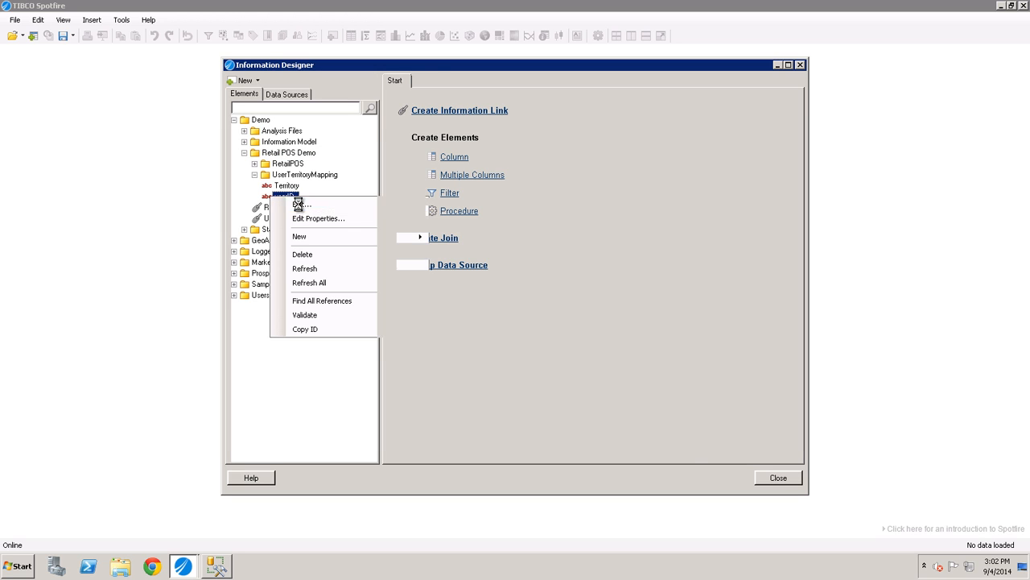
{"action": "left_click", "coordinate": [302, 203]}
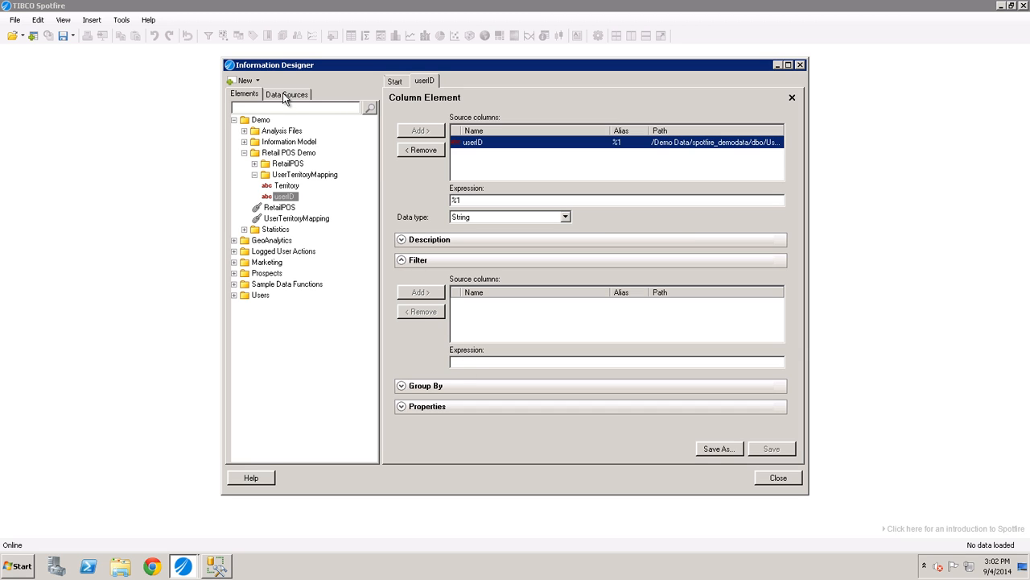
{"action": "left_click", "coordinate": [287, 95]}
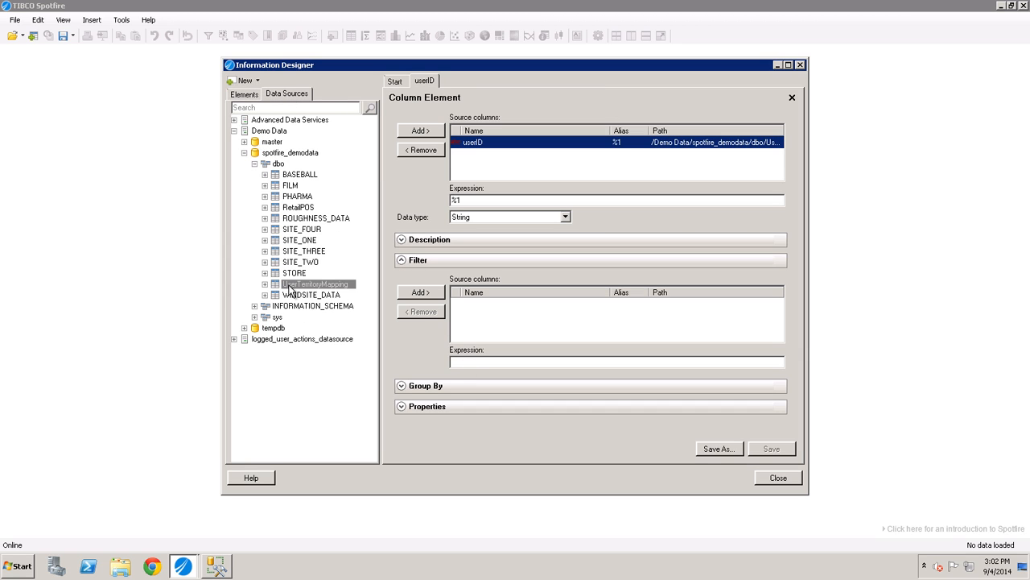
{"action": "left_click", "coordinate": [265, 284]}
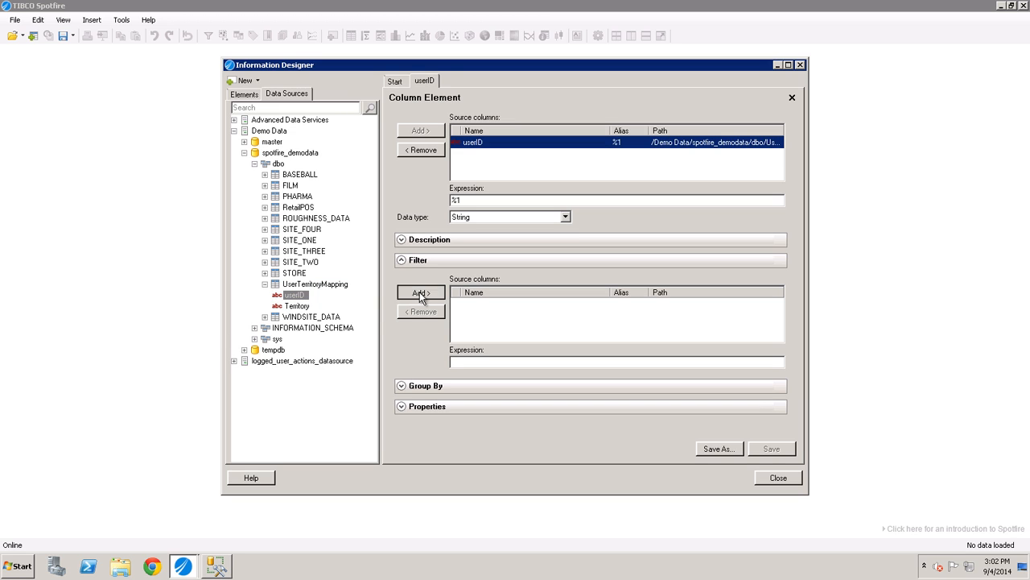
{"action": "left_click", "coordinate": [421, 292]}
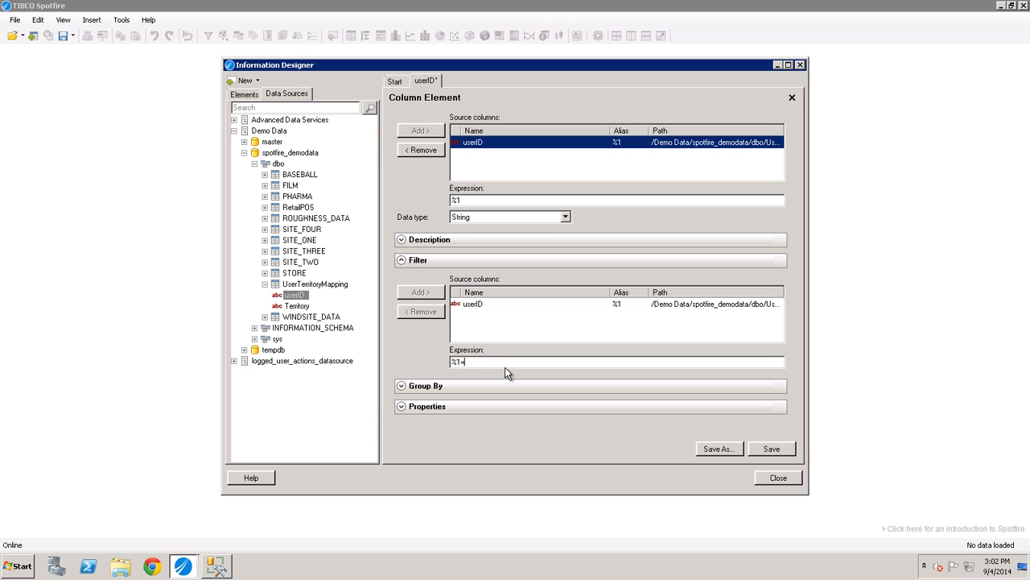
Enter the filter expression %1=(%CURRENT_USER%) and save the userID element
{"action": "type", "text": "="}
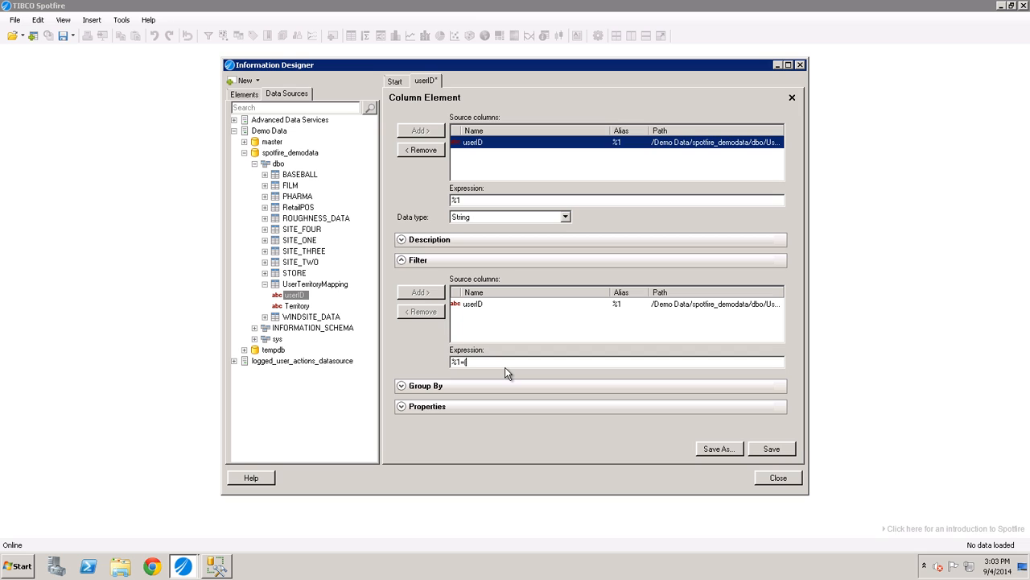
{"action": "type", "text": "(%"}
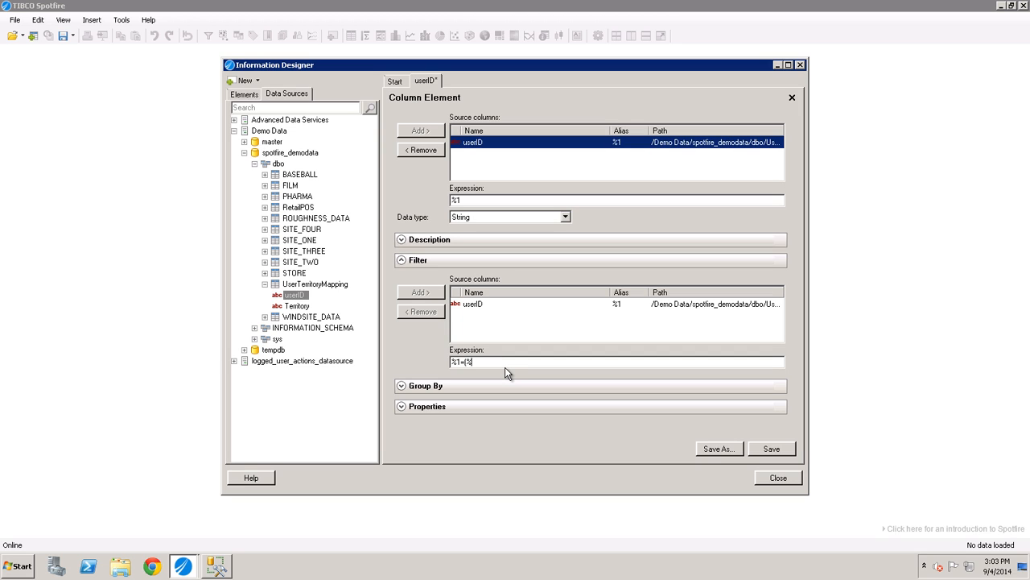
{"action": "type", "text": "CURRENT"}
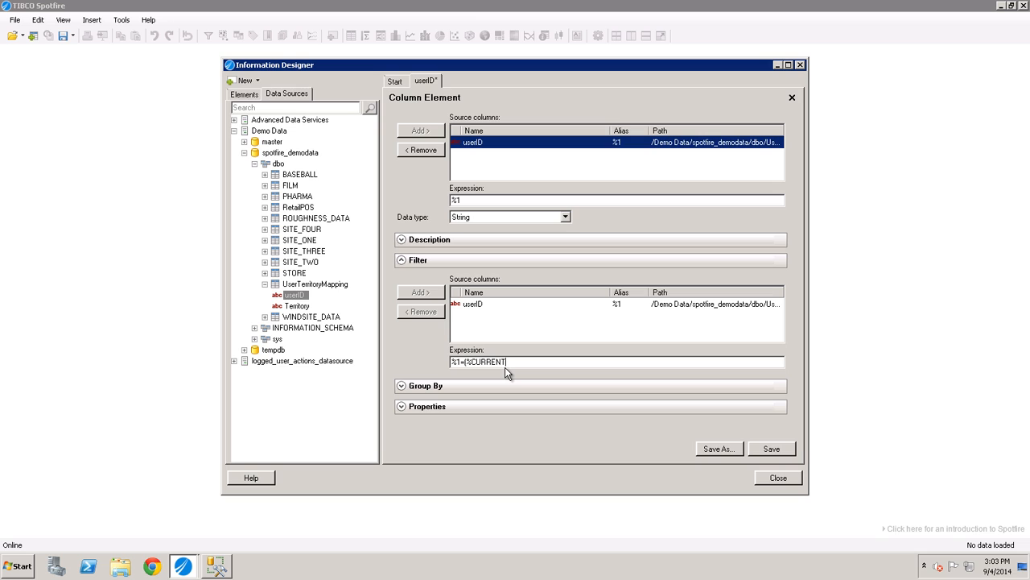
{"action": "type", "text": "_USER"}
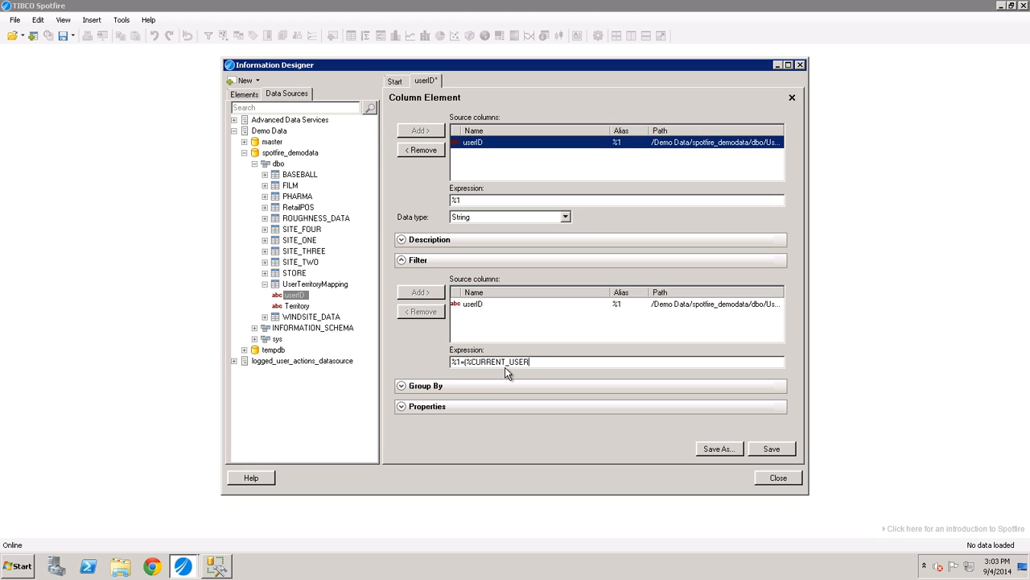
{"action": "type", "text": "%)"}
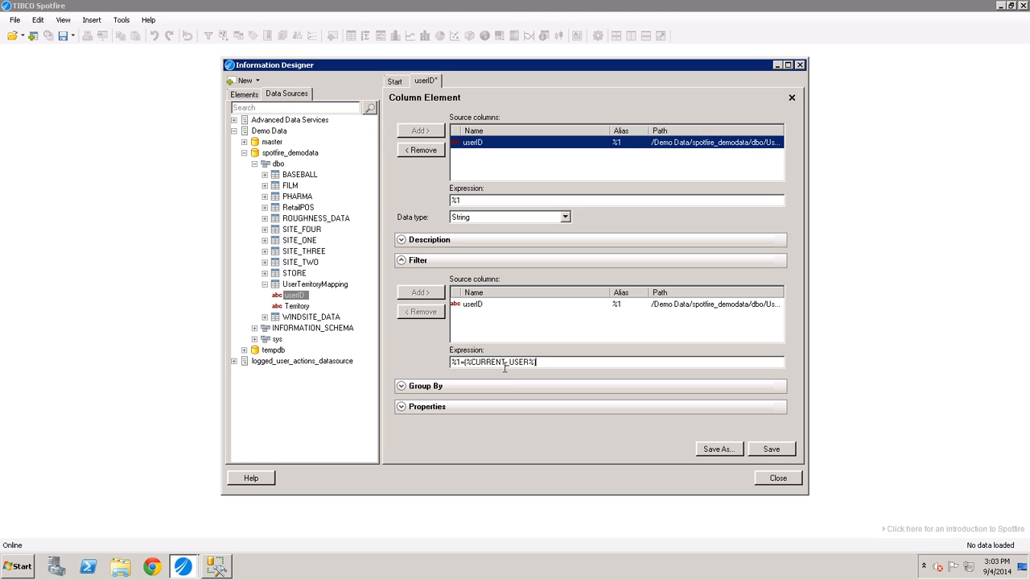
{"action": "left_click", "coordinate": [771, 449]}
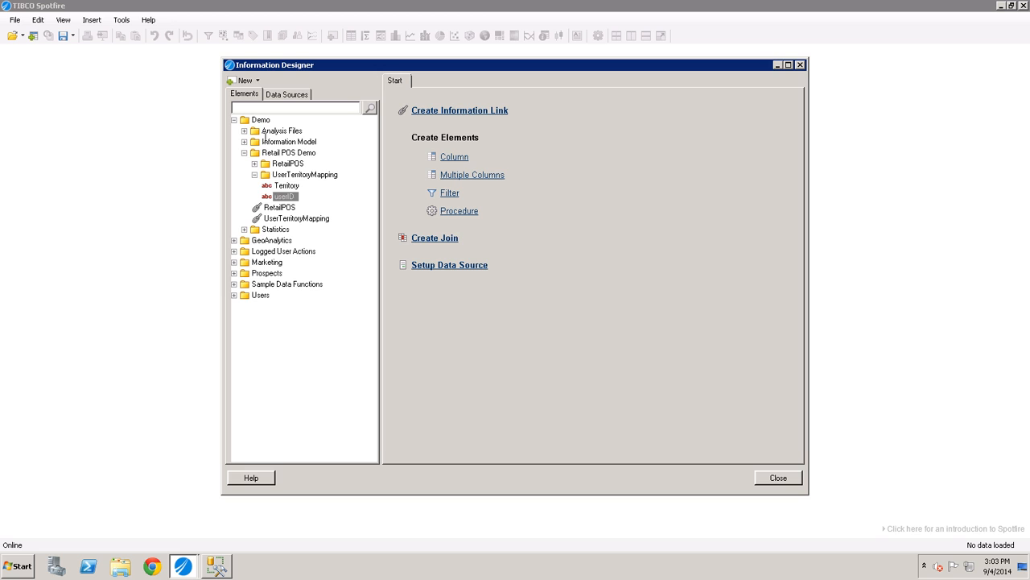
{"action": "mouse_move", "coordinate": [434, 245]}
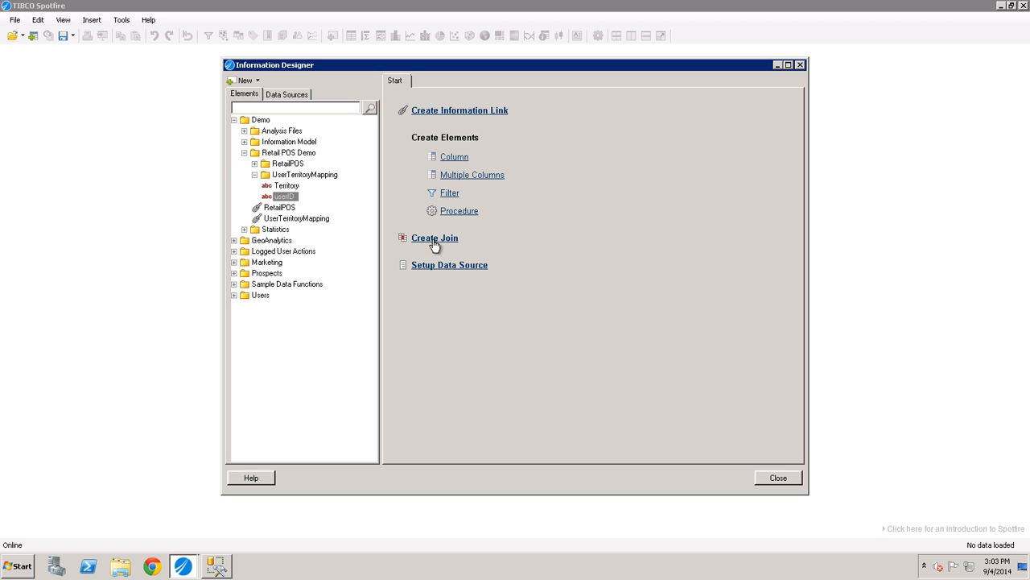
Join UserTerritoryMapping and RetailPOS on Territory as an inner join, saved in Retail POS Demo
{"action": "left_click", "coordinate": [434, 237]}
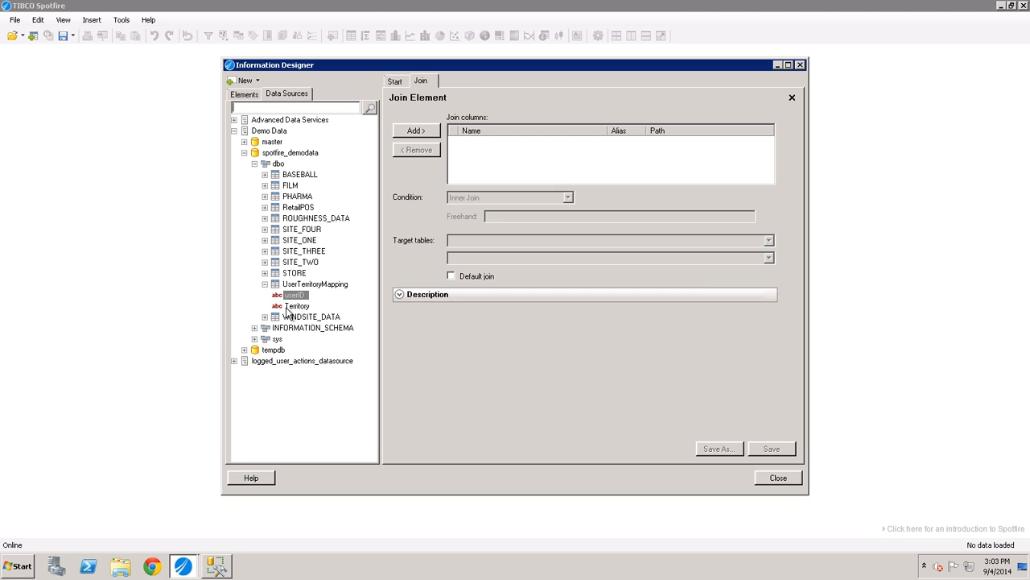
{"action": "left_click", "coordinate": [297, 305]}
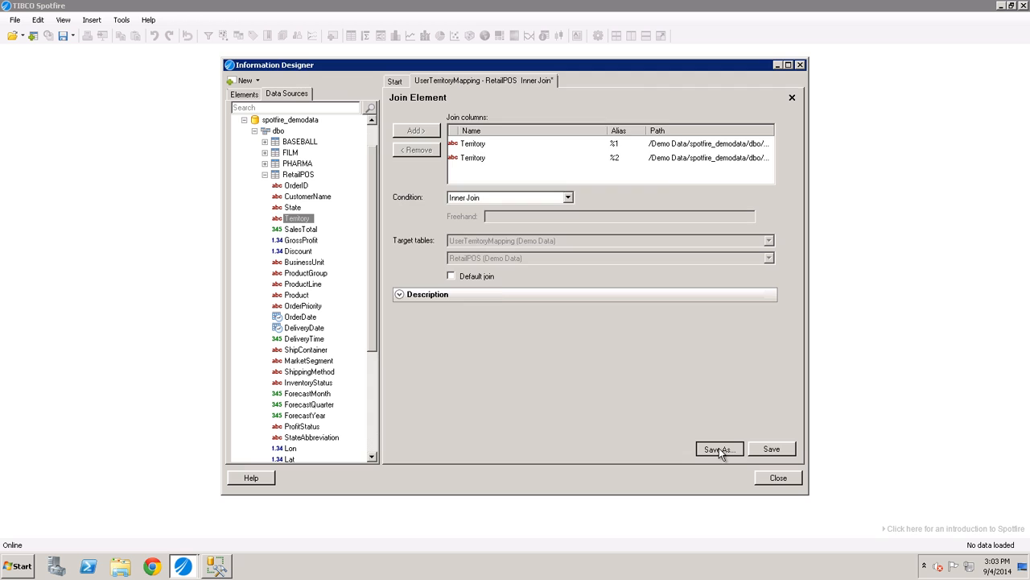
{"action": "left_click", "coordinate": [718, 448]}
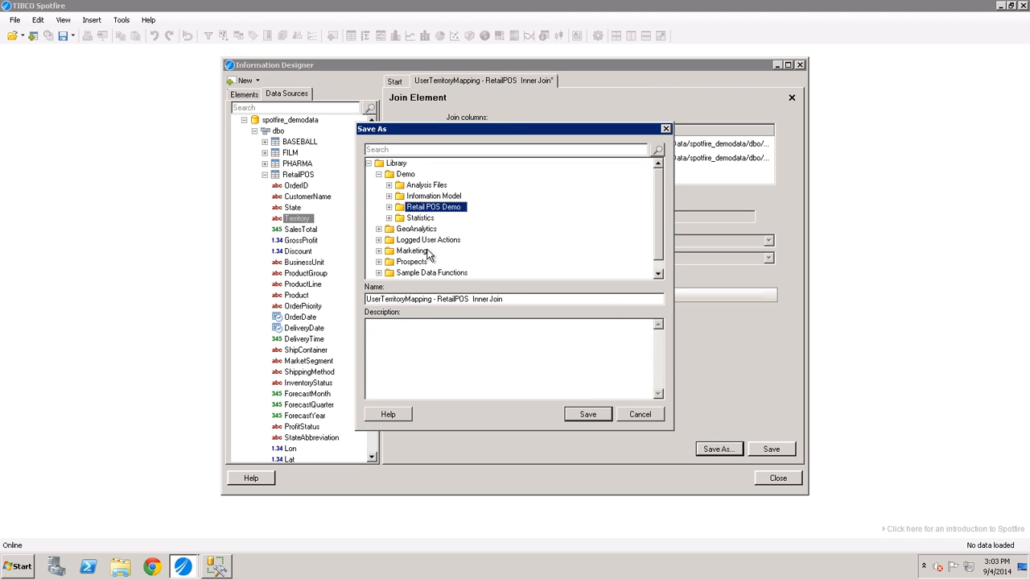
{"action": "left_click", "coordinate": [587, 413]}
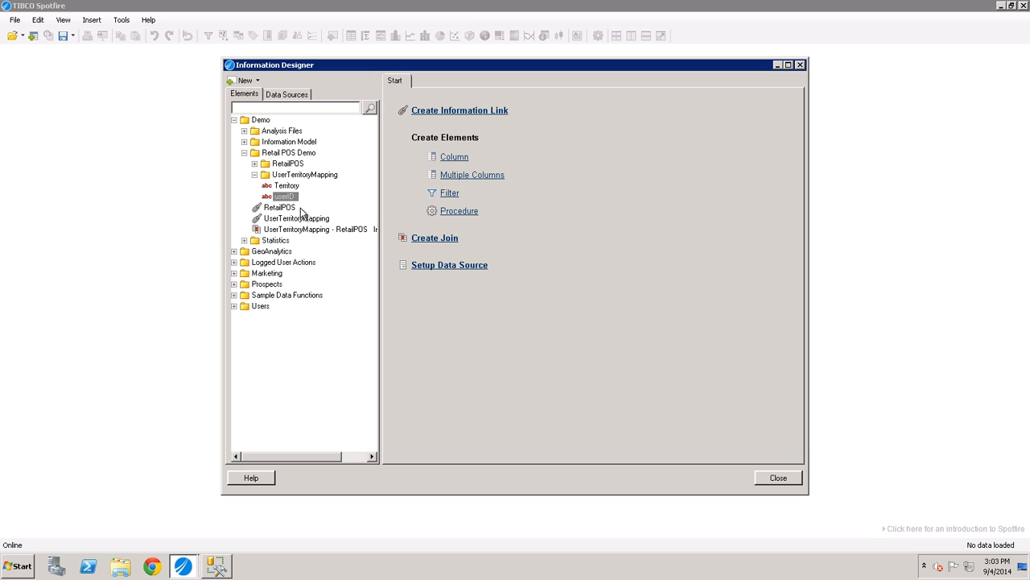
{"action": "mouse_move", "coordinate": [277, 216]}
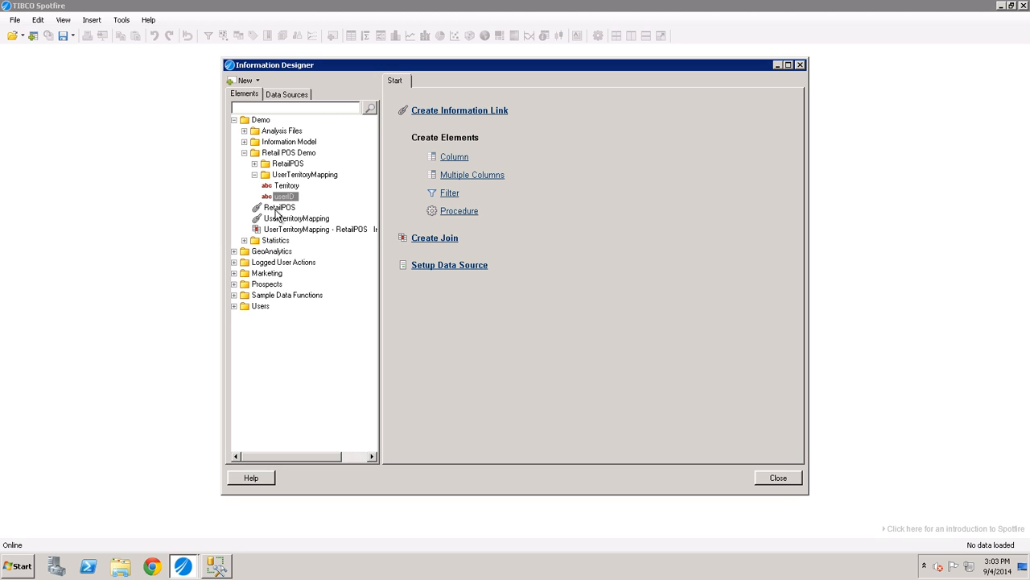
Edit the RetailPOS link, add userID and the territory join, save as 'RetailPOS - Personalized'
{"action": "left_click", "coordinate": [279, 207]}
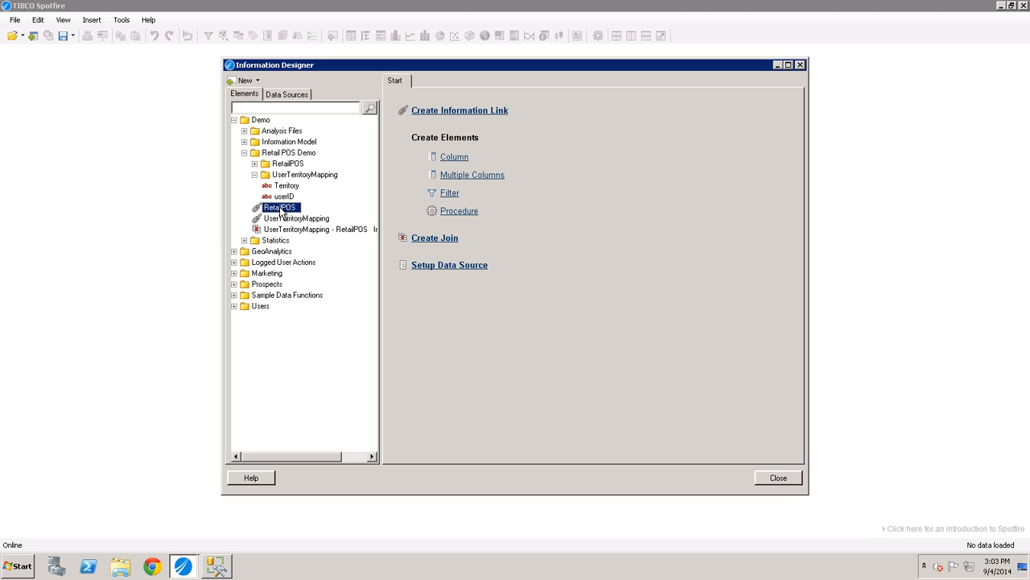
{"action": "right_click", "coordinate": [278, 207]}
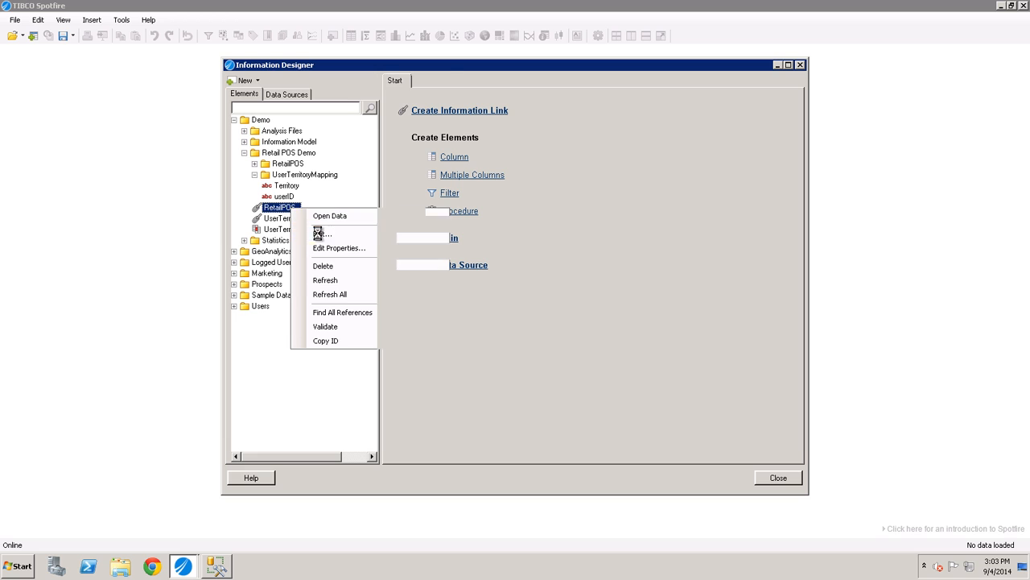
{"action": "left_click", "coordinate": [325, 231]}
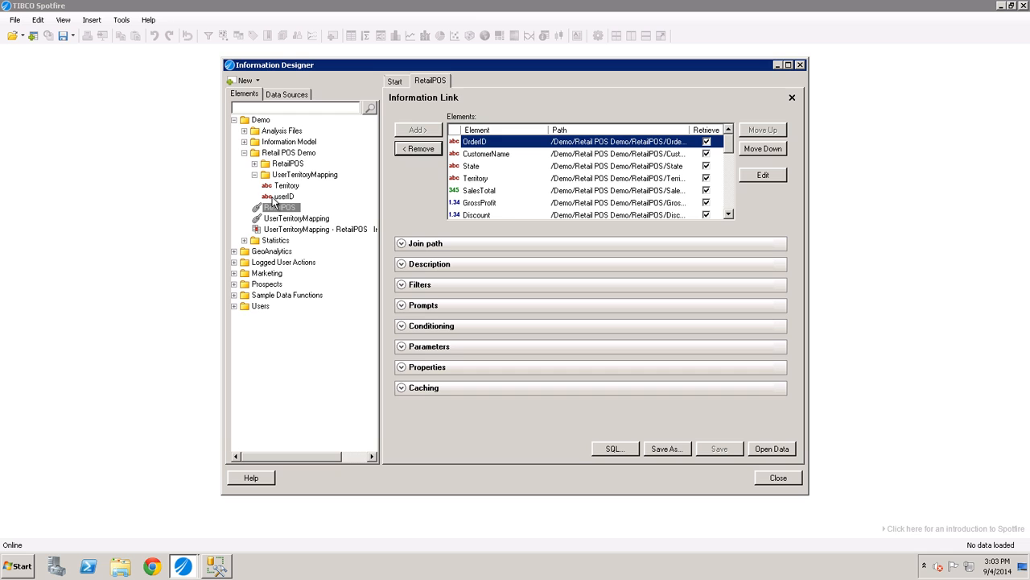
{"action": "left_click", "coordinate": [282, 195]}
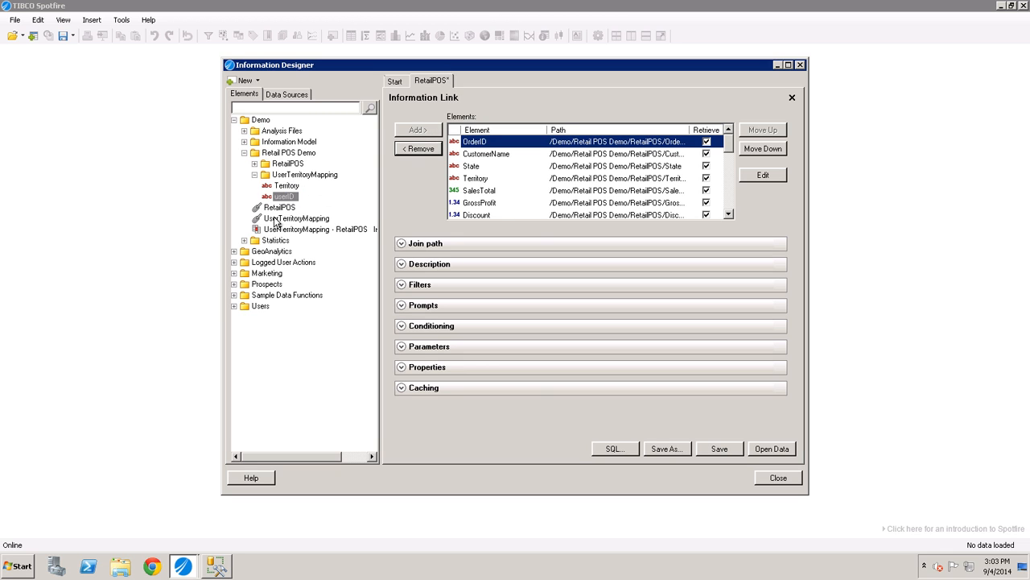
{"action": "left_click", "coordinate": [427, 243]}
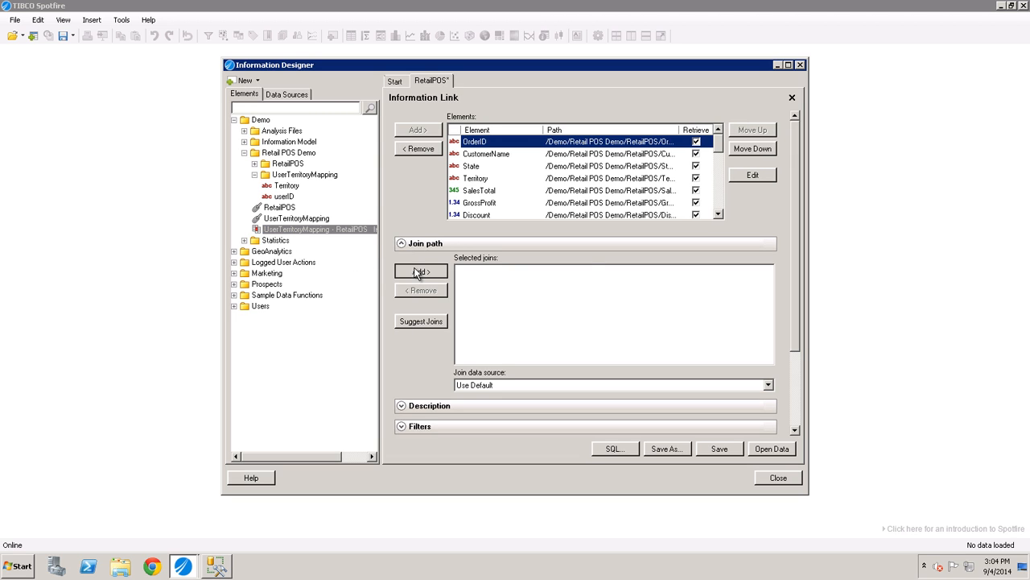
{"action": "left_click", "coordinate": [666, 448]}
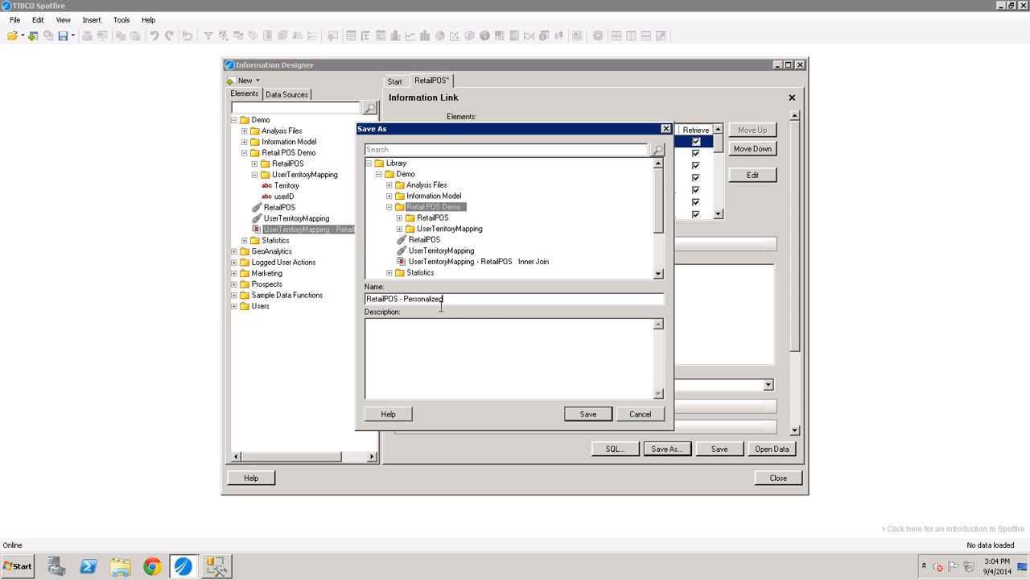
{"action": "left_click", "coordinate": [587, 413]}
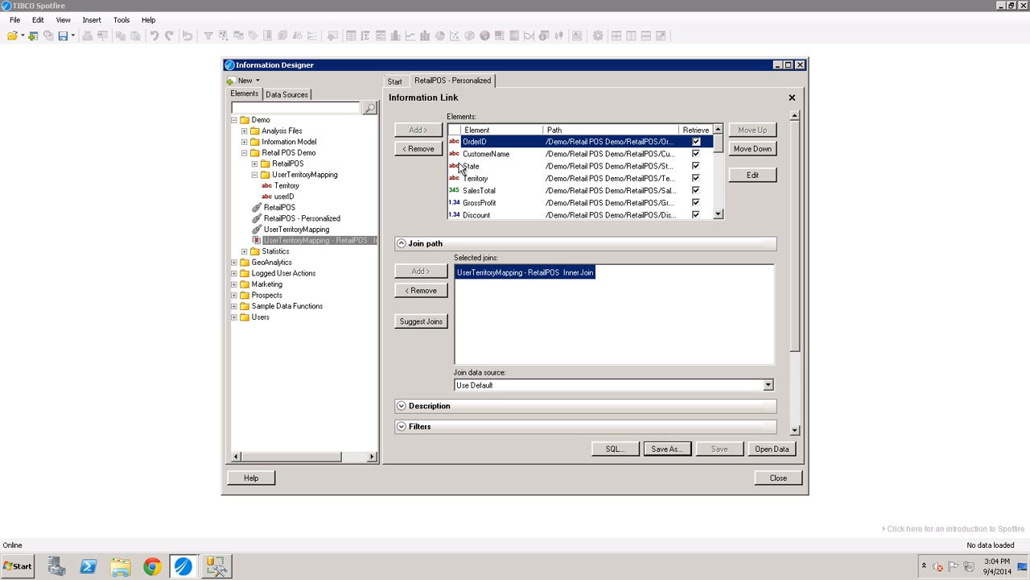
{"action": "left_click", "coordinate": [777, 478]}
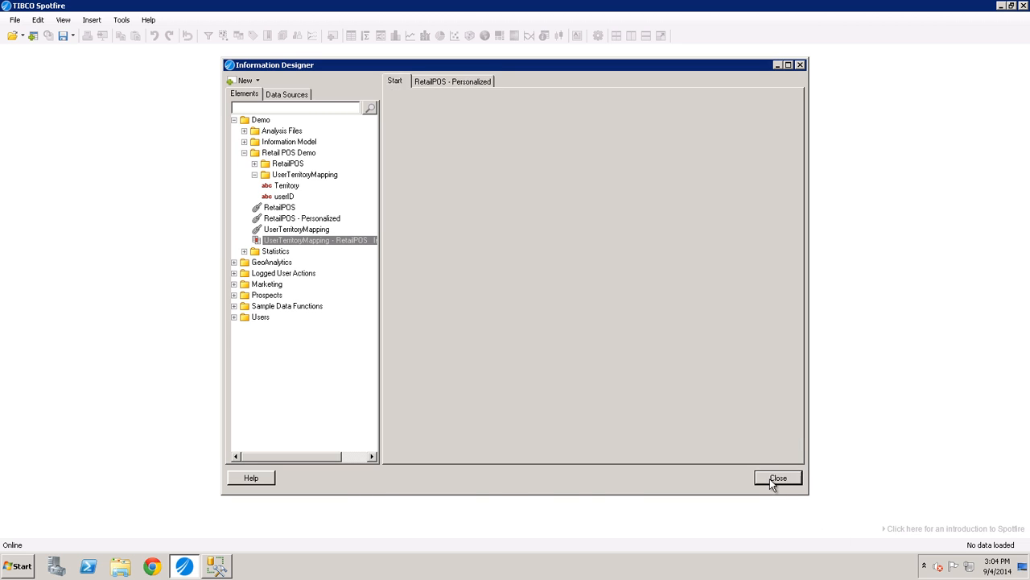
Close the Information Designer and log in as the sales user 'smith'
{"action": "left_click", "coordinate": [777, 478]}
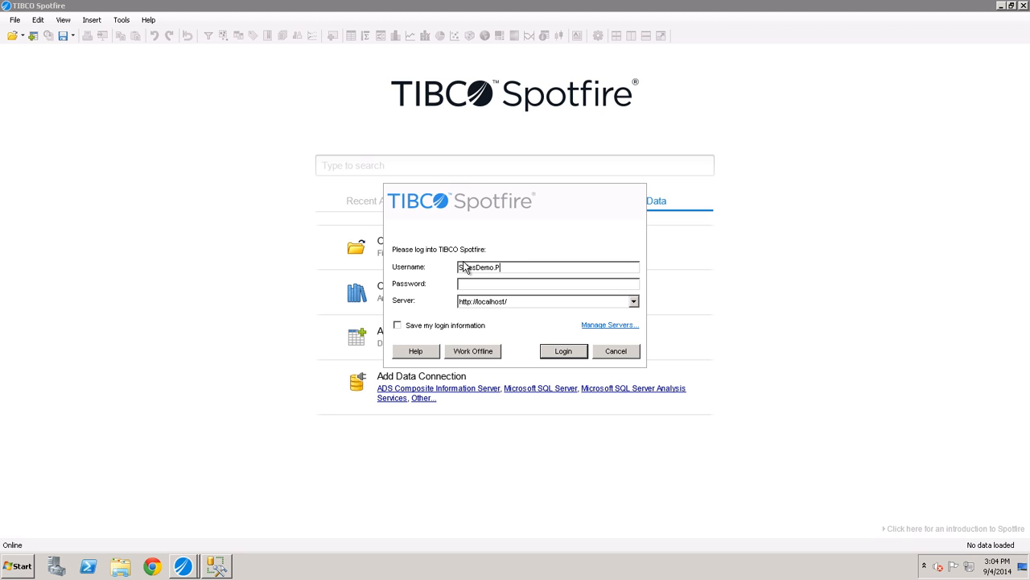
{"action": "type", "text": "smith"}
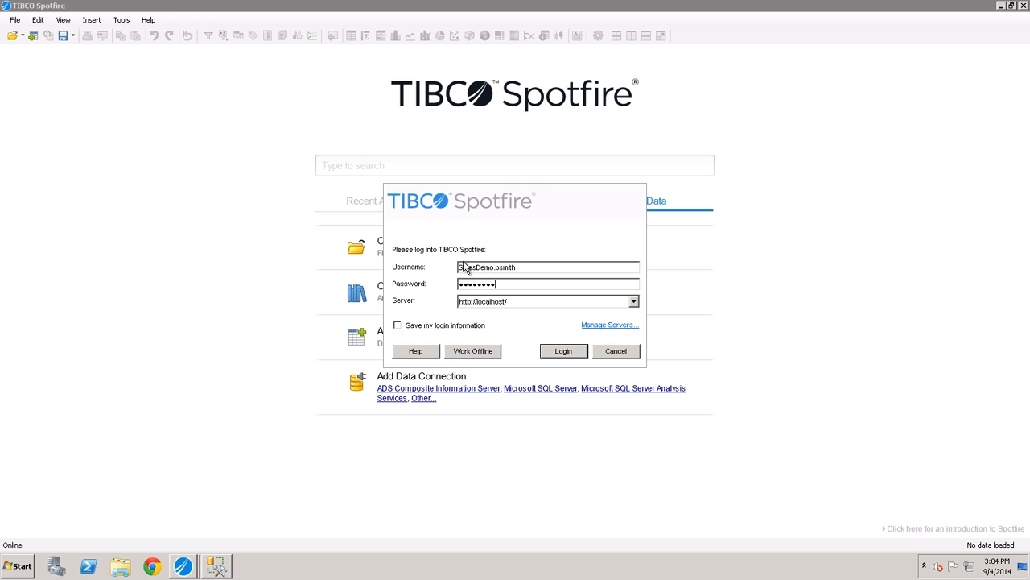
{"action": "left_click", "coordinate": [563, 350]}
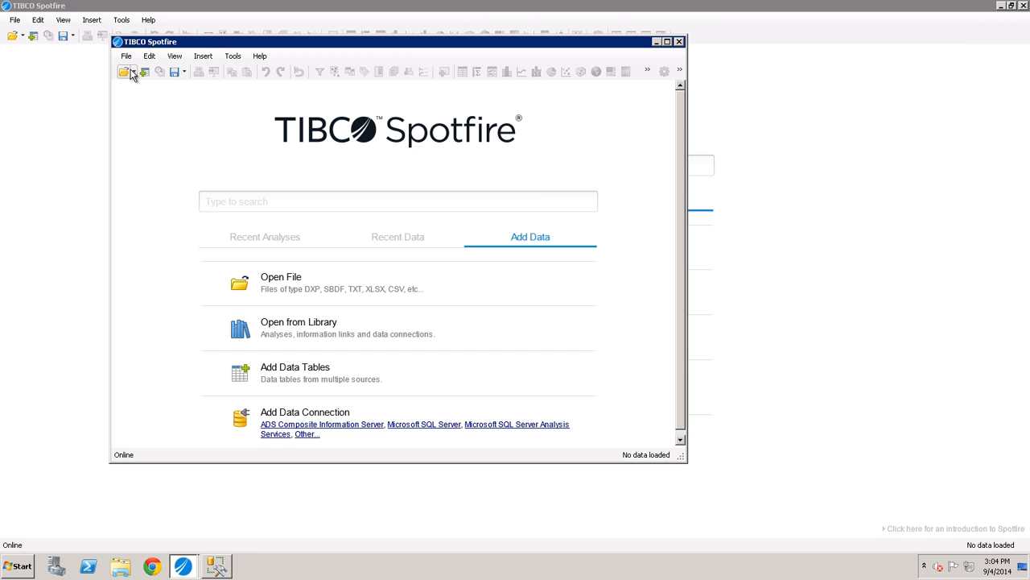
Open RetailPOS - Personalized from Library > Demo > Retail POS Demo, loading 32,215 rows
{"action": "left_click", "coordinate": [299, 322]}
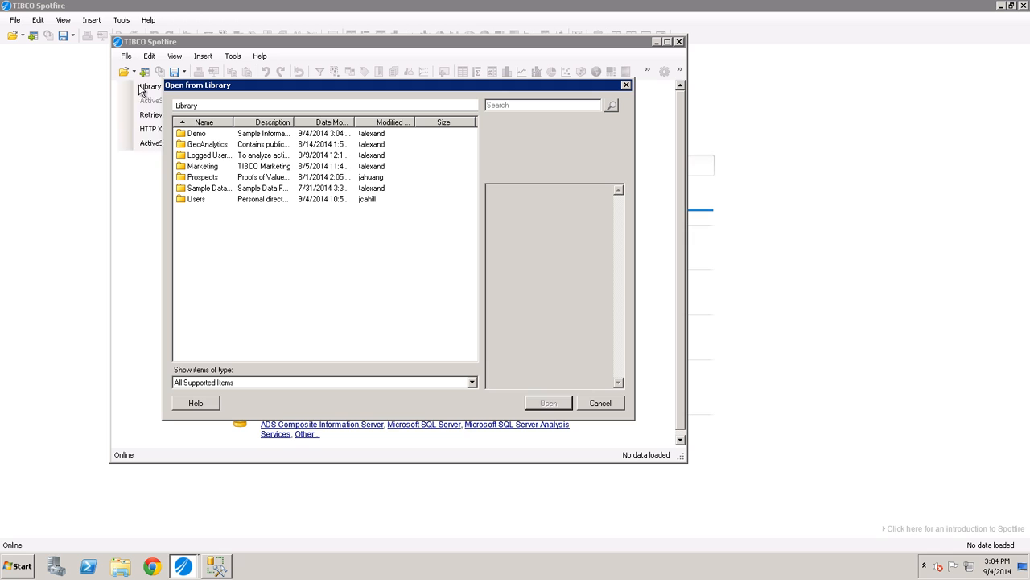
{"action": "left_click", "coordinate": [197, 133]}
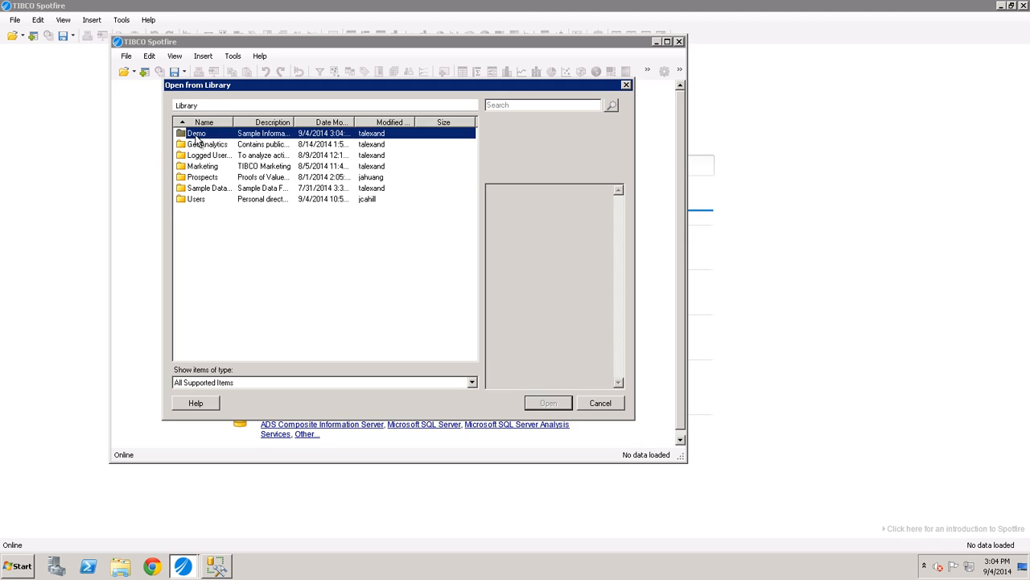
{"action": "double_click", "coordinate": [197, 133]}
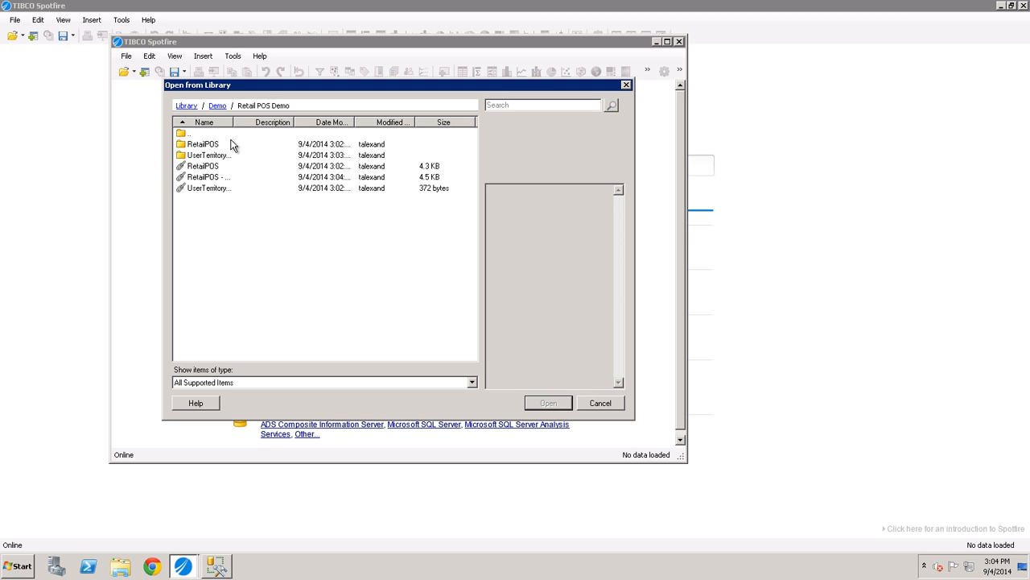
{"action": "left_click", "coordinate": [226, 176]}
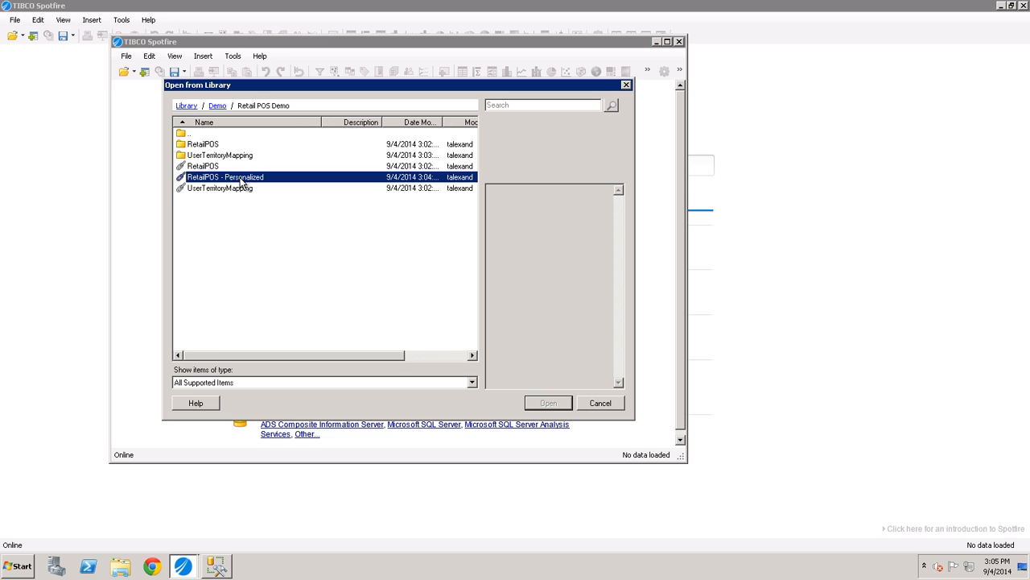
{"action": "left_click", "coordinate": [225, 176]}
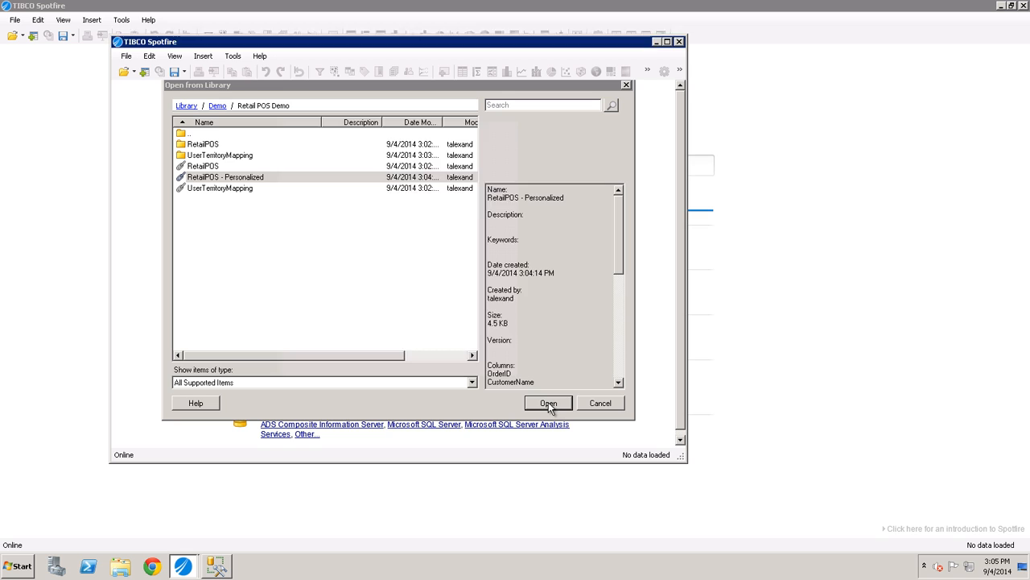
{"action": "left_click", "coordinate": [548, 403]}
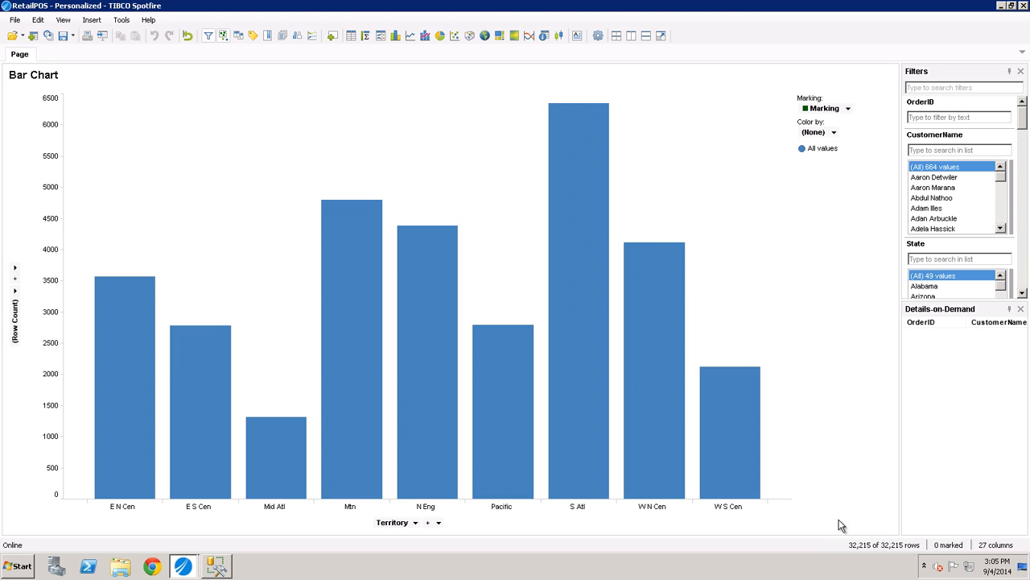
{"action": "mouse_move", "coordinate": [862, 555]}
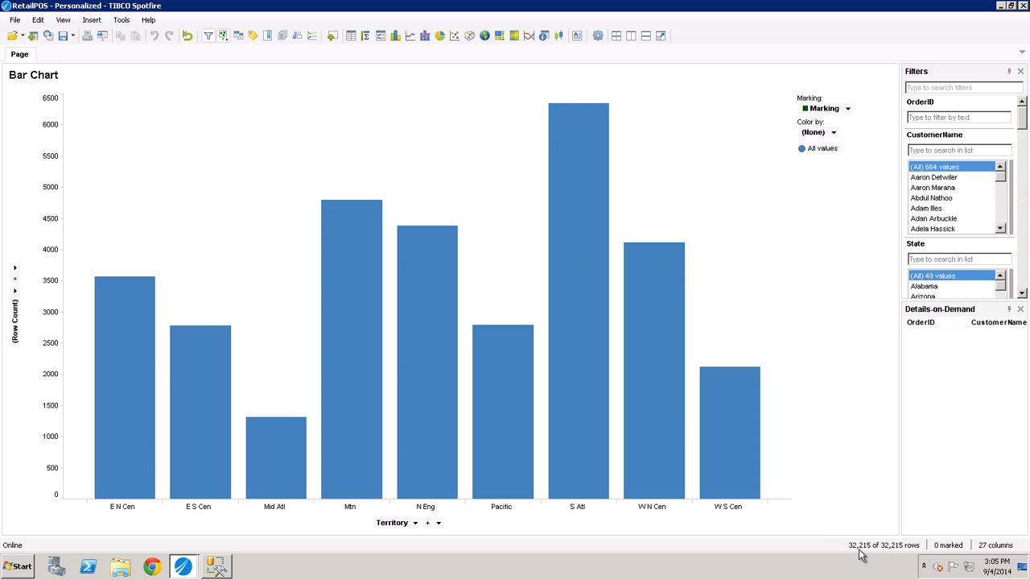
{"action": "mouse_move", "coordinate": [216, 221]}
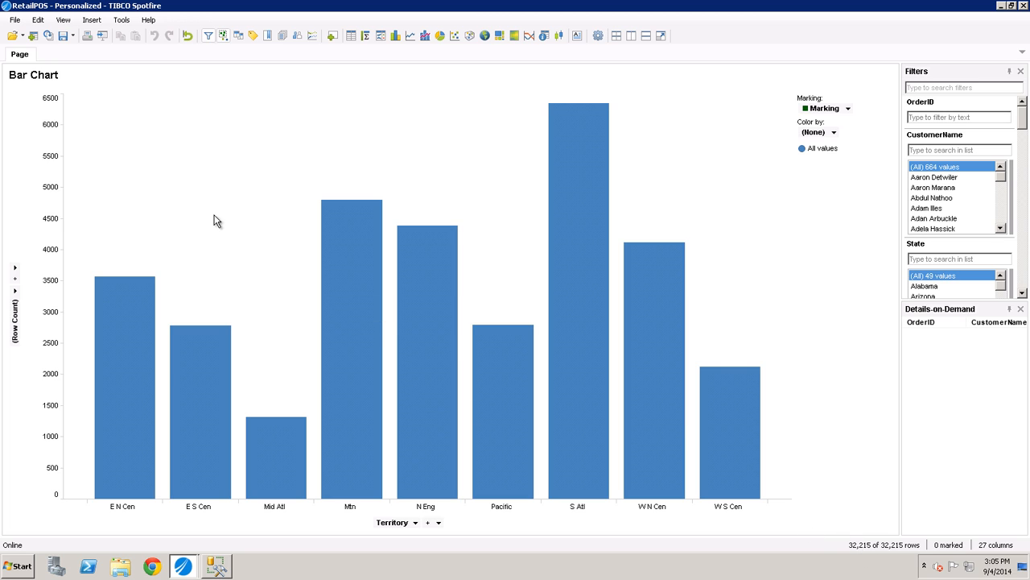
{"action": "mouse_move", "coordinate": [271, 244]}
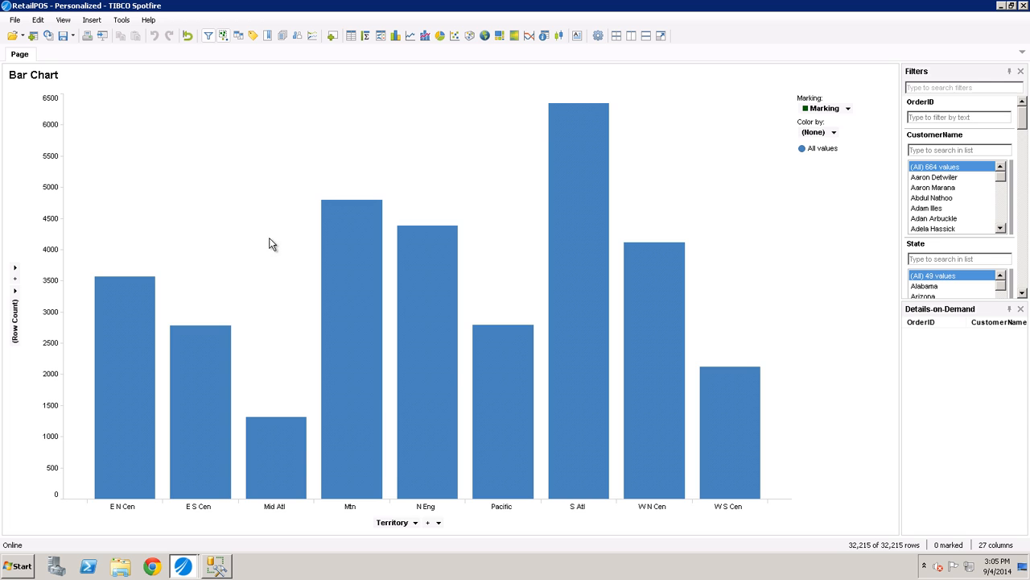
Switch the territory bar chart to a treemap sized and coloured by row count
{"action": "right_click", "coordinate": [272, 244]}
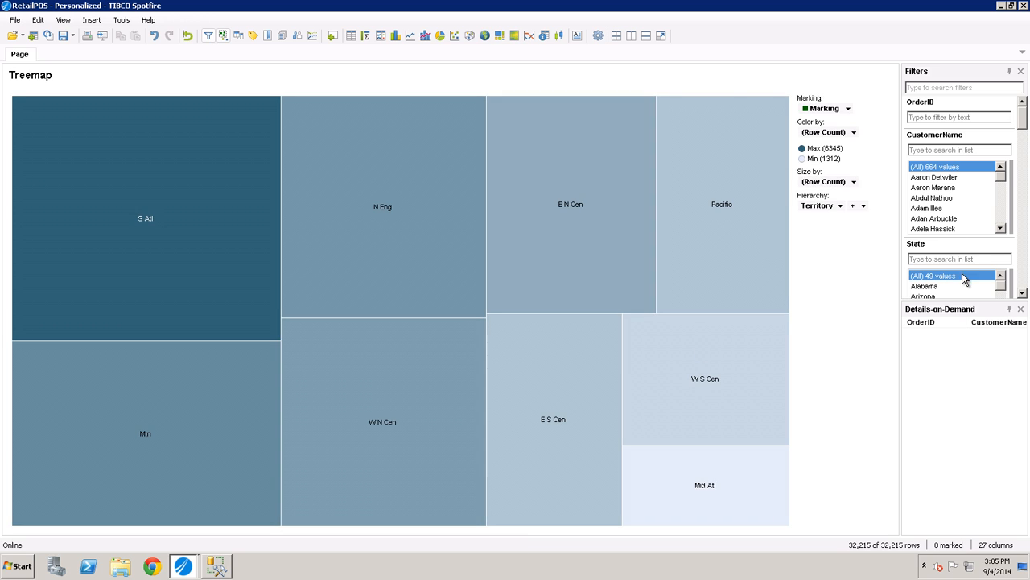
{"action": "mouse_move", "coordinate": [1001, 207]}
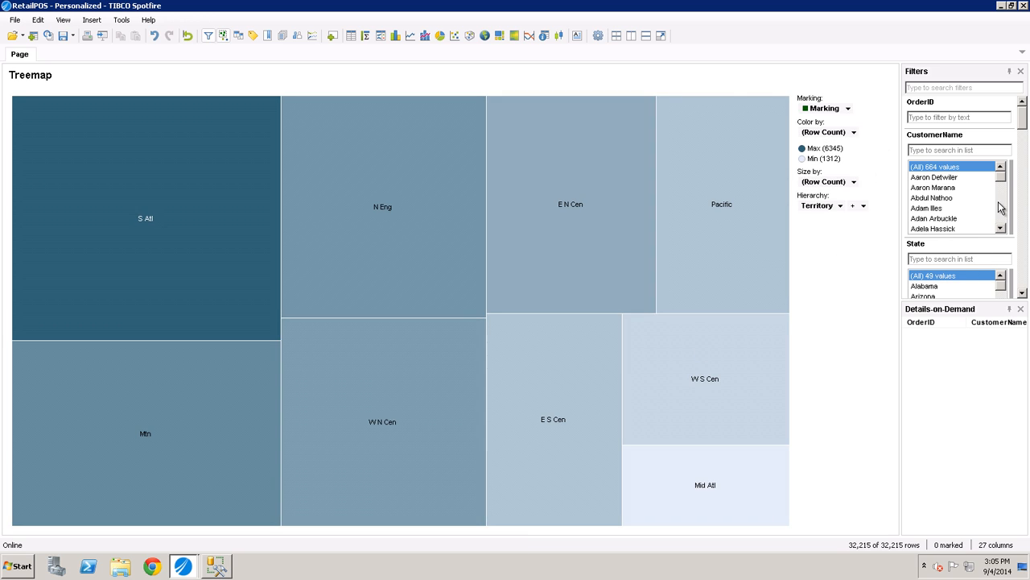
{"action": "scroll", "scroll_direction": "down", "scroll_amount": 3}
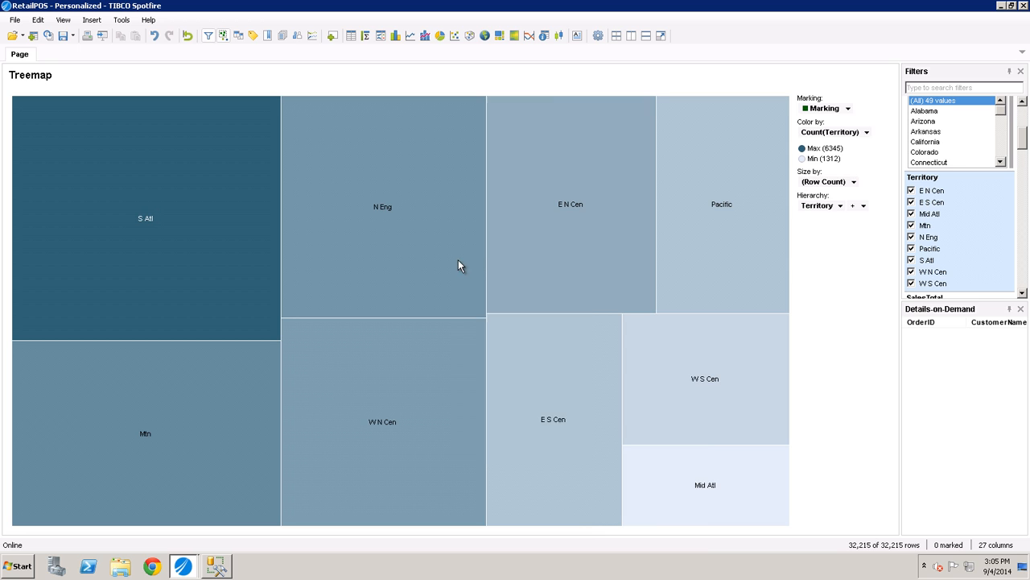
Colour the treemap by First(Territory) using the ten-colour categorical scheme
{"action": "right_click", "coordinate": [461, 266]}
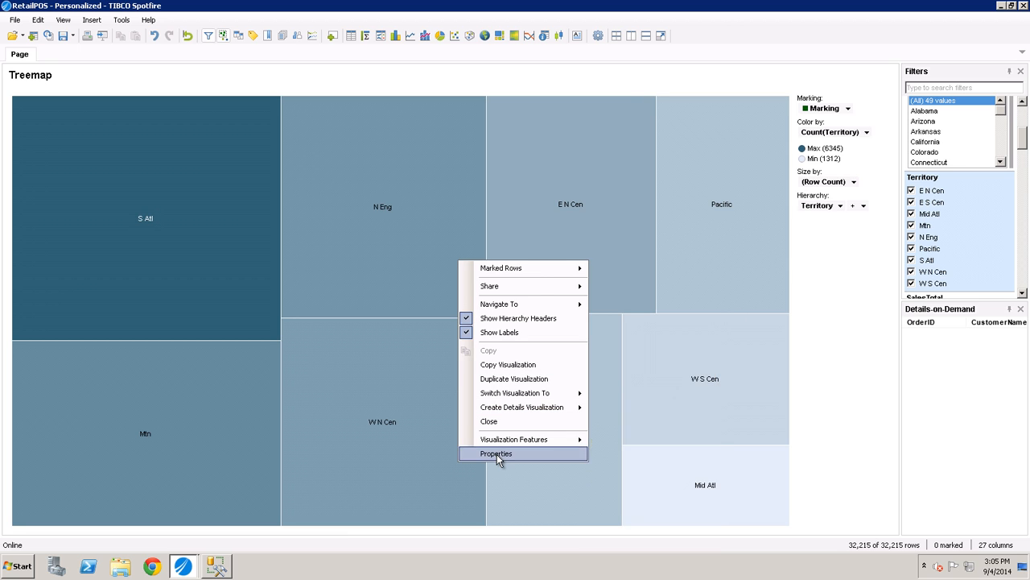
{"action": "left_click", "coordinate": [496, 453]}
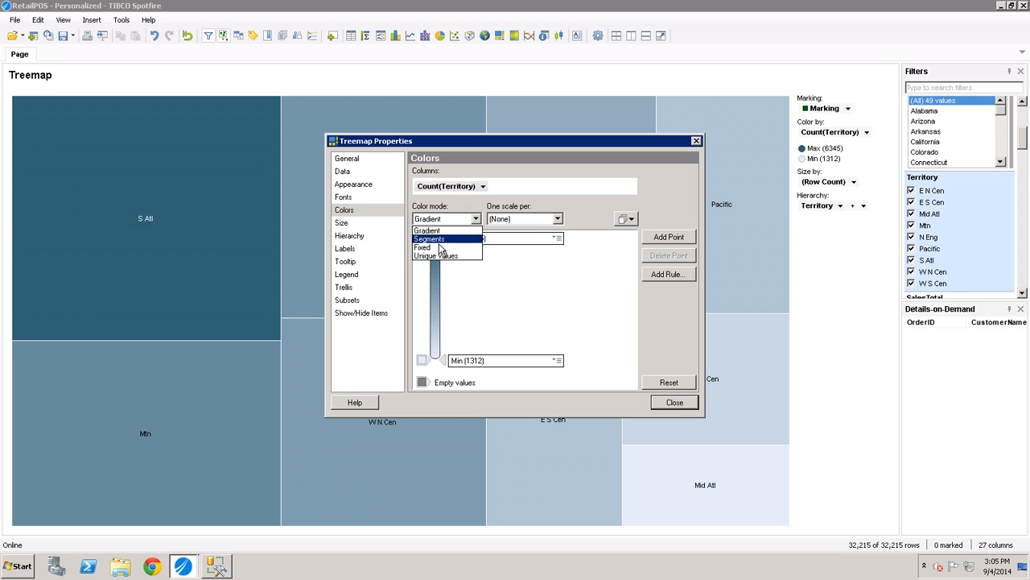
{"action": "left_click", "coordinate": [422, 247]}
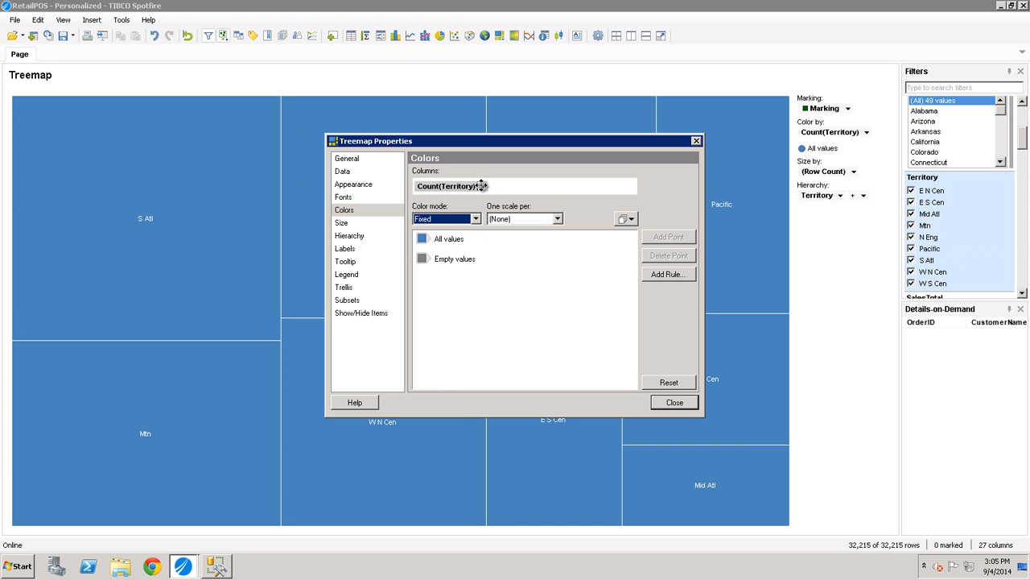
{"action": "left_click", "coordinate": [482, 186]}
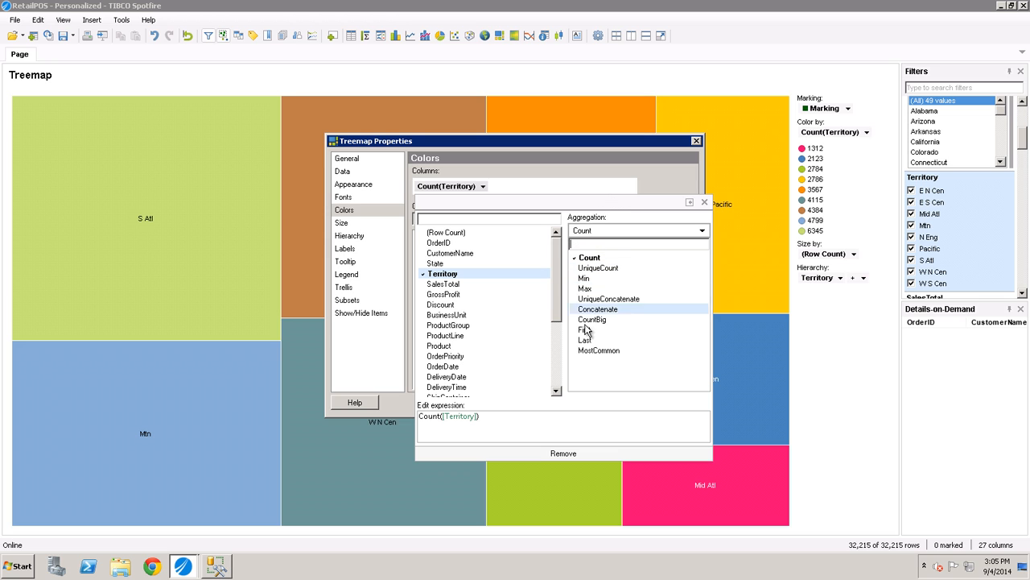
{"action": "left_click", "coordinate": [583, 329]}
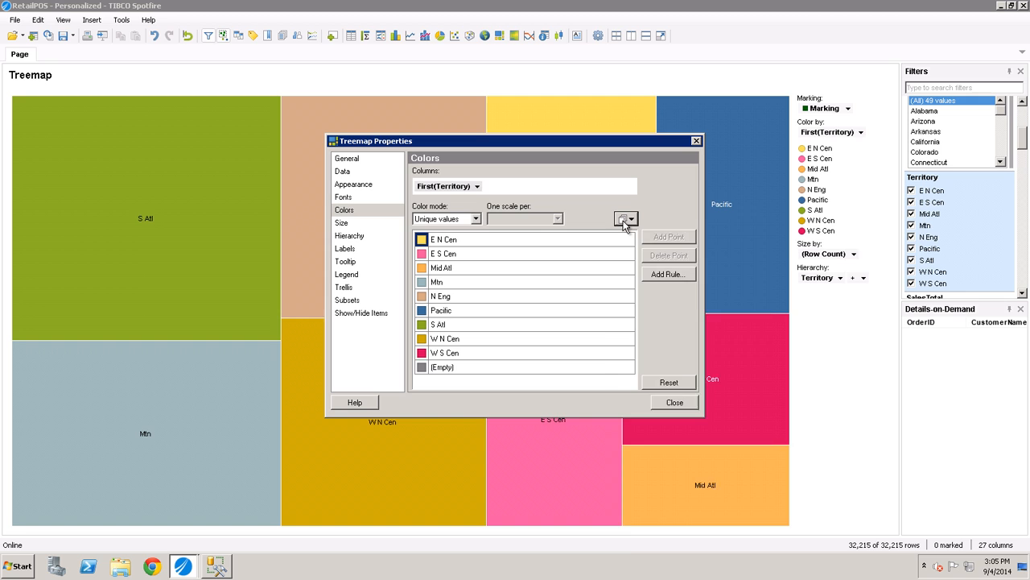
{"action": "left_click", "coordinate": [638, 218]}
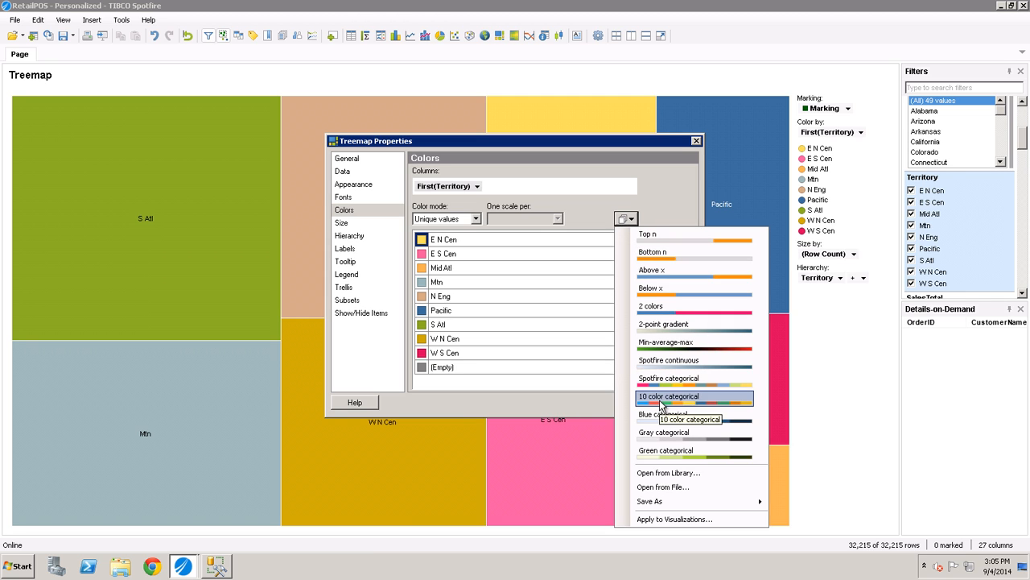
{"action": "left_click", "coordinate": [668, 396]}
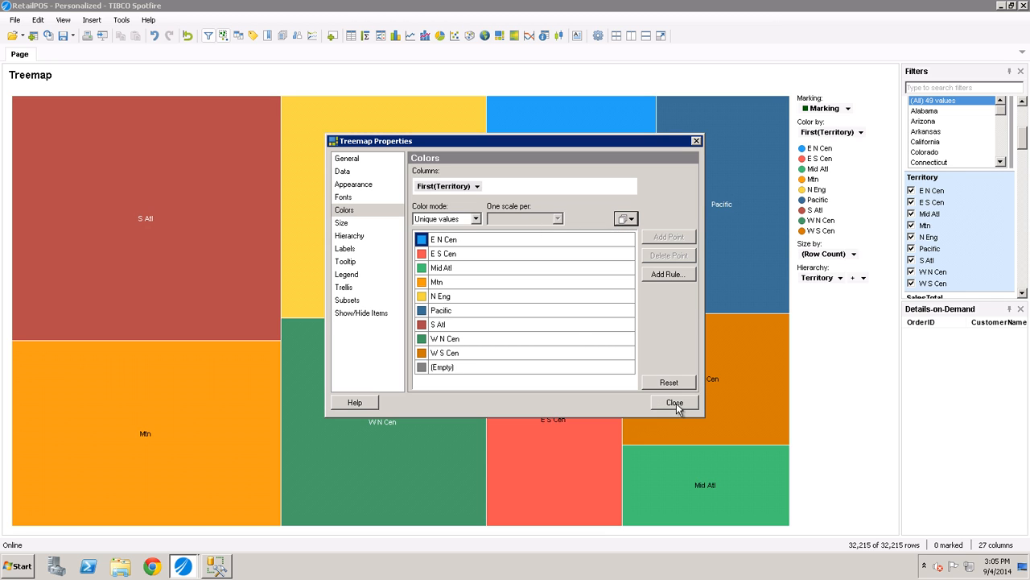
{"action": "left_click", "coordinate": [675, 402]}
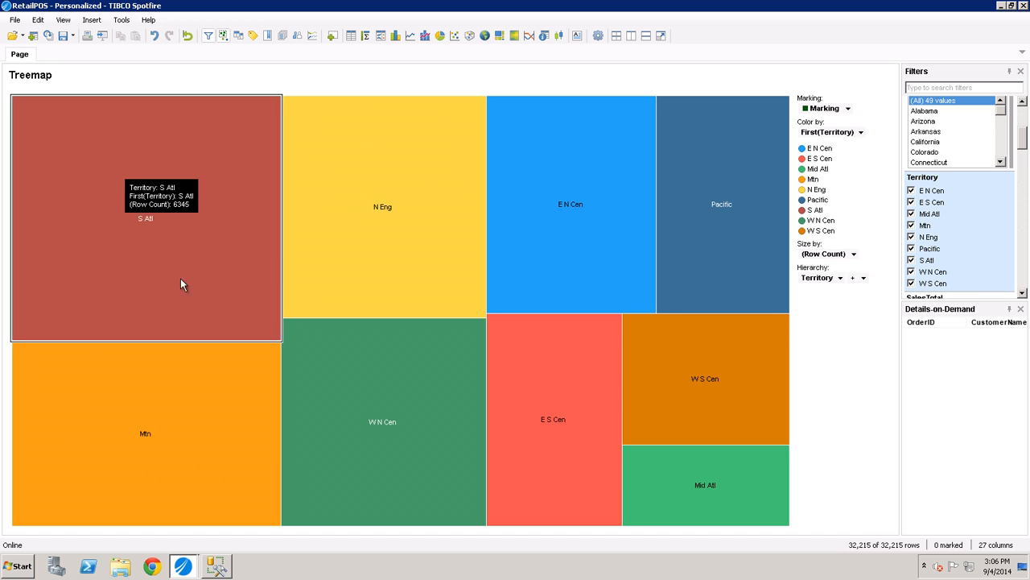
{"action": "mouse_move", "coordinate": [133, 286]}
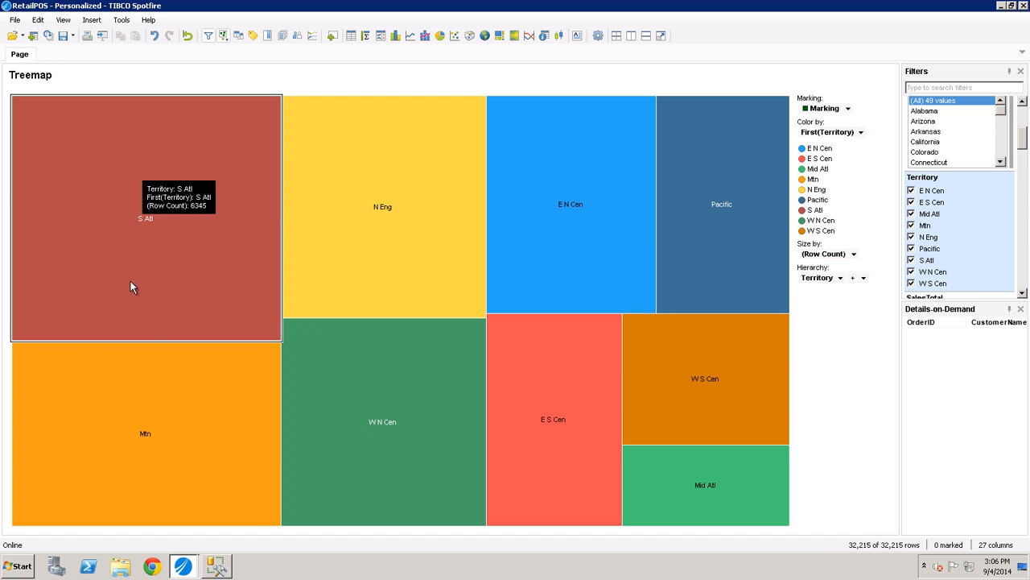
{"action": "mouse_move", "coordinate": [407, 254]}
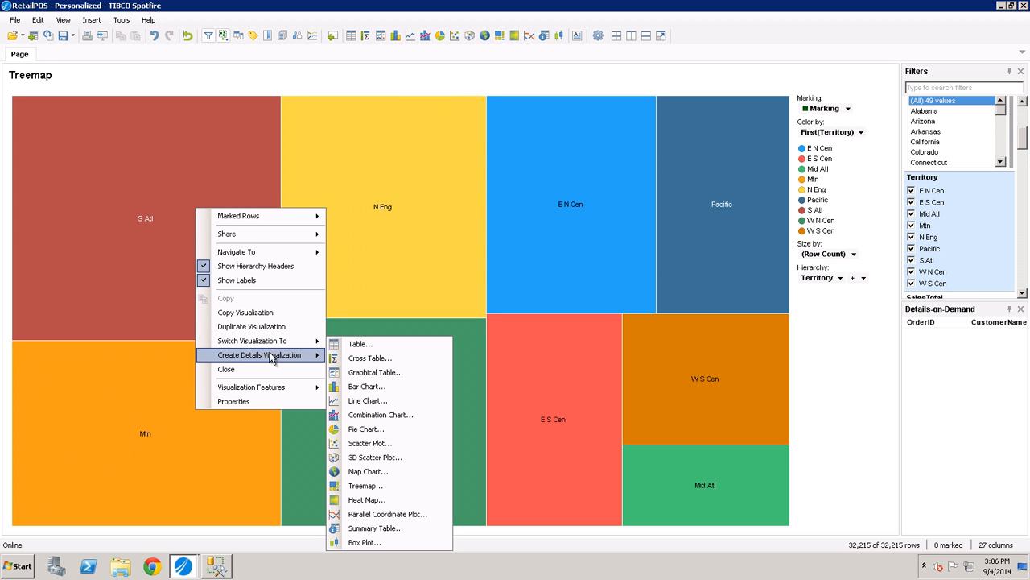
{"action": "mouse_move", "coordinate": [367, 414]}
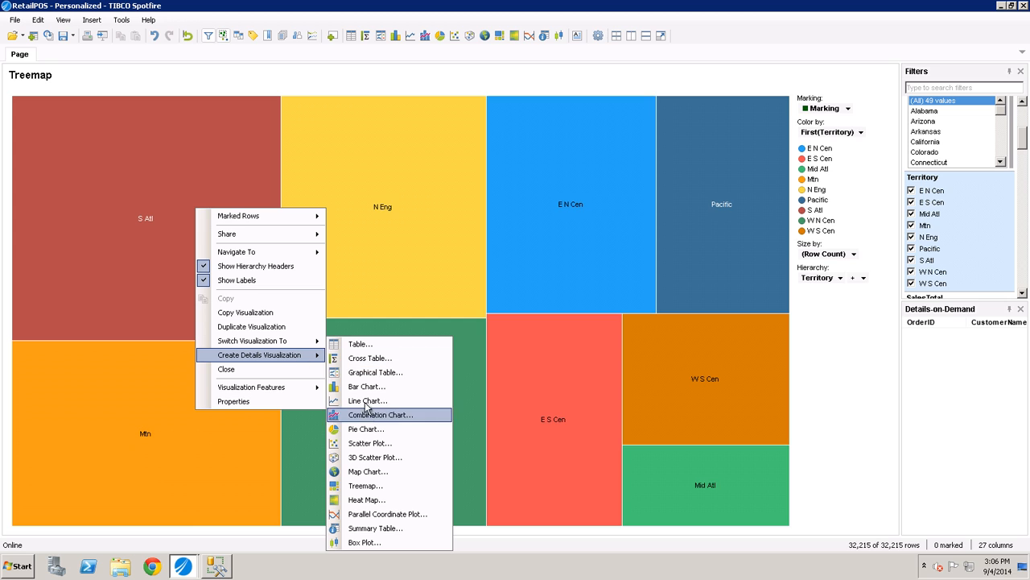
Create a details bar chart below the treemap, limited by the treemap's marking
{"action": "left_click", "coordinate": [367, 387]}
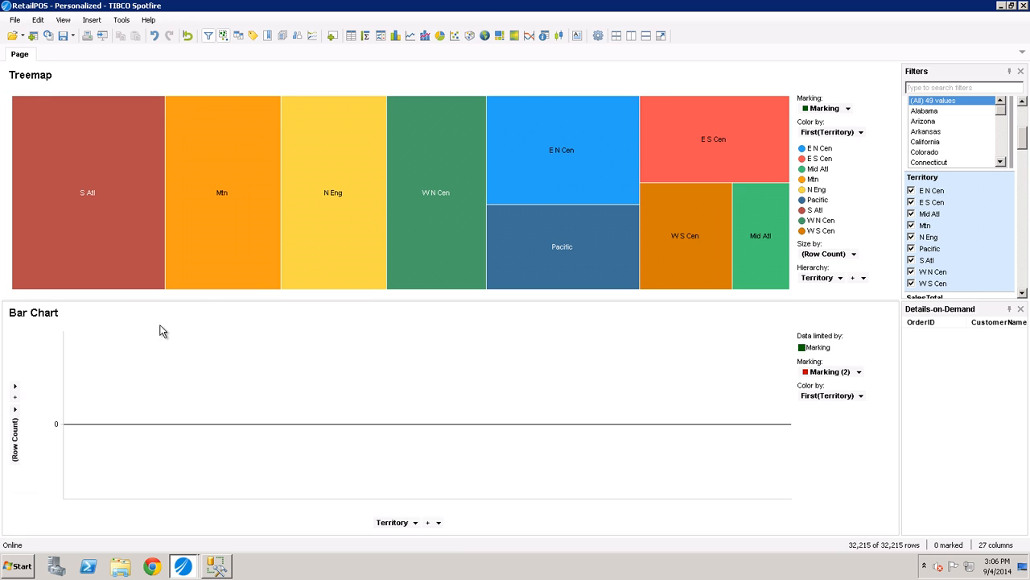
{"action": "mouse_move", "coordinate": [990, 238]}
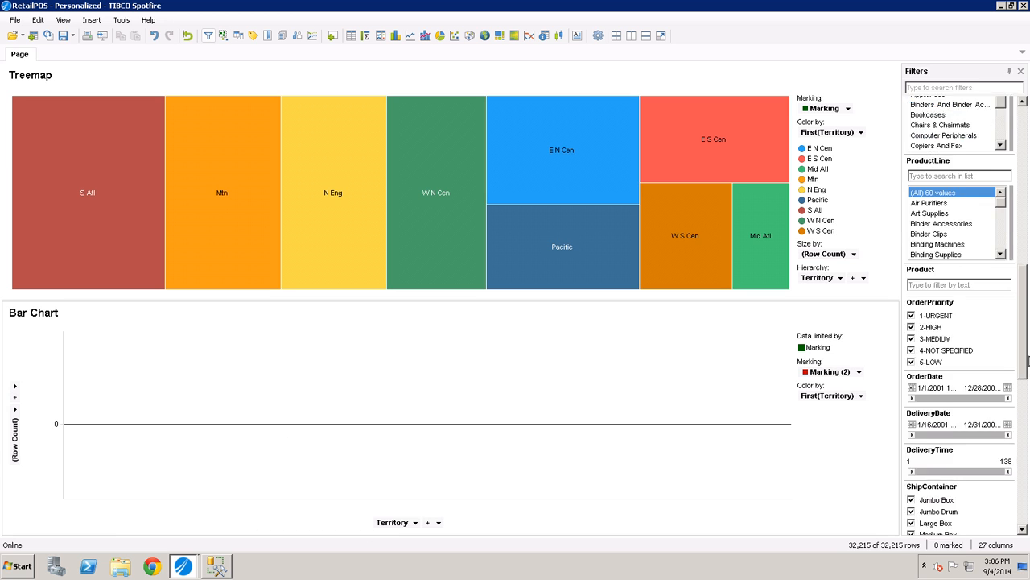
Set the details bar chart to plot Avg(SalesTotal) for each StateAbbreviation
{"action": "scroll", "scroll_direction": "down", "scroll_amount": 3}
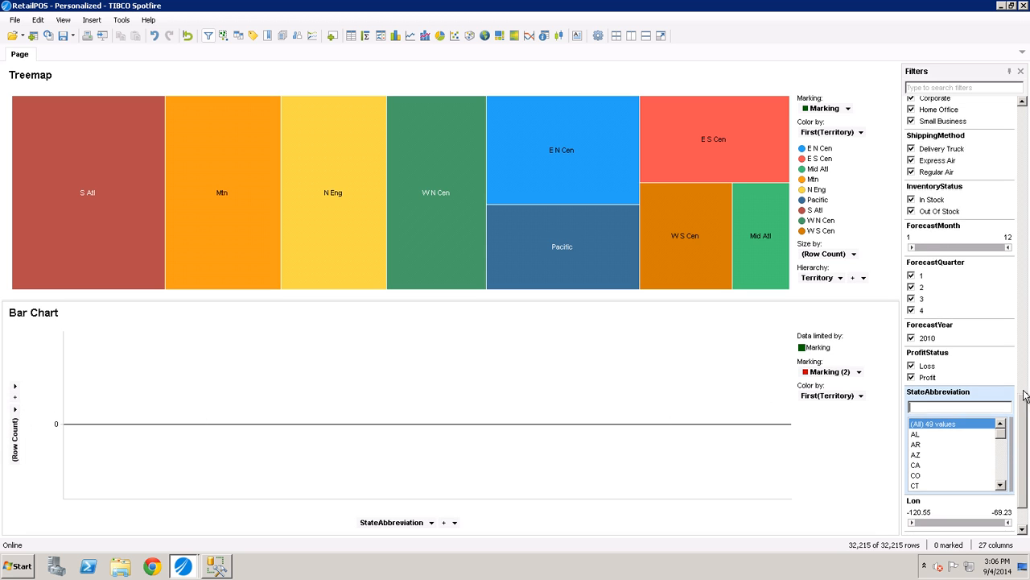
{"action": "scroll", "scroll_direction": "down", "scroll_amount": 3}
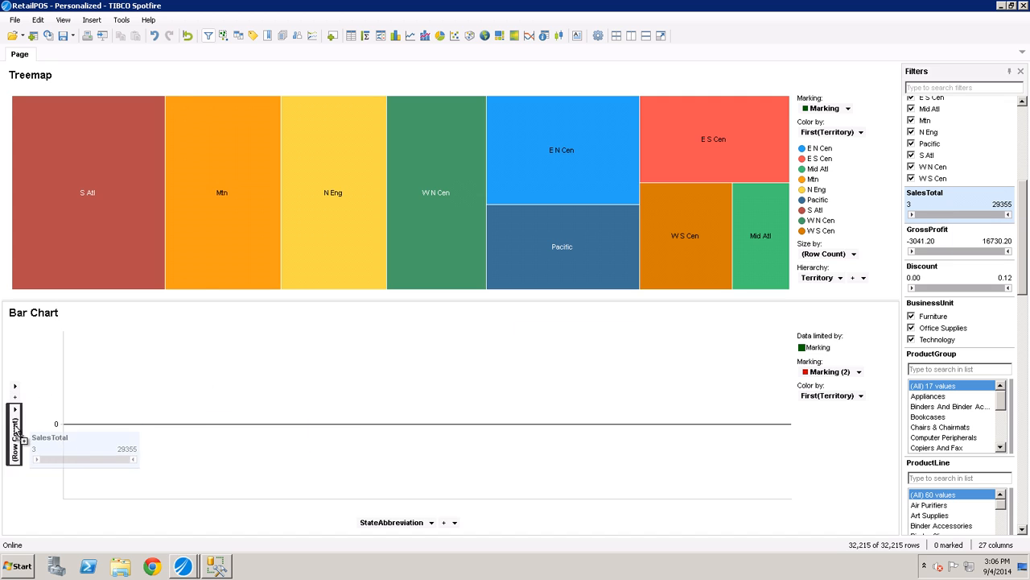
{"action": "left_click", "coordinate": [15, 431]}
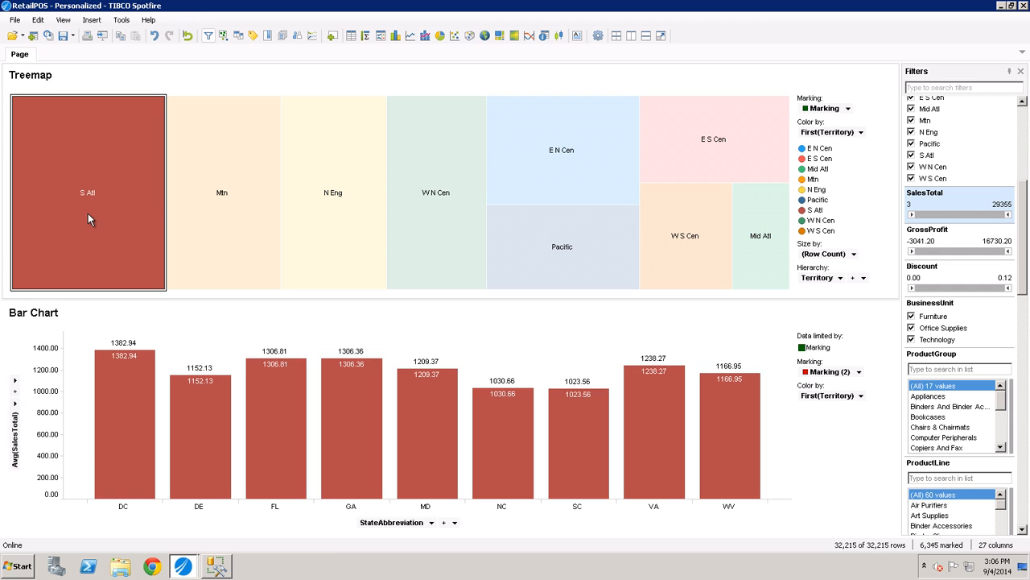
Mark N Eng, Mid Atl, S Atl and finally Mtn in the treemap
{"action": "left_click", "coordinate": [332, 191]}
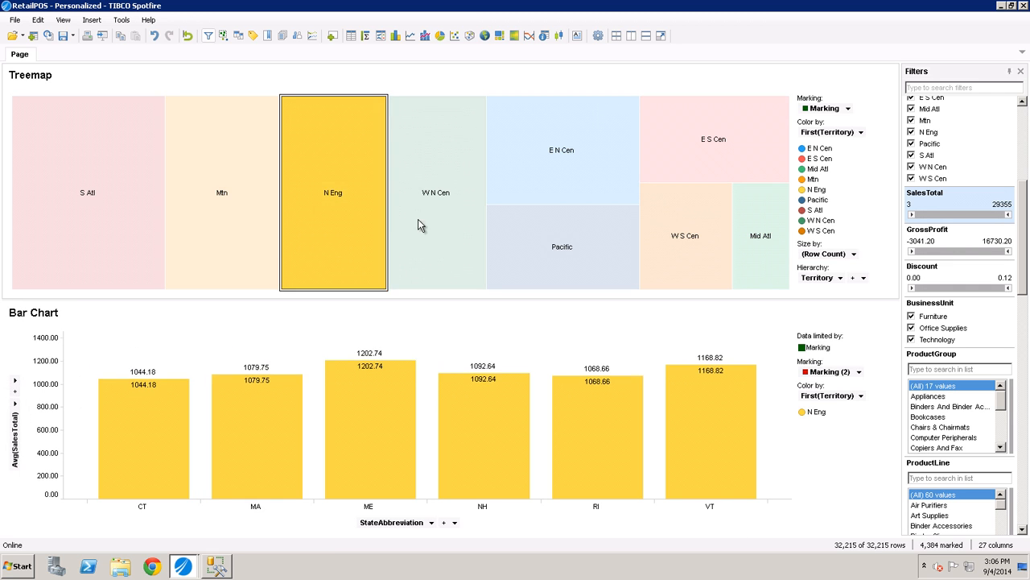
{"action": "left_click", "coordinate": [561, 150]}
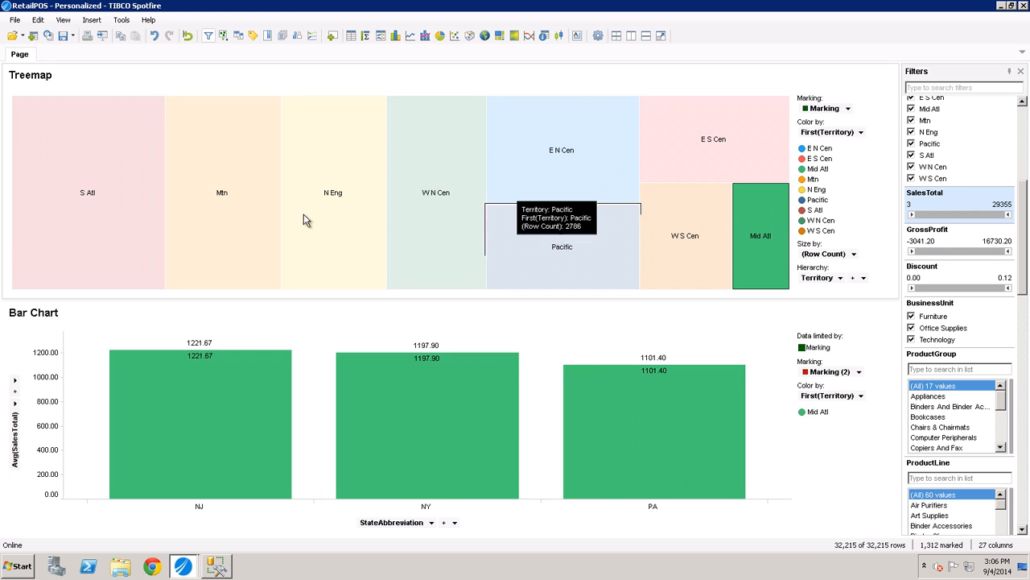
{"action": "left_click", "coordinate": [221, 193]}
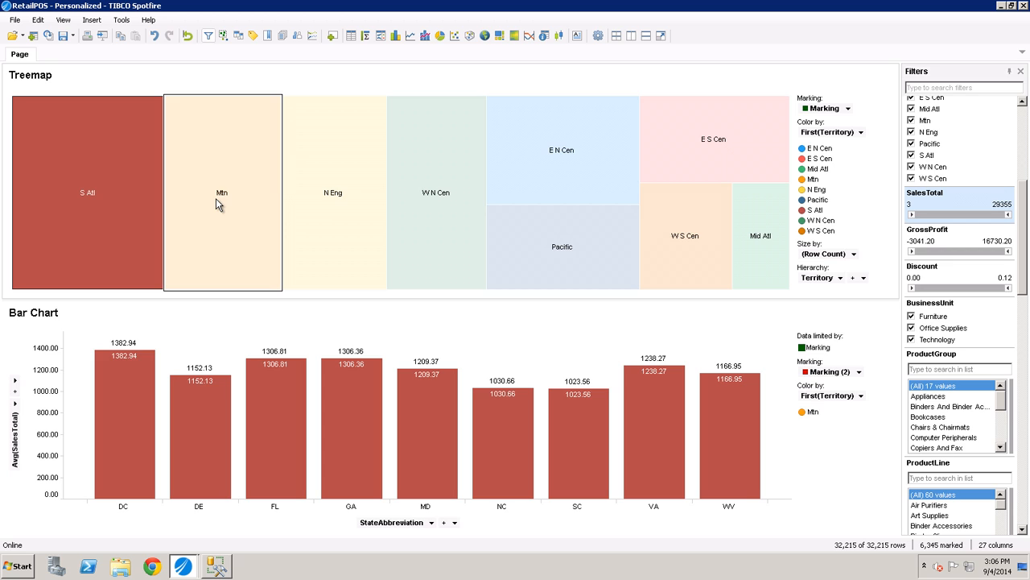
{"action": "left_click", "coordinate": [222, 192]}
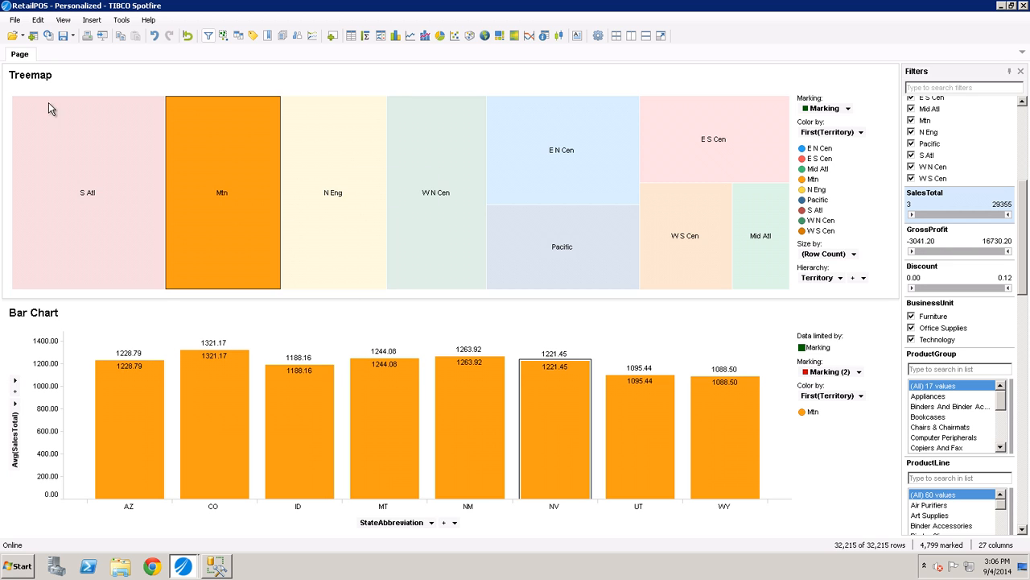
{"action": "left_click", "coordinate": [15, 19]}
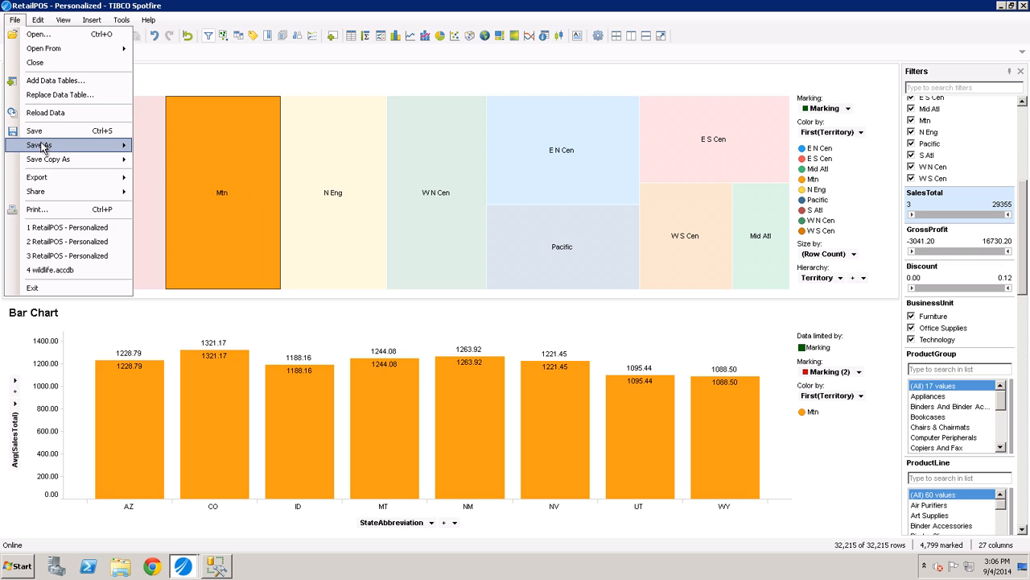
Save the analysis to the Demo > Retail POS Demo library folder as 'RetailPOS - Personalized Analysis'
{"action": "left_click", "coordinate": [39, 145]}
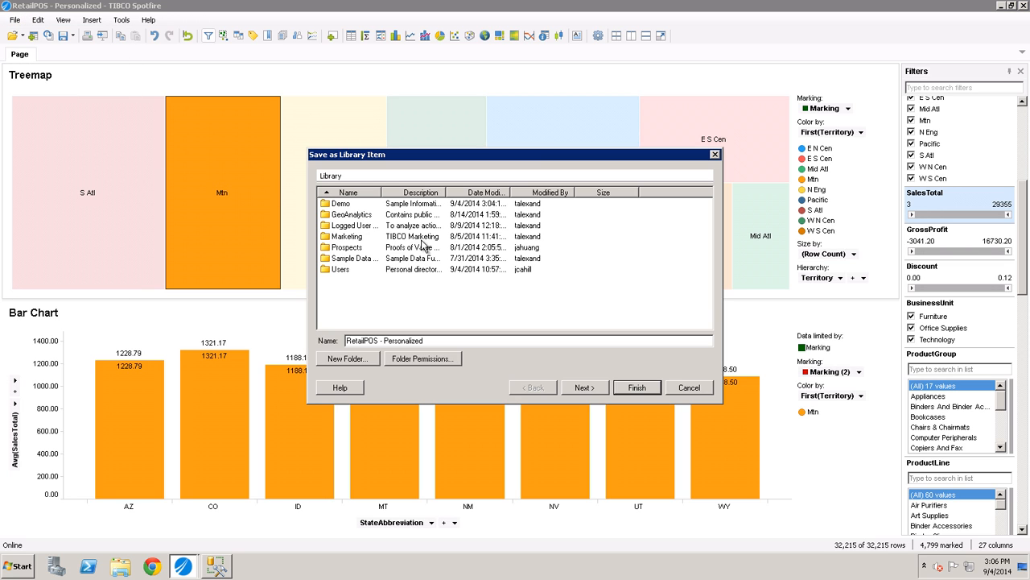
{"action": "double_click", "coordinate": [342, 203]}
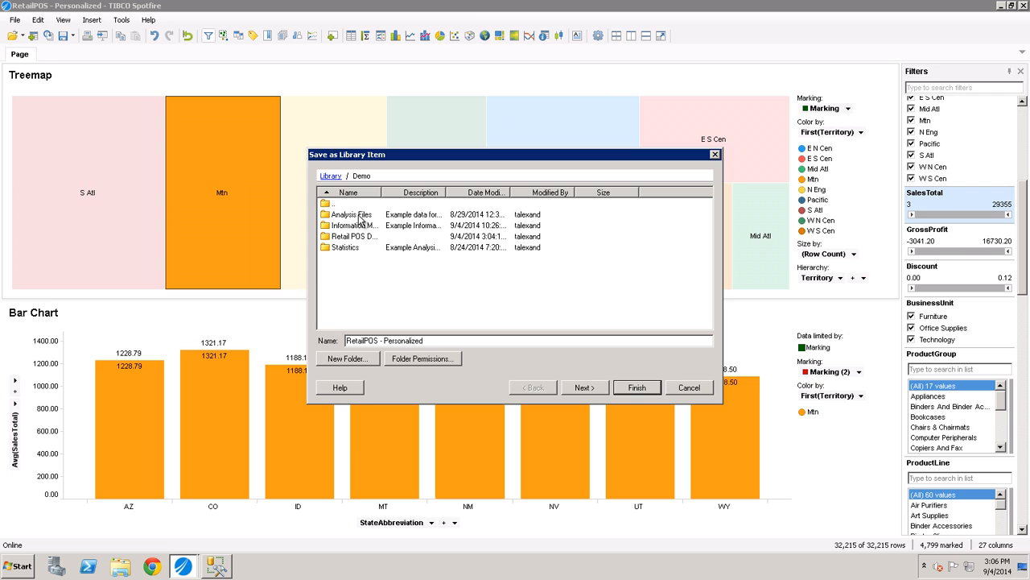
{"action": "left_click", "coordinate": [354, 236]}
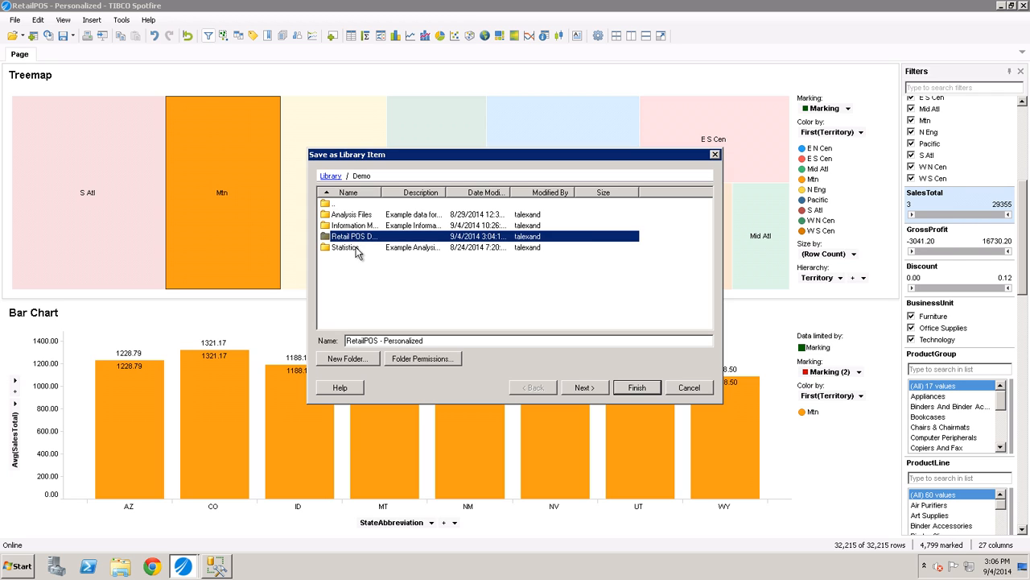
{"action": "double_click", "coordinate": [354, 235]}
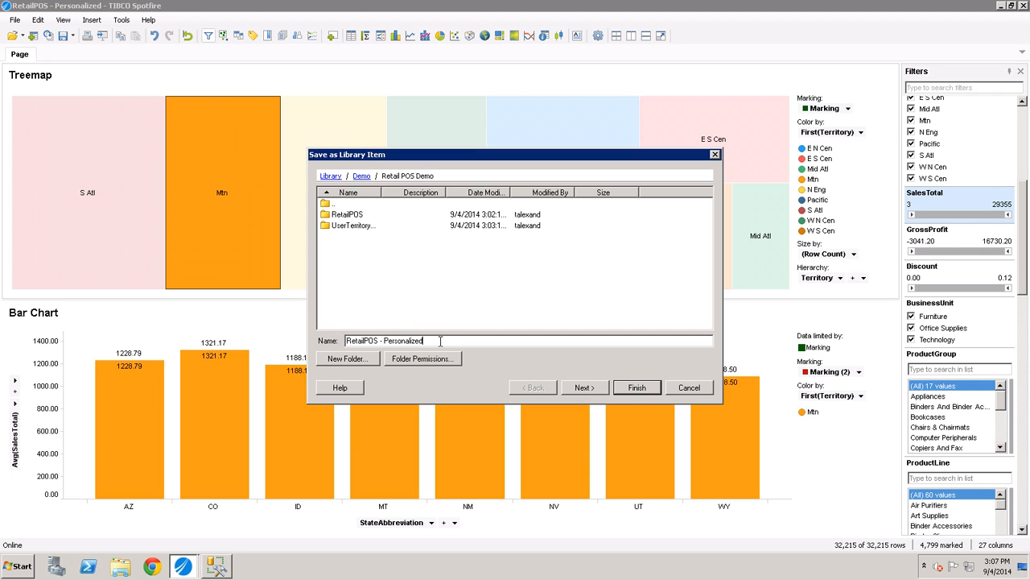
{"action": "type", "text": "Analysis"}
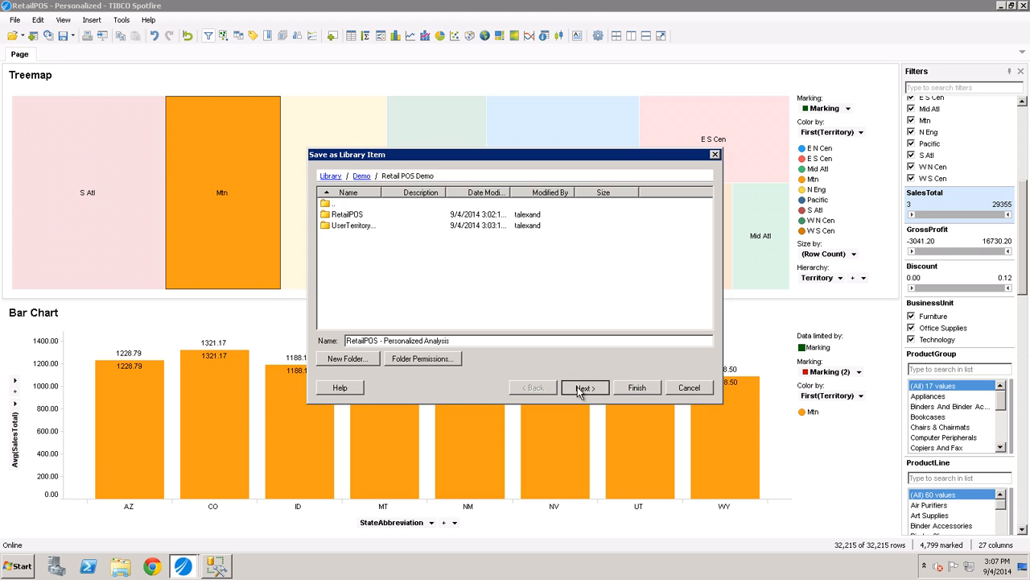
{"action": "left_click", "coordinate": [584, 387]}
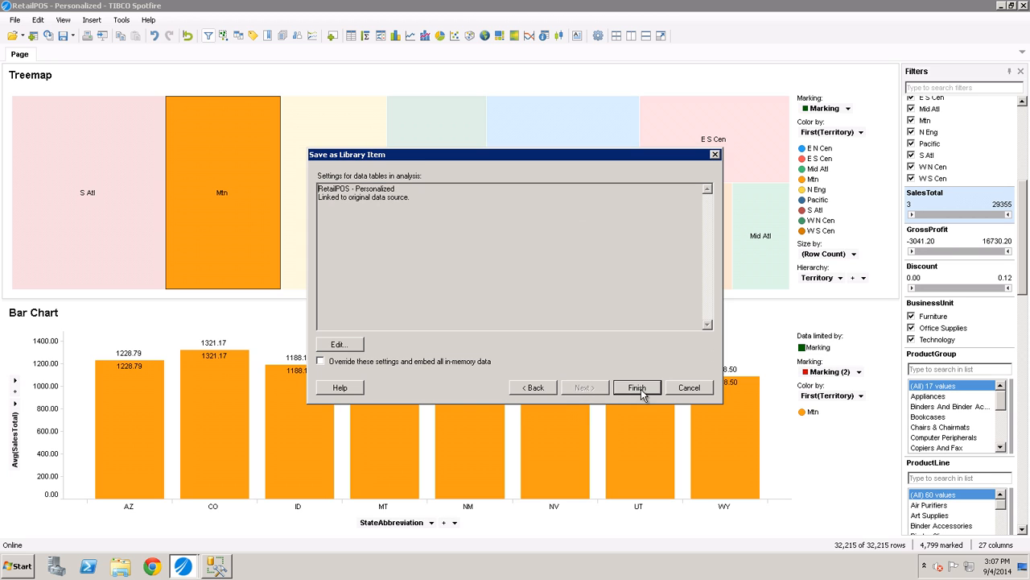
{"action": "left_click", "coordinate": [636, 387]}
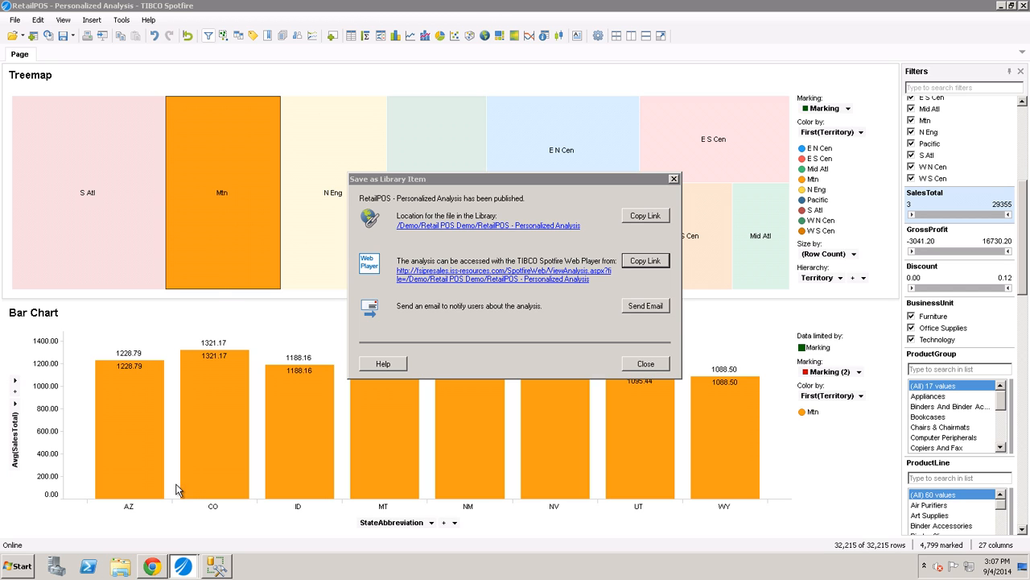
Open the published analysis's Web Player link in Chrome
{"action": "left_click", "coordinate": [152, 566]}
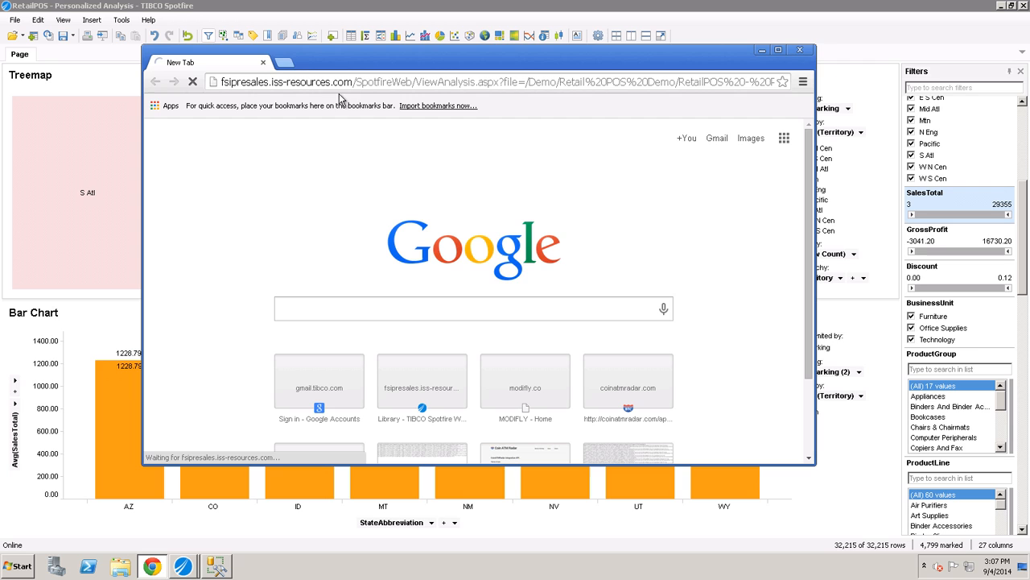
{"action": "mouse_move", "coordinate": [439, 100]}
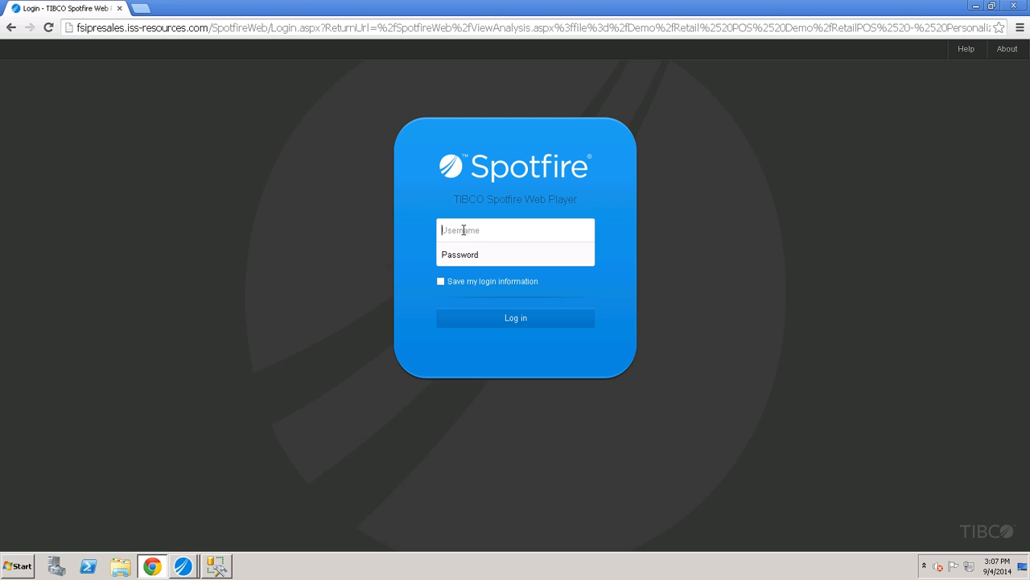
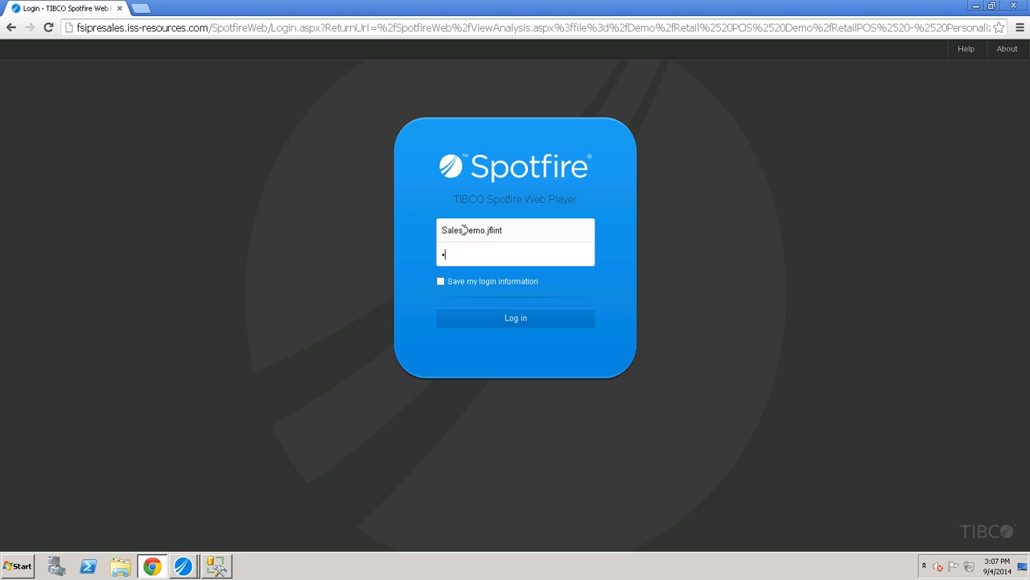
{"action": "type", "text": "password"}
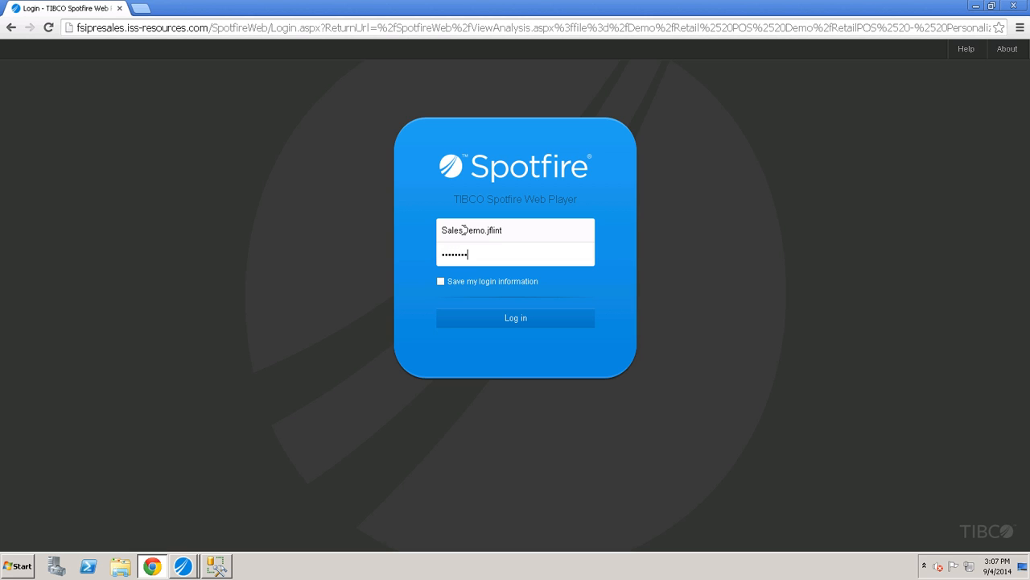
{"action": "left_click", "coordinate": [515, 317]}
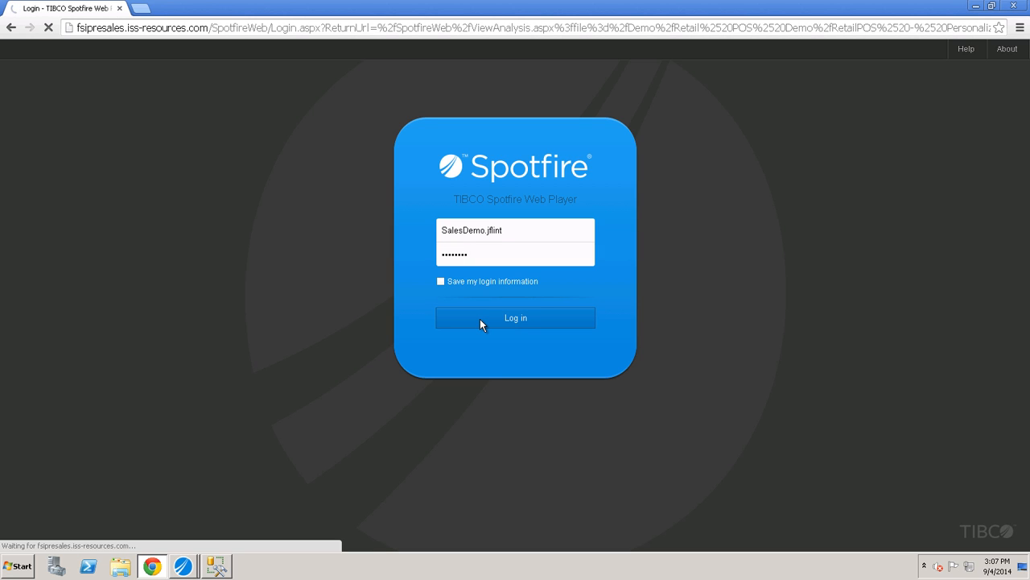
{"action": "left_click", "coordinate": [515, 317]}
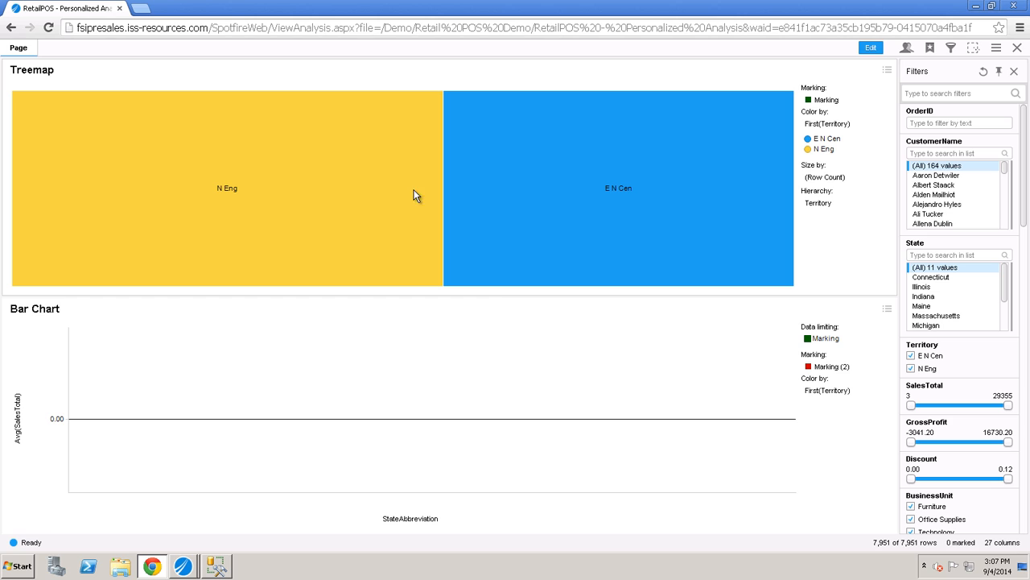
{"action": "mouse_move", "coordinate": [888, 552]}
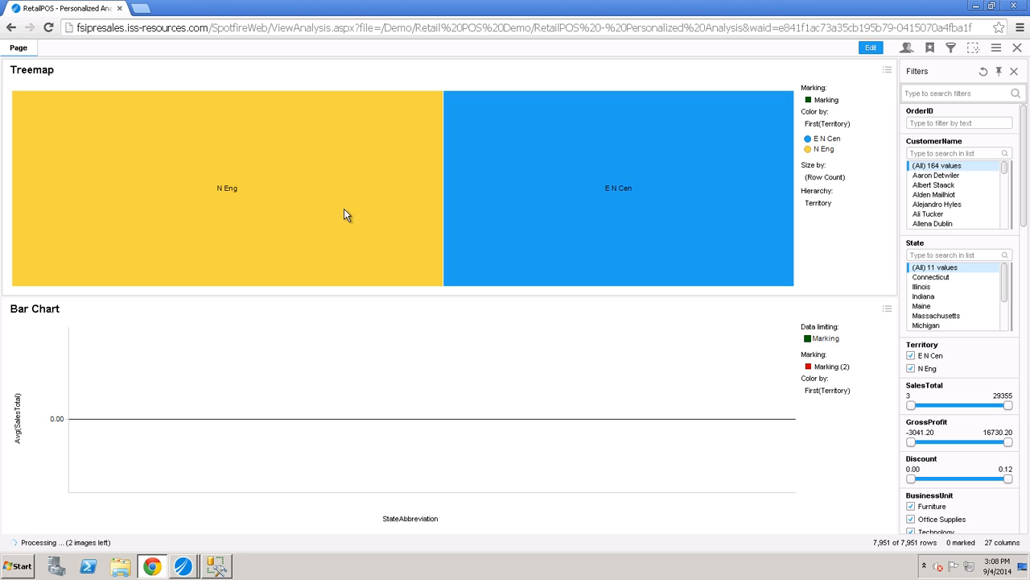
Mark N Eng, then E N Cen, then N Eng again in the Web Player treemap
{"action": "left_click", "coordinate": [227, 187]}
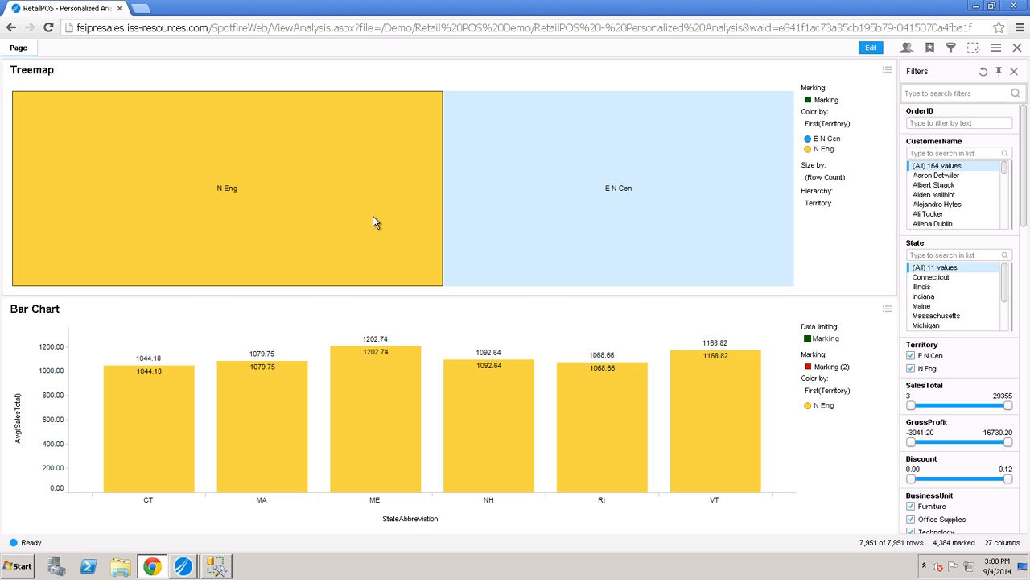
{"action": "mouse_move", "coordinate": [375, 221]}
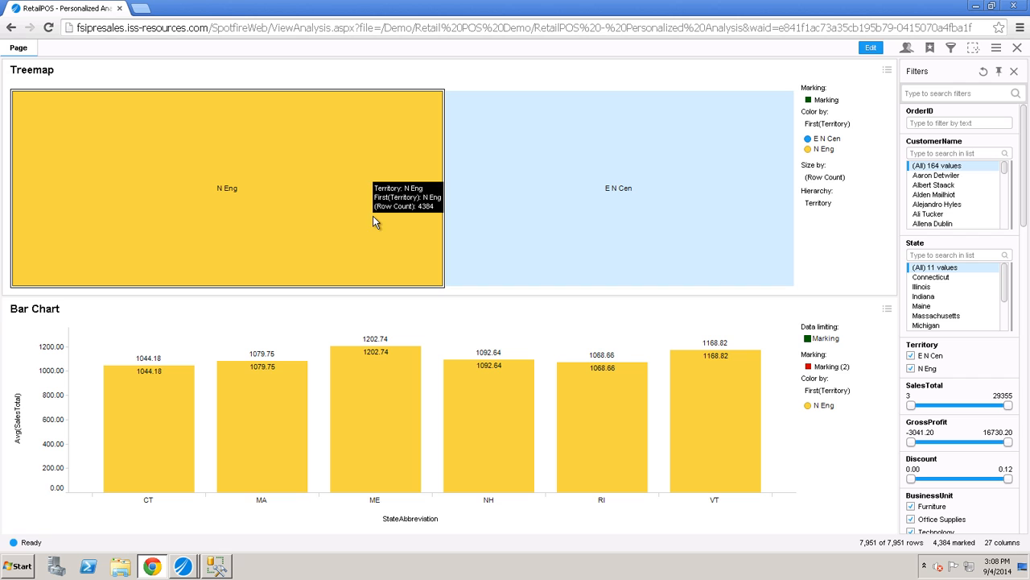
{"action": "left_click", "coordinate": [619, 188]}
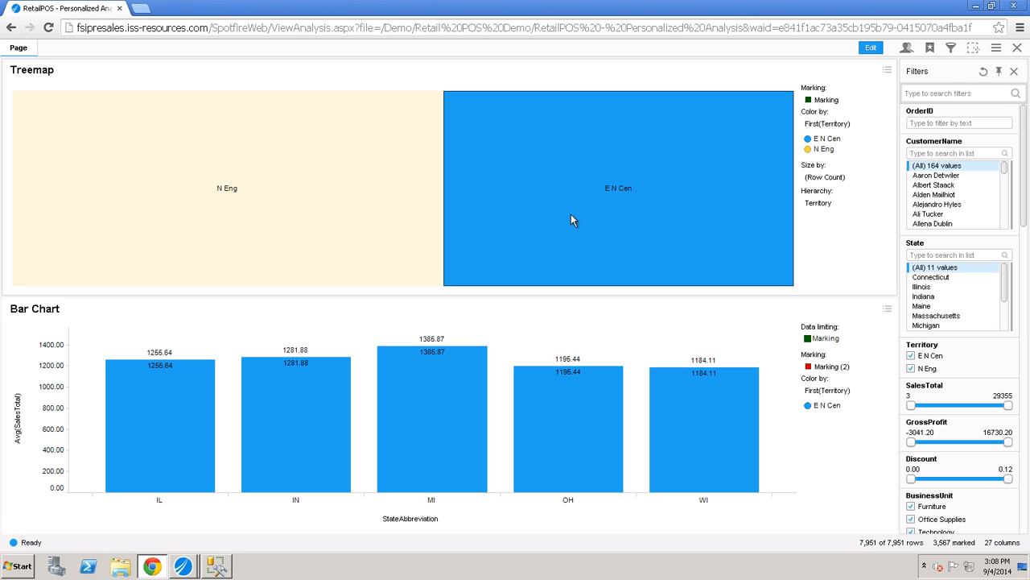
{"action": "mouse_move", "coordinate": [253, 389]}
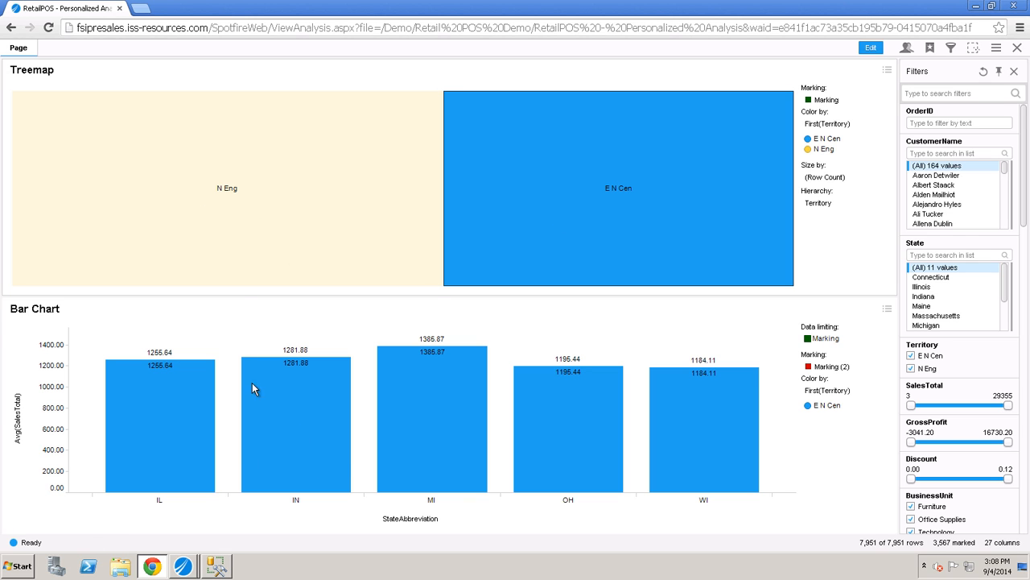
{"action": "left_click", "coordinate": [227, 187]}
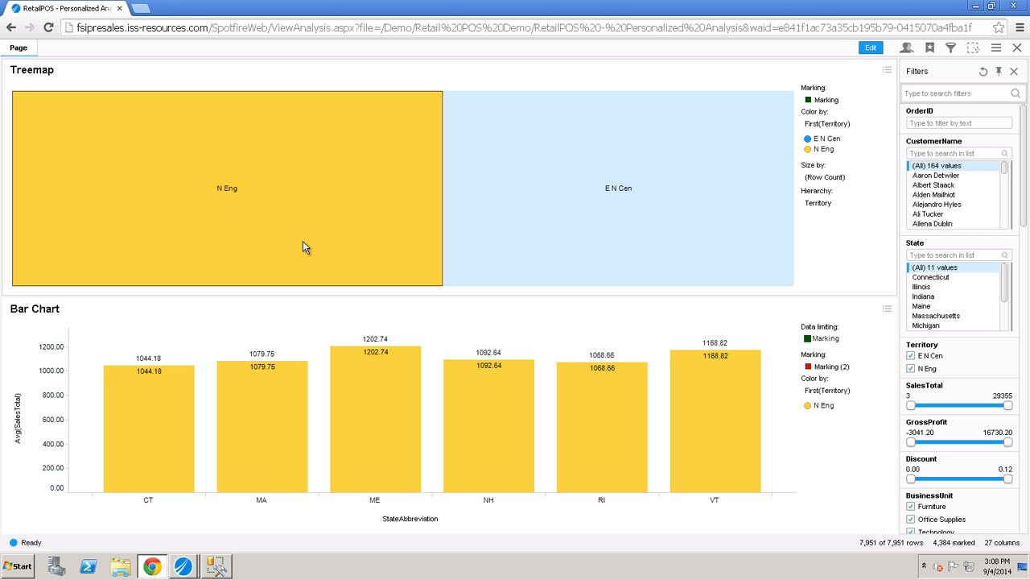
{"action": "left_click", "coordinate": [1019, 27]}
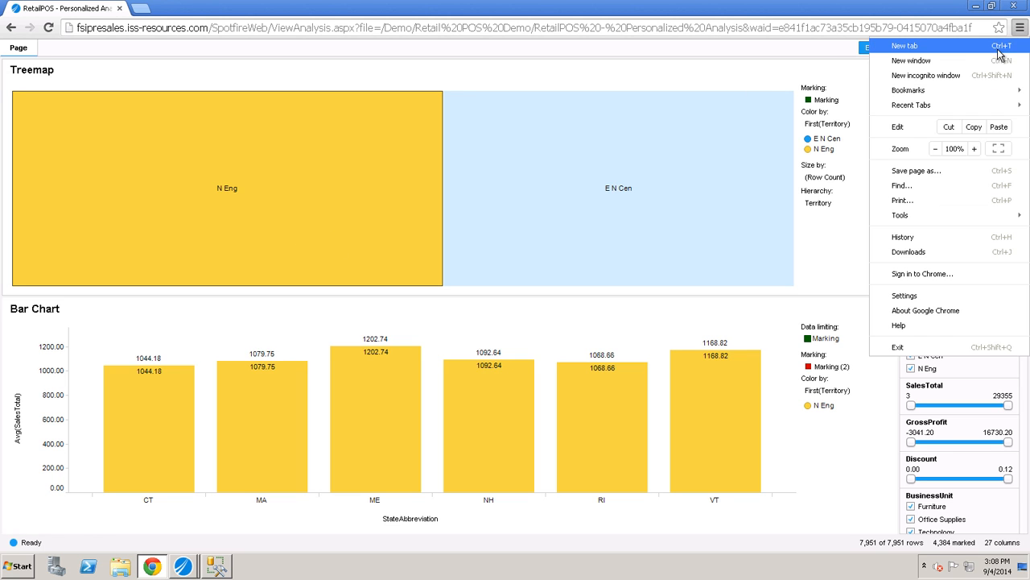
In a new incognito window, log in to the Web Player as the second sales user
{"action": "left_click", "coordinate": [926, 75]}
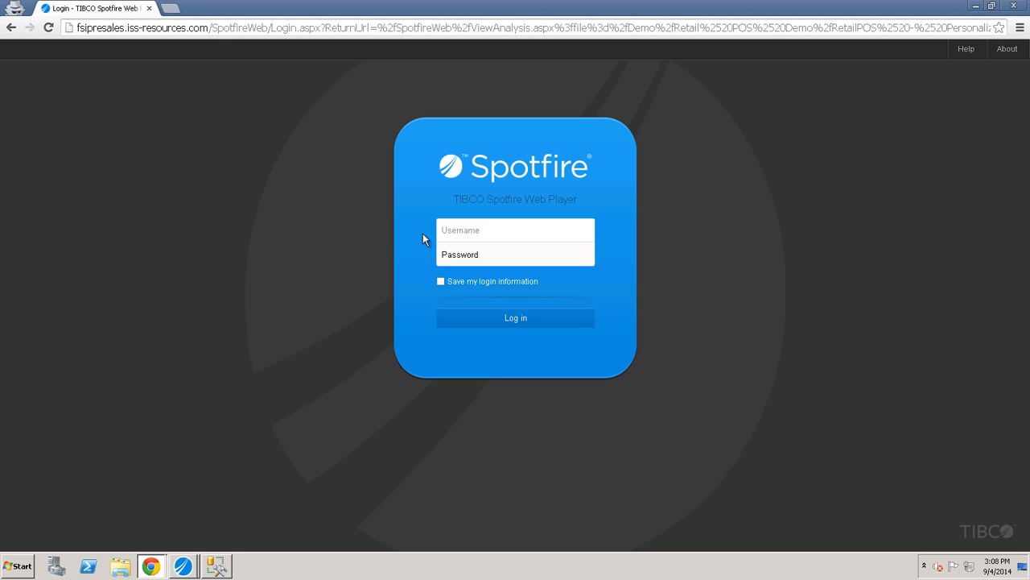
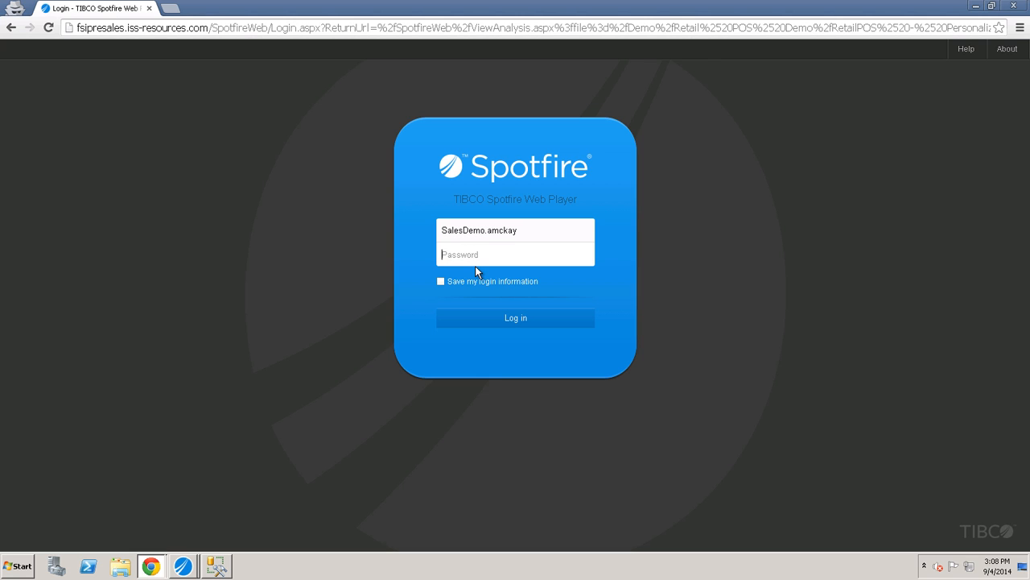
{"action": "type", "text": "password"}
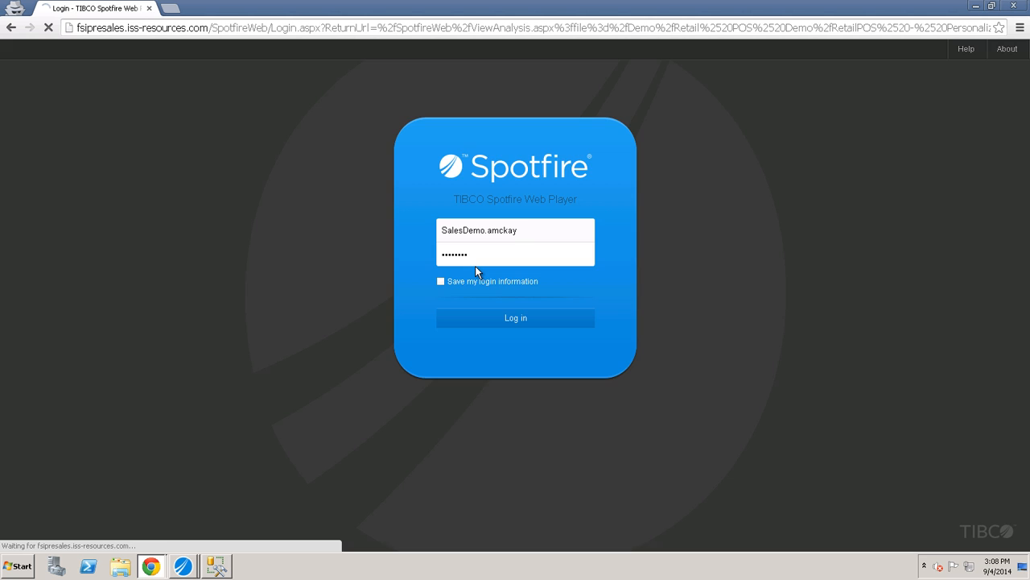
{"action": "left_click", "coordinate": [515, 318]}
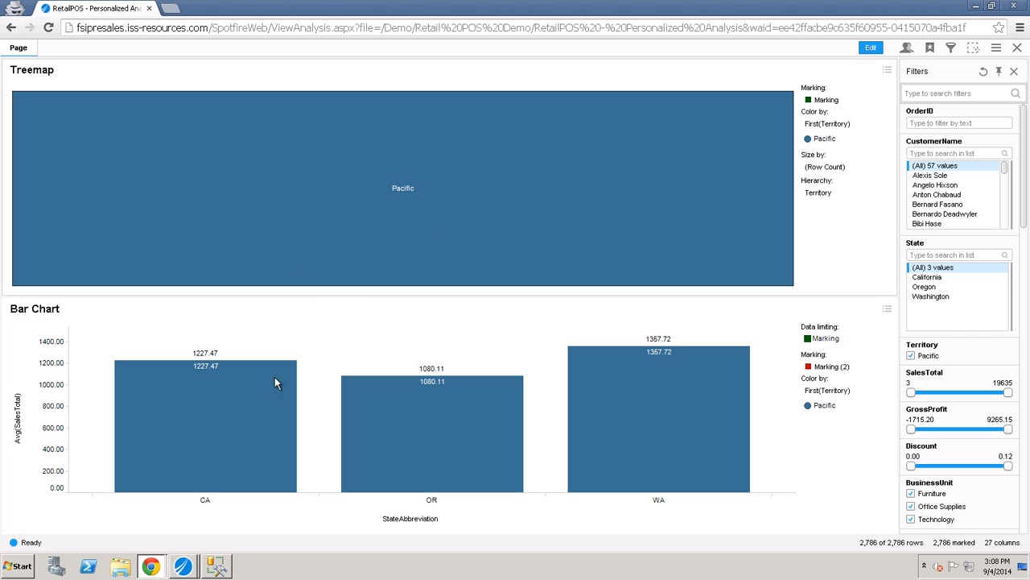
{"action": "mouse_move", "coordinate": [238, 402]}
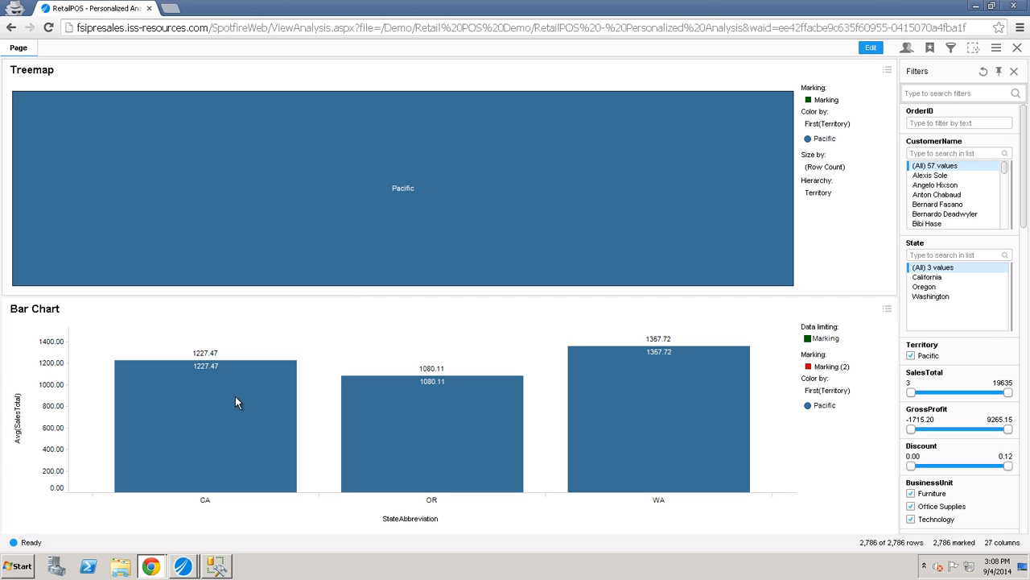
{"action": "mouse_move", "coordinate": [257, 390]}
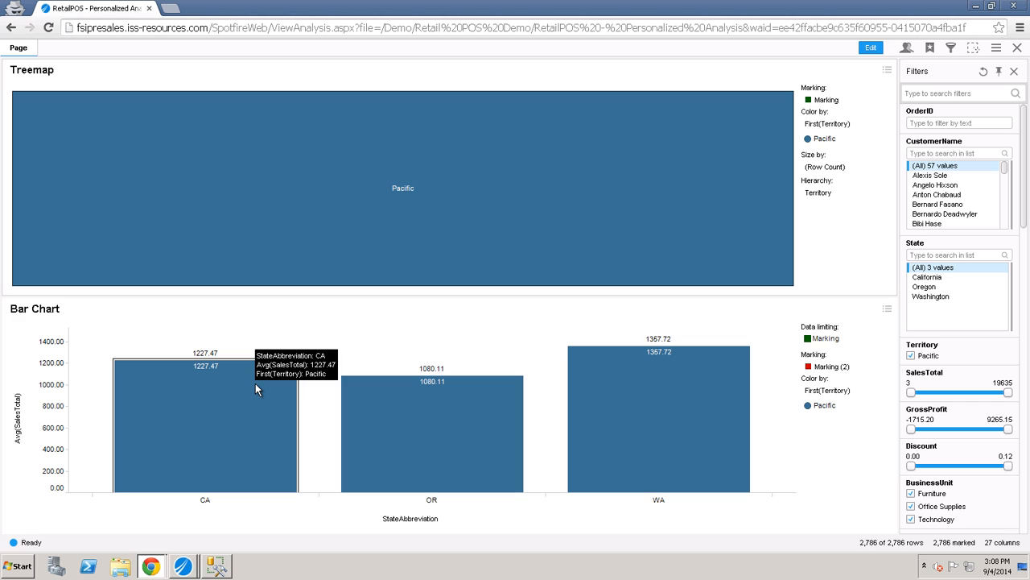